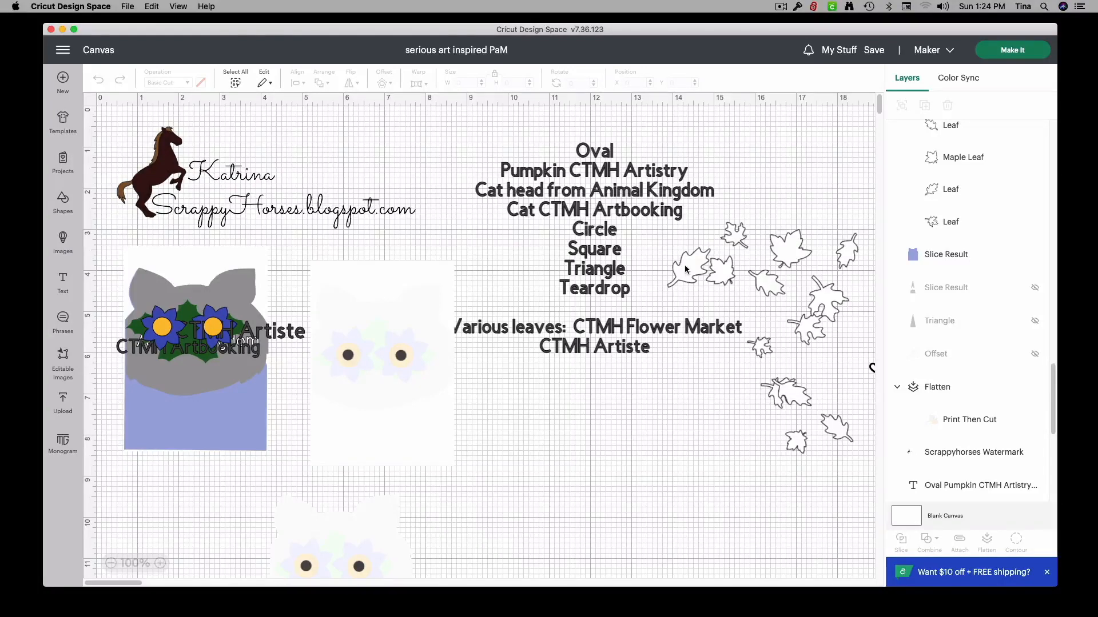
mouse_move(686, 278)
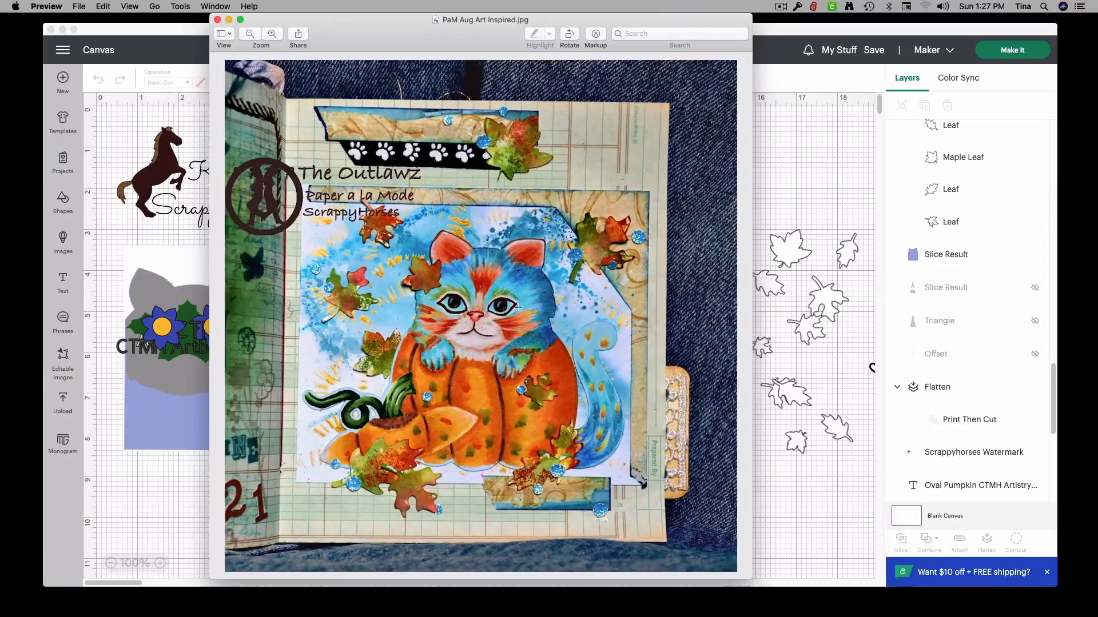
mouse_move(369, 182)
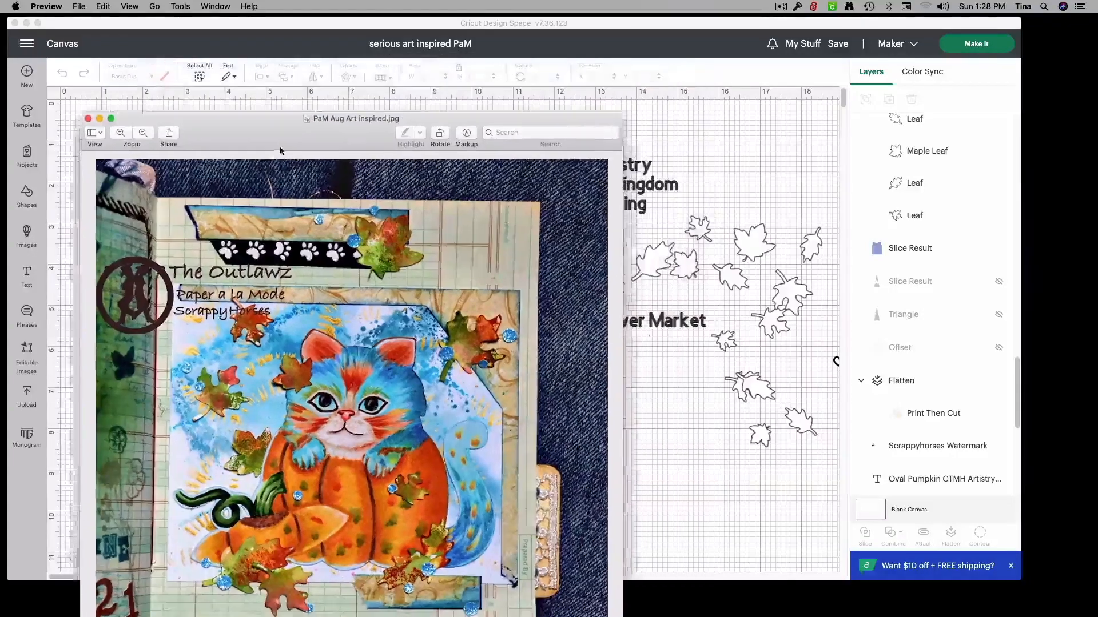
Step: Close the reference photo and group the scattered outline leaves together
left_click(88, 118)
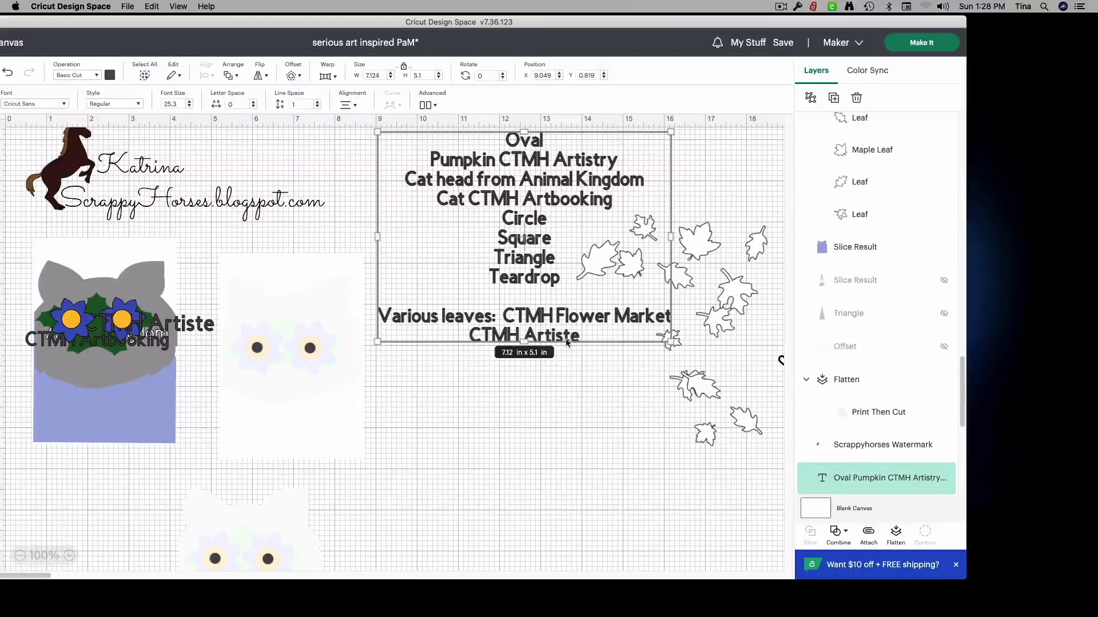
mouse_move(696, 389)
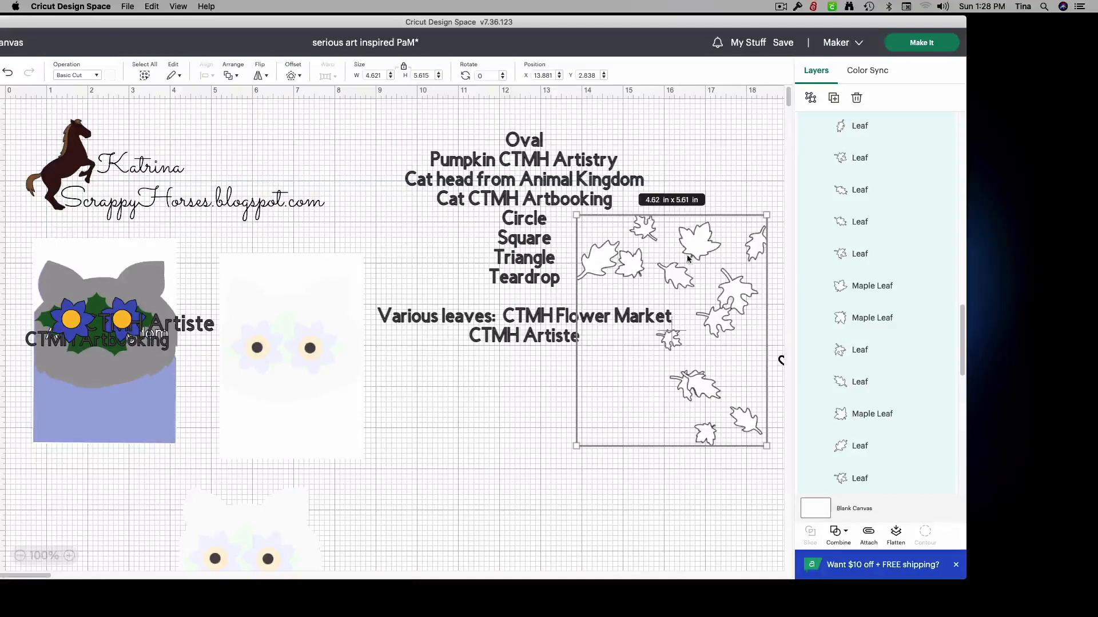
left_click(810, 98)
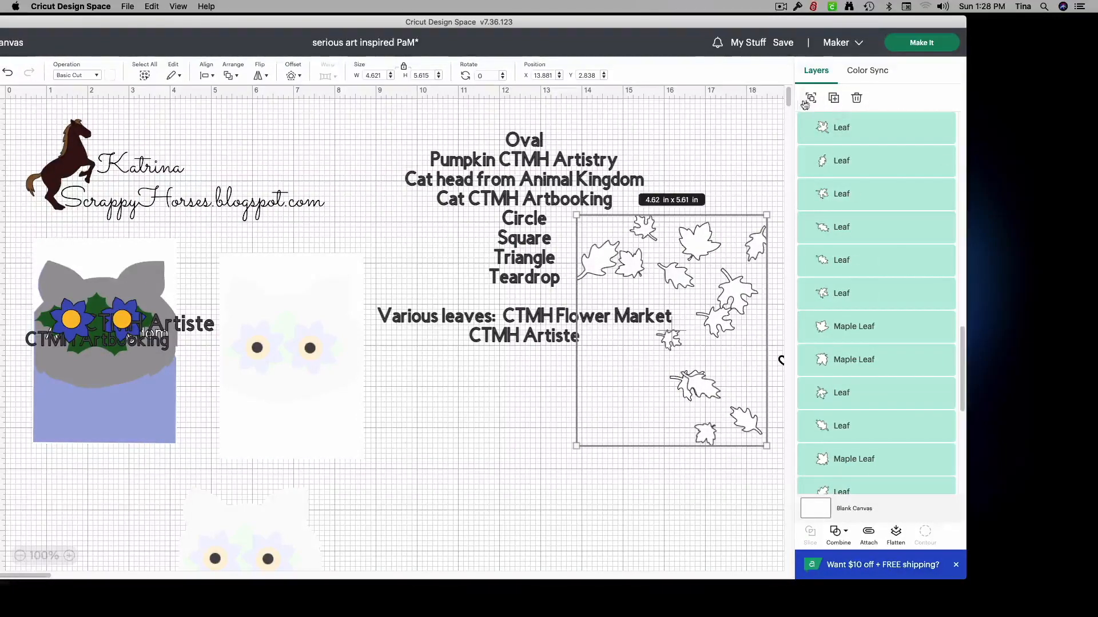
mouse_move(810, 98)
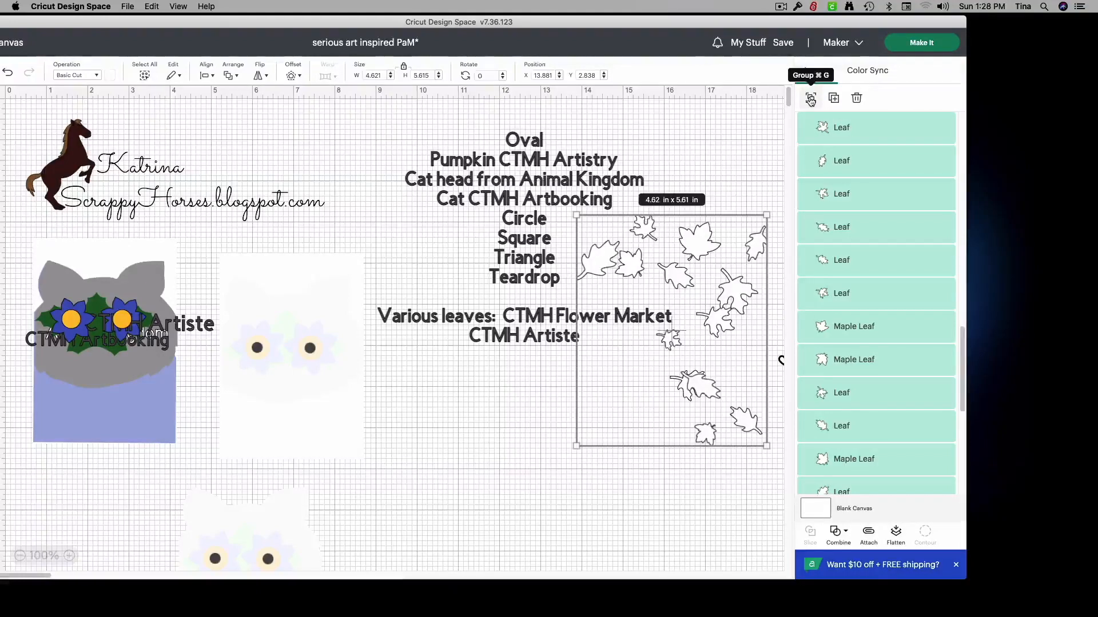
left_click(810, 98)
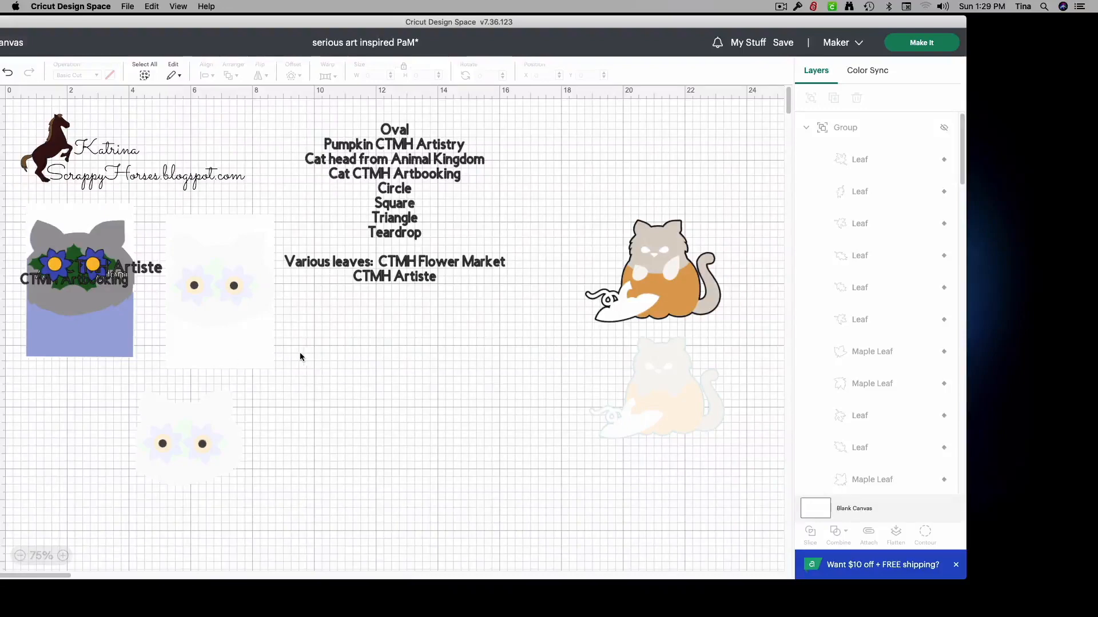
mouse_move(252, 296)
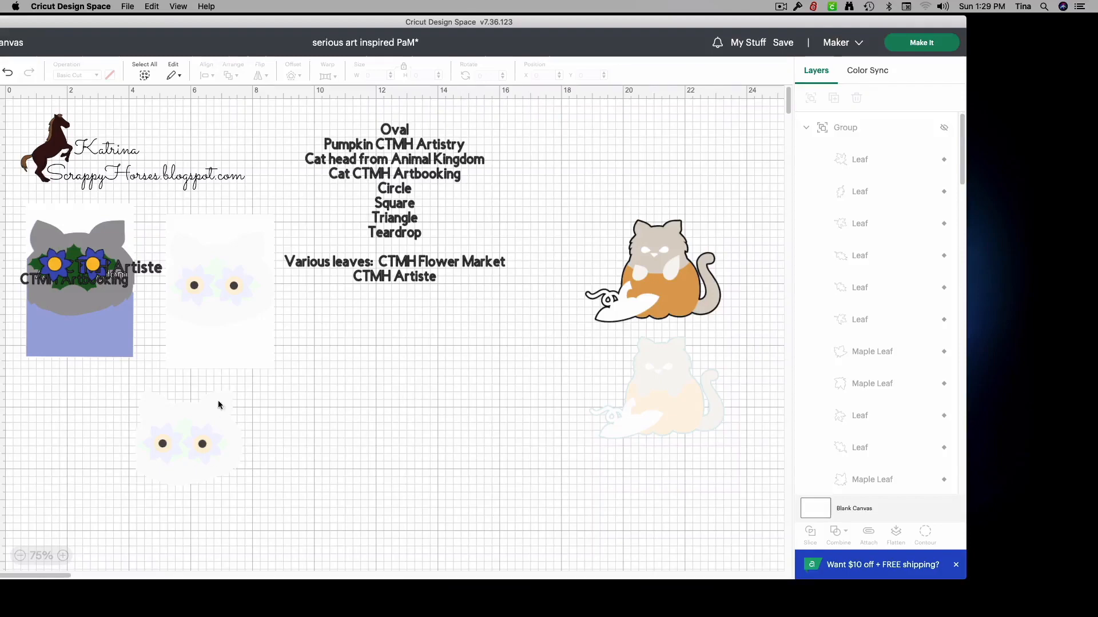
mouse_move(193, 252)
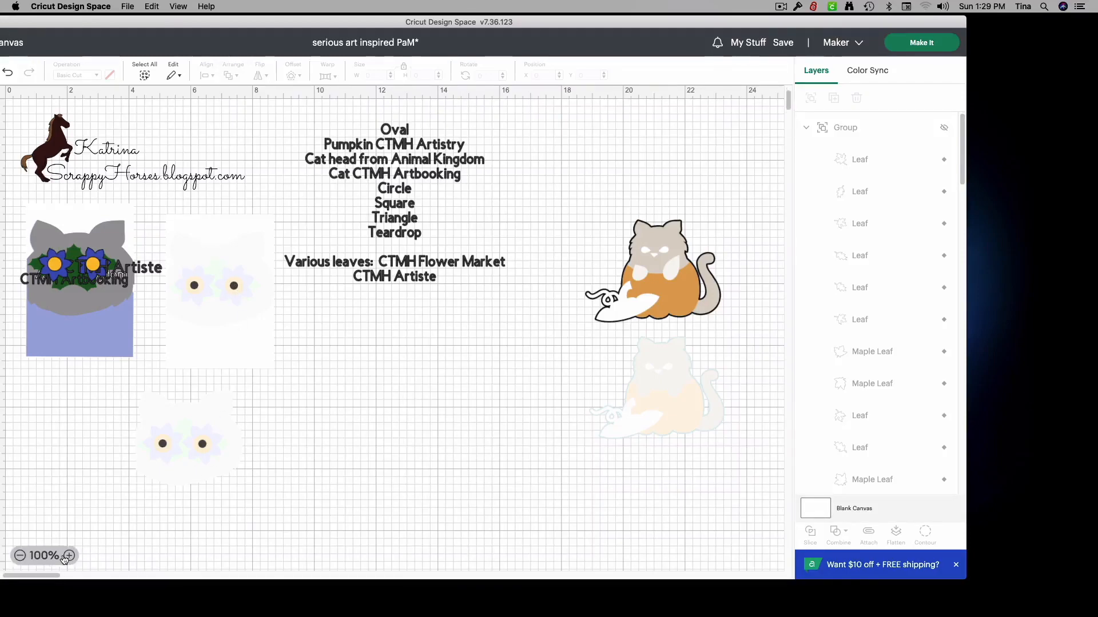
left_click(69, 555)
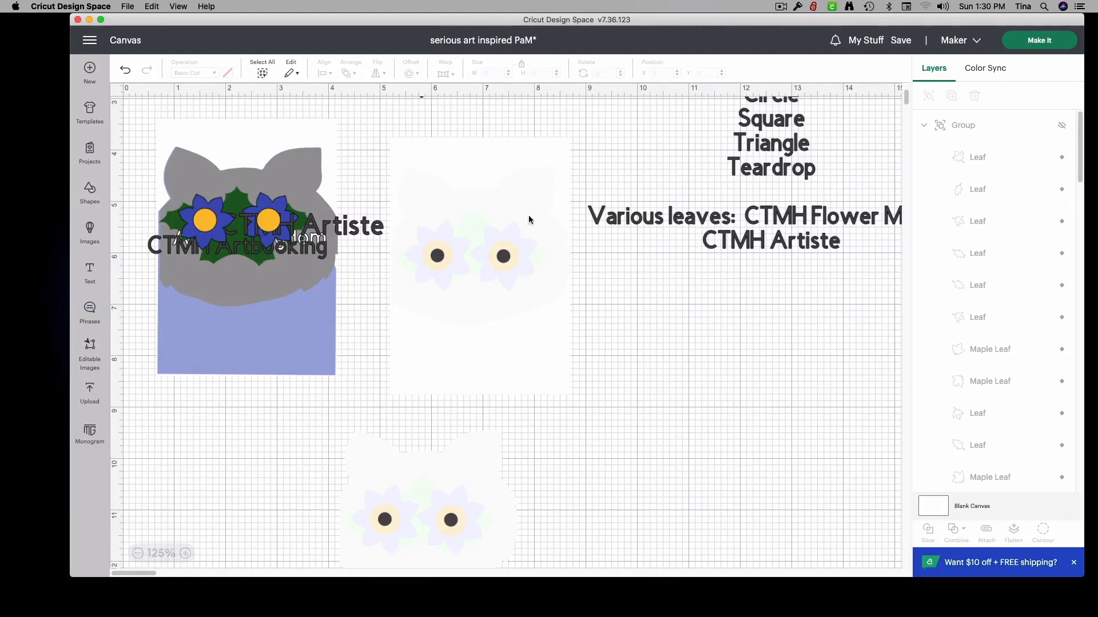
mouse_move(421, 268)
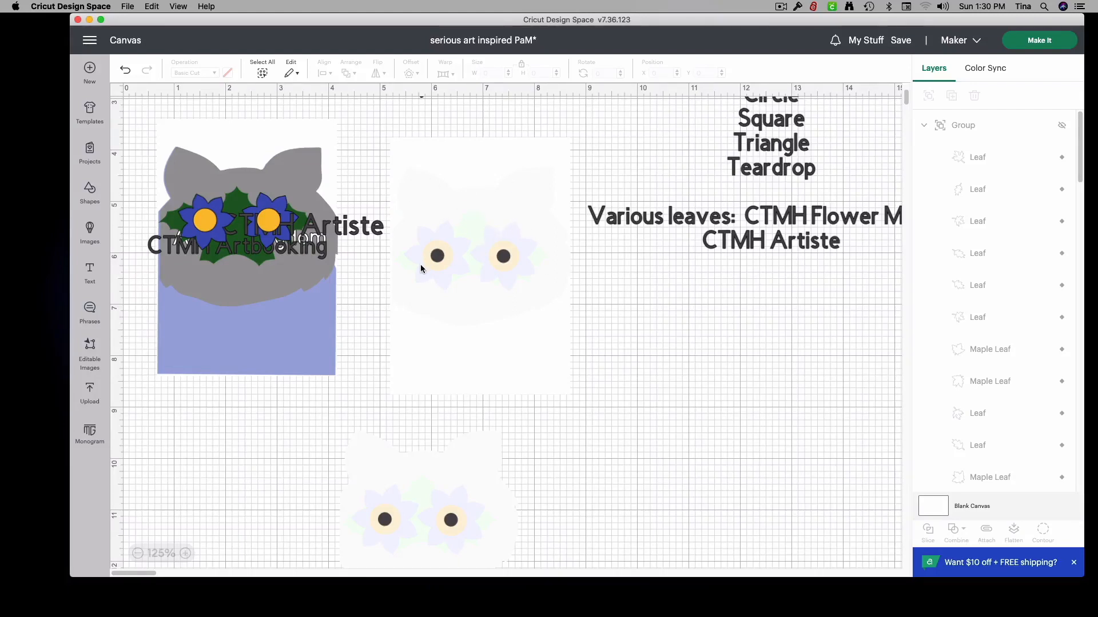
mouse_move(462, 236)
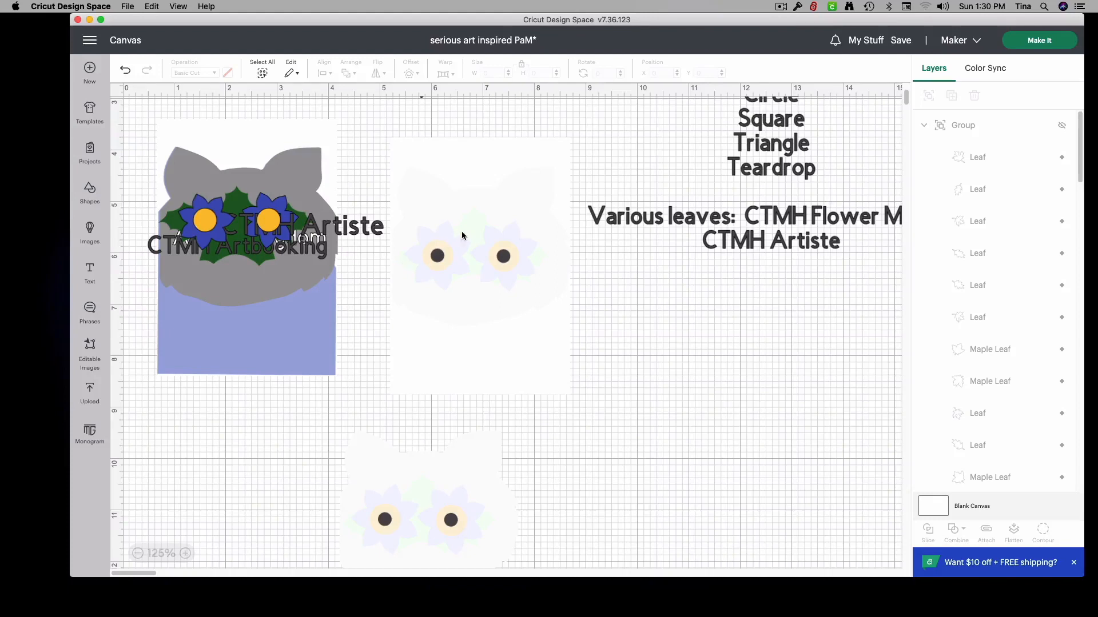
mouse_move(505, 279)
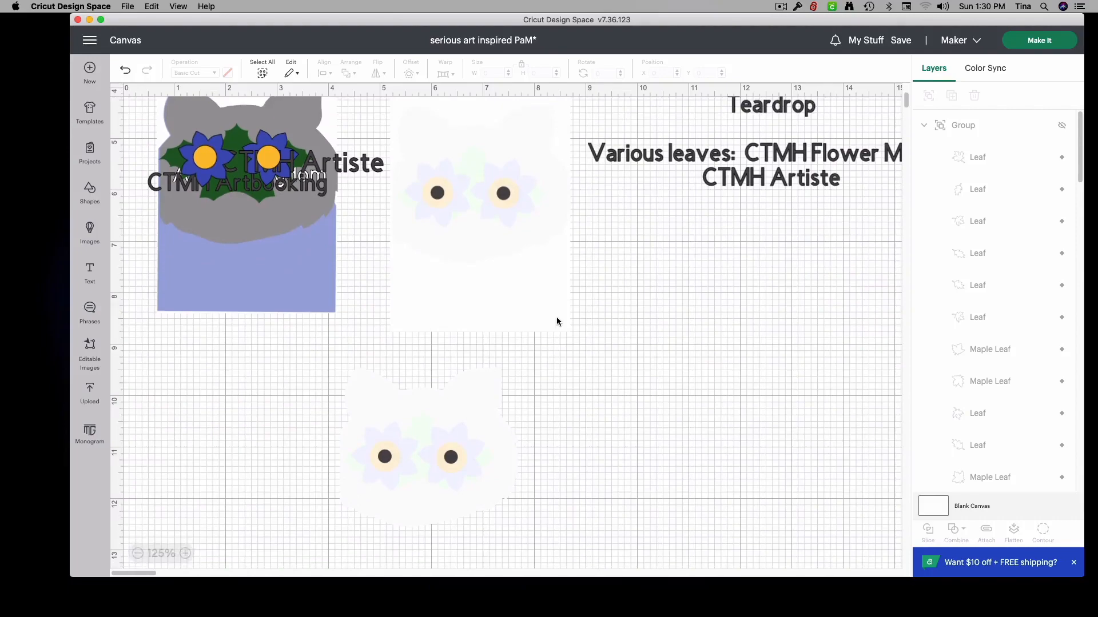
scroll("down", 3)
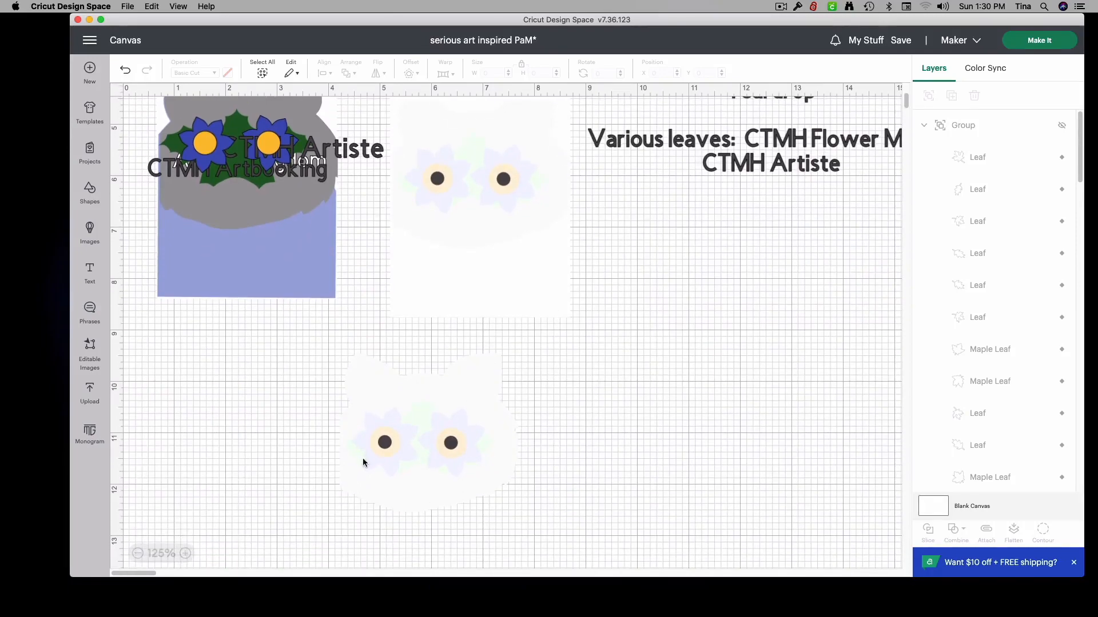
left_click(138, 553)
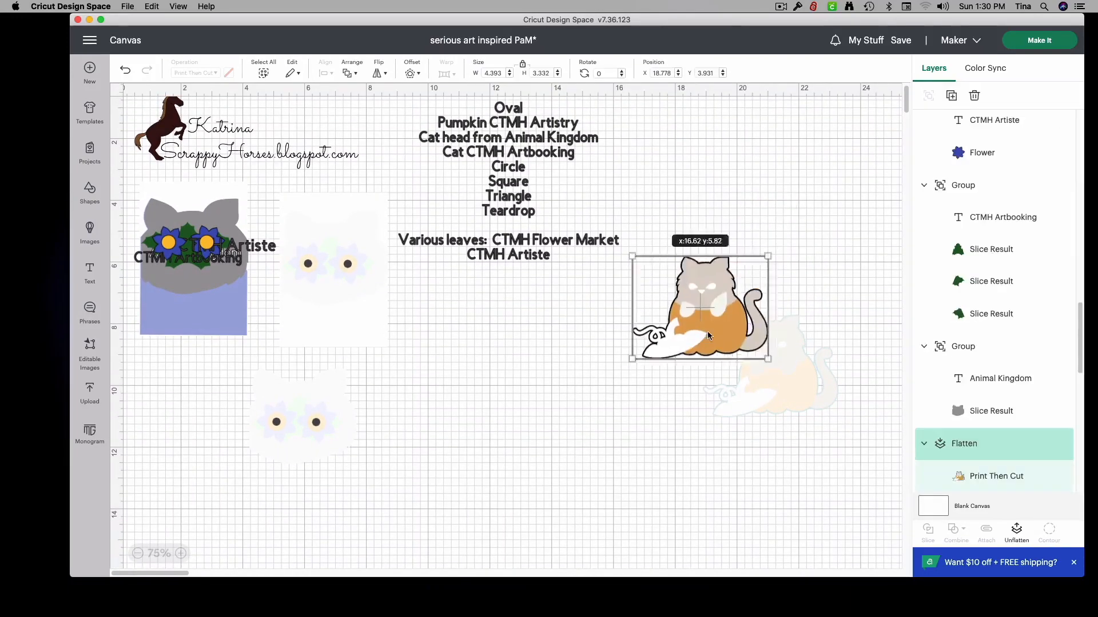
Step: Move the flattened Print Then Cut pumpkin kitty below the supplies list, away from its faded copy
left_click_drag(700, 308, 490, 353)
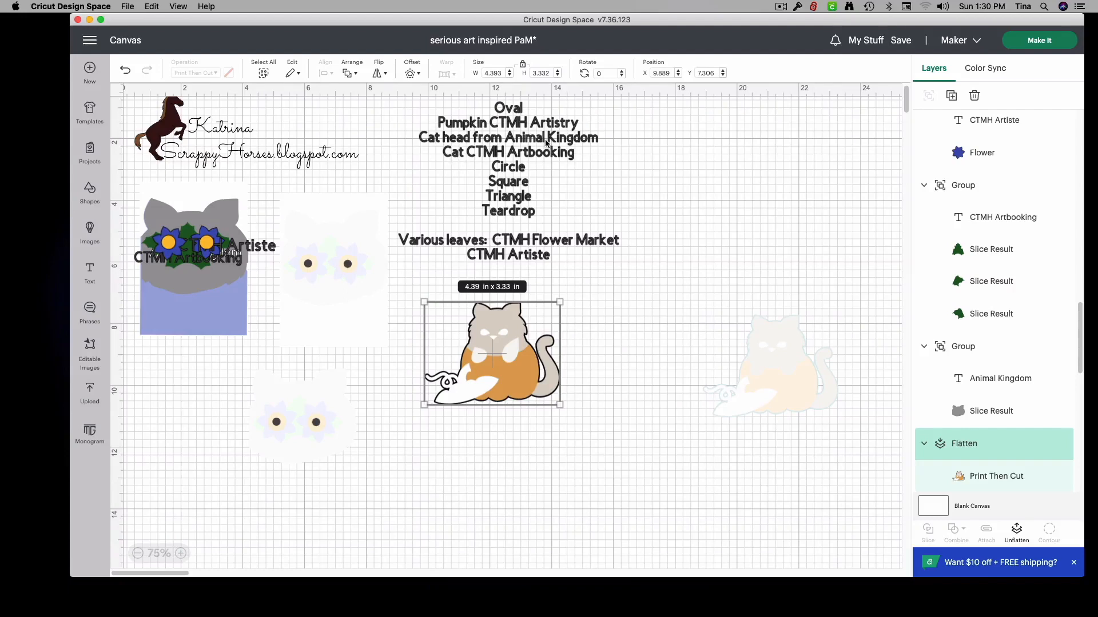
mouse_move(459, 130)
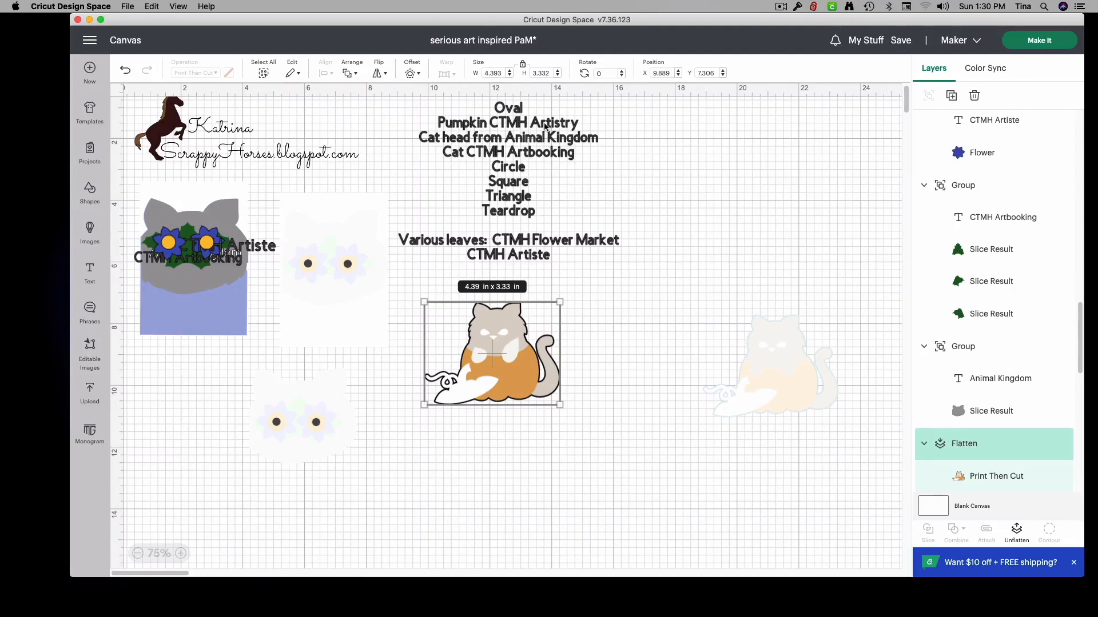
mouse_move(540, 384)
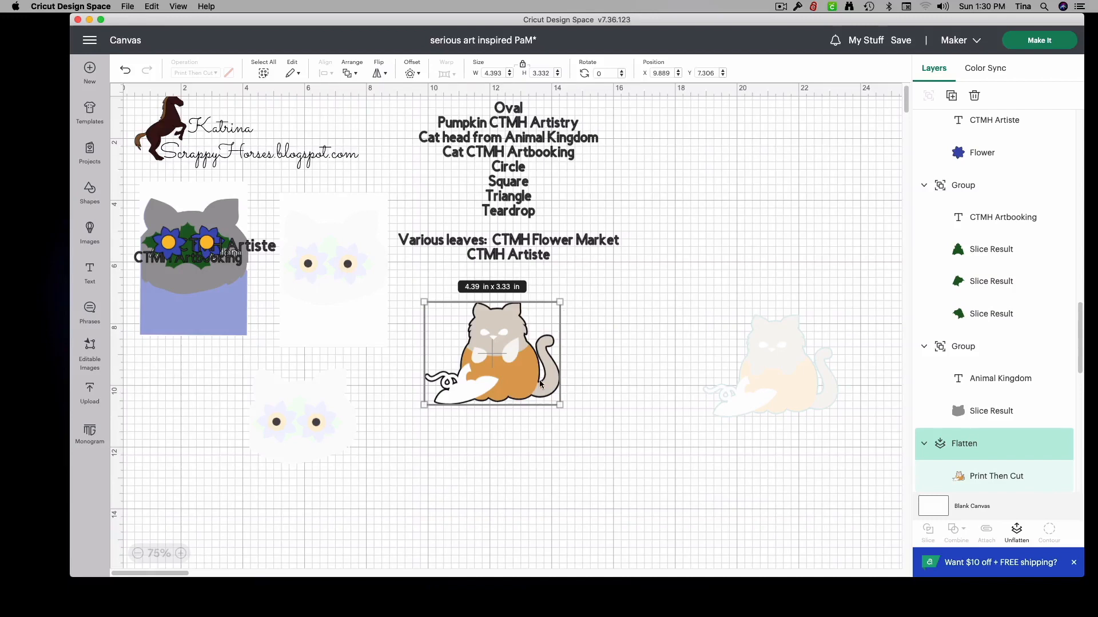
mouse_move(565, 350)
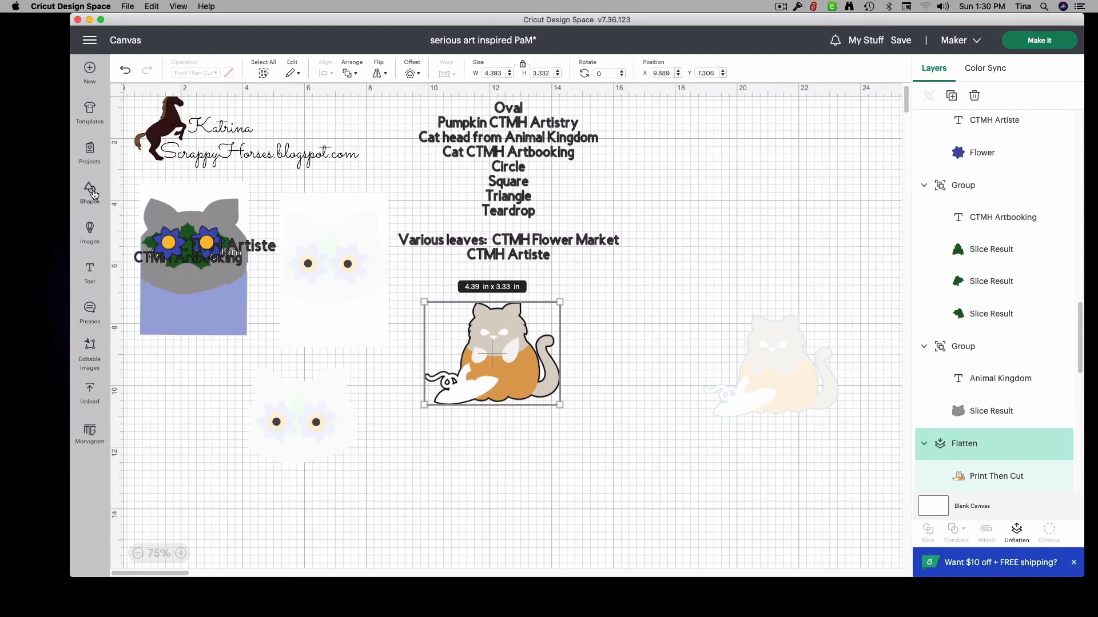
mouse_move(595, 382)
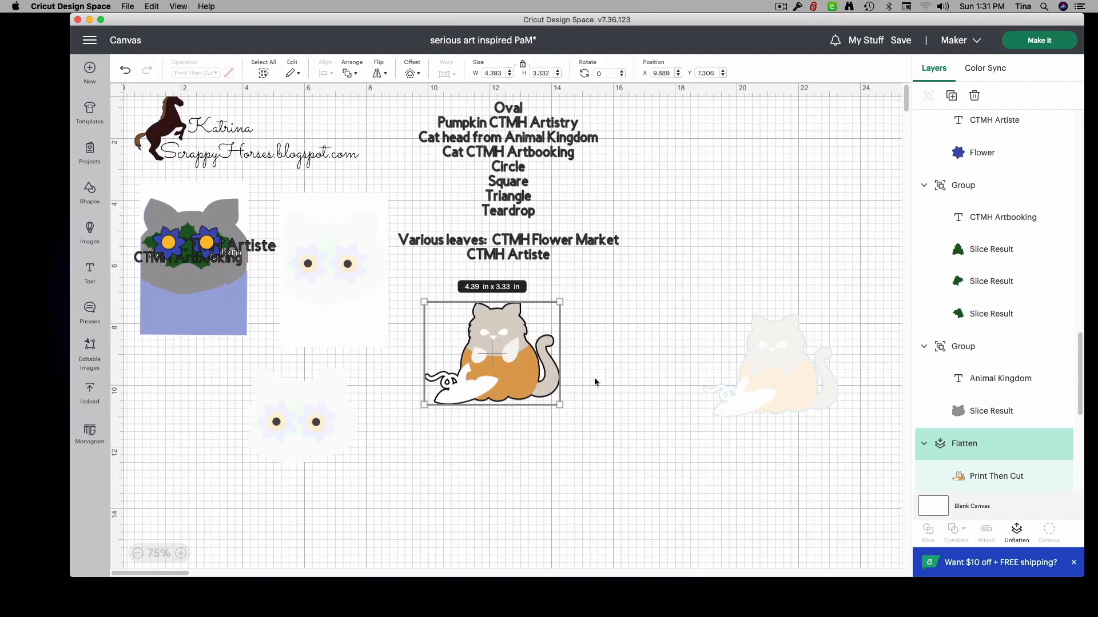
mouse_move(505, 371)
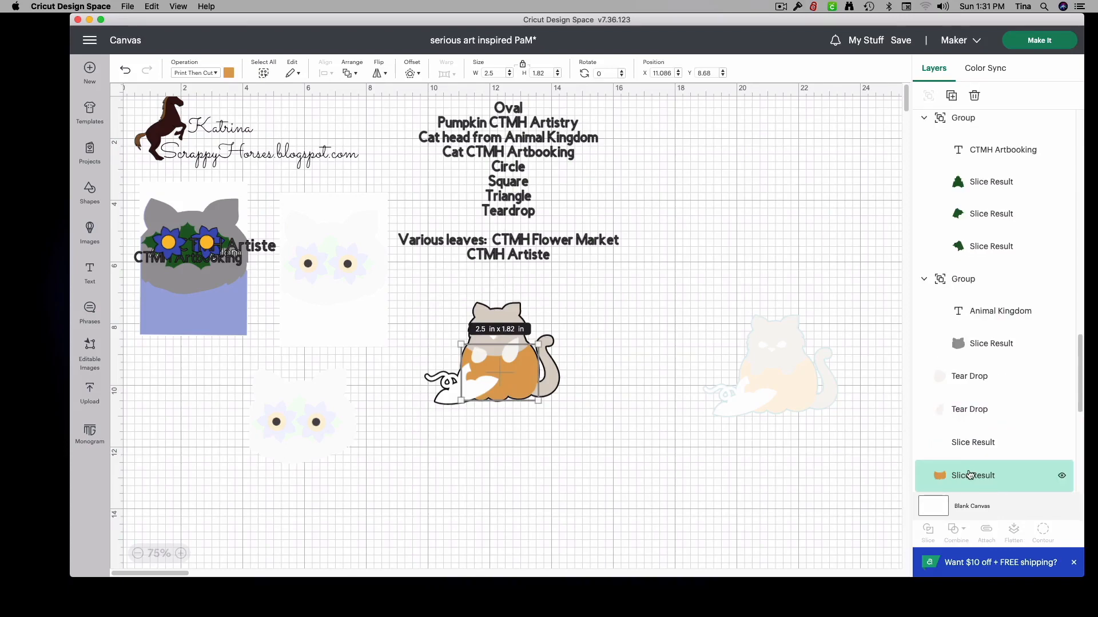
Step: Add the curly-stemmed pumpkin from the Close To My Heart - Artistry set to the canvas
left_click(89, 231)
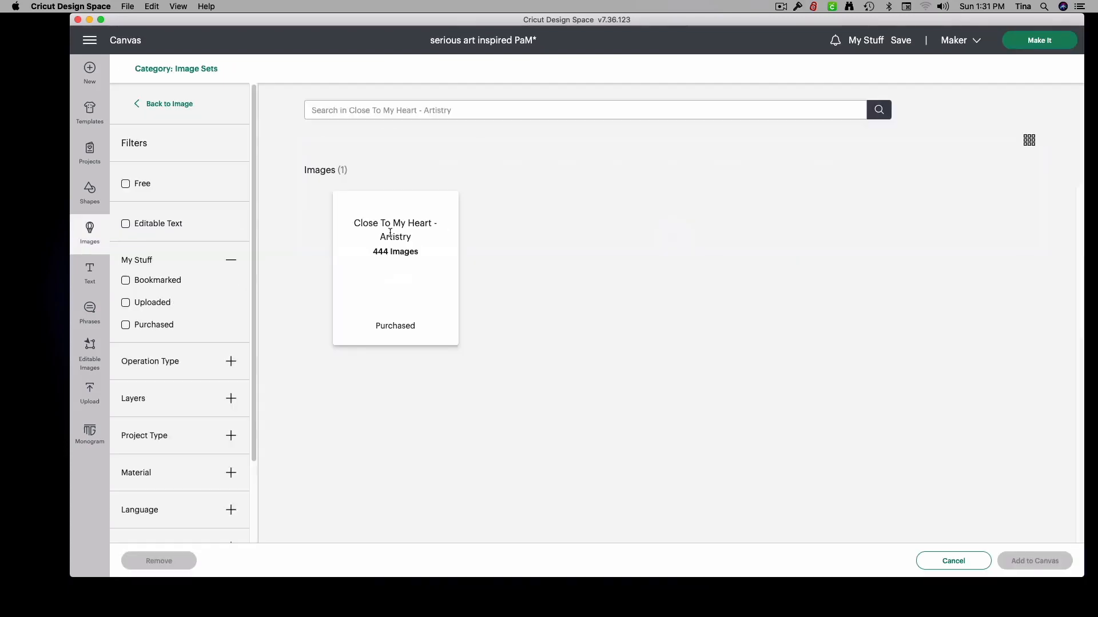
left_click(395, 268)
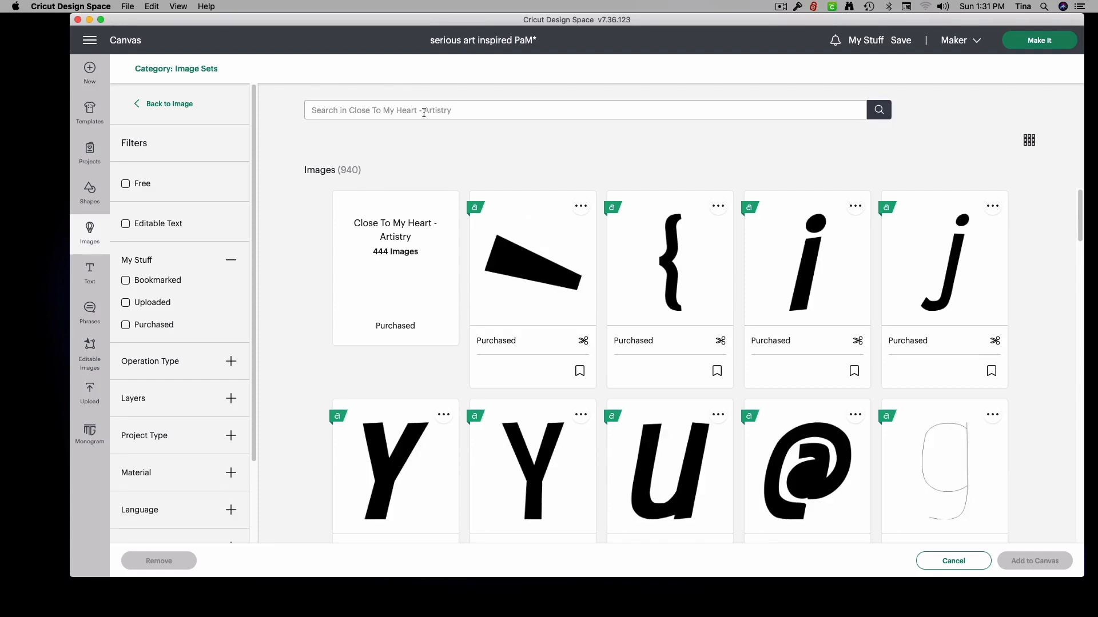
type("pupm")
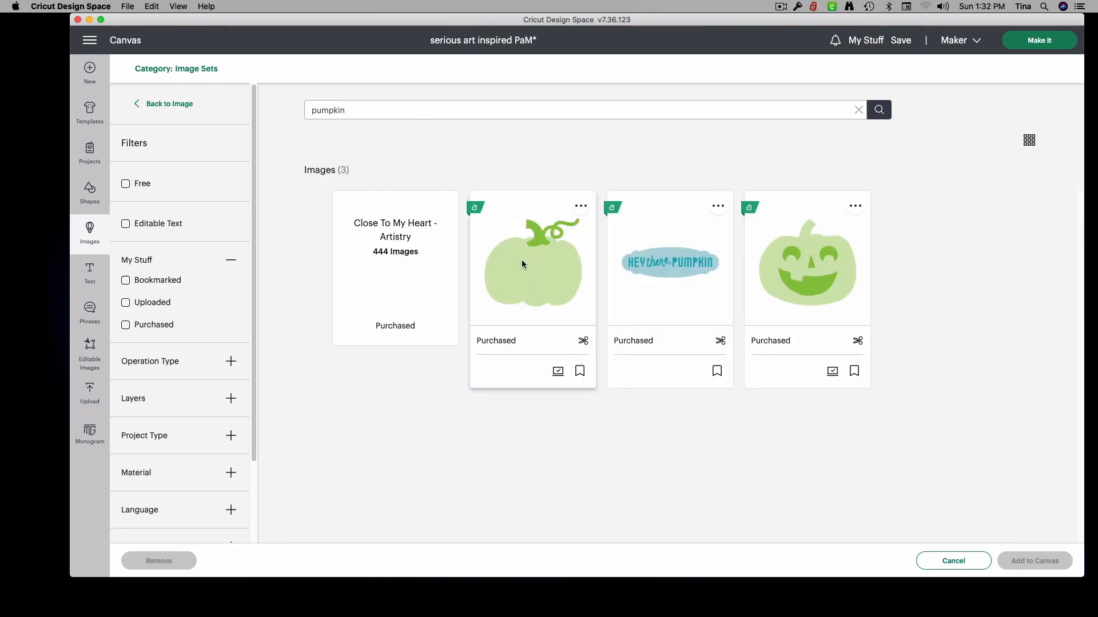
left_click(532, 262)
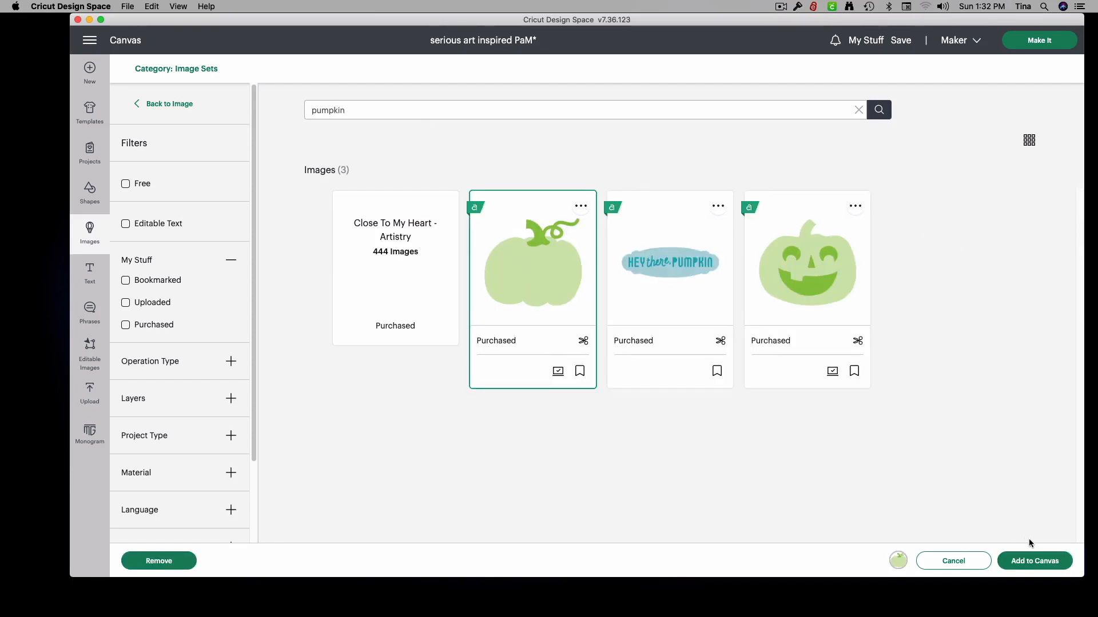
left_click(1034, 561)
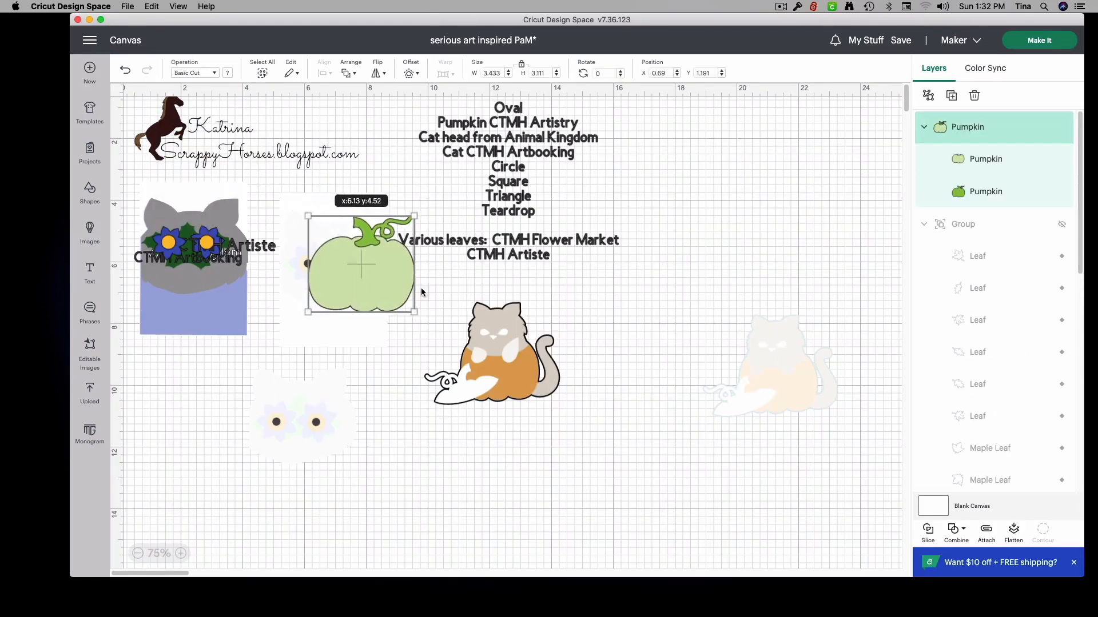
Step: Drag the green pumpkin down to sit just beneath the pumpkin kitty
left_click_drag(361, 262, 476, 462)
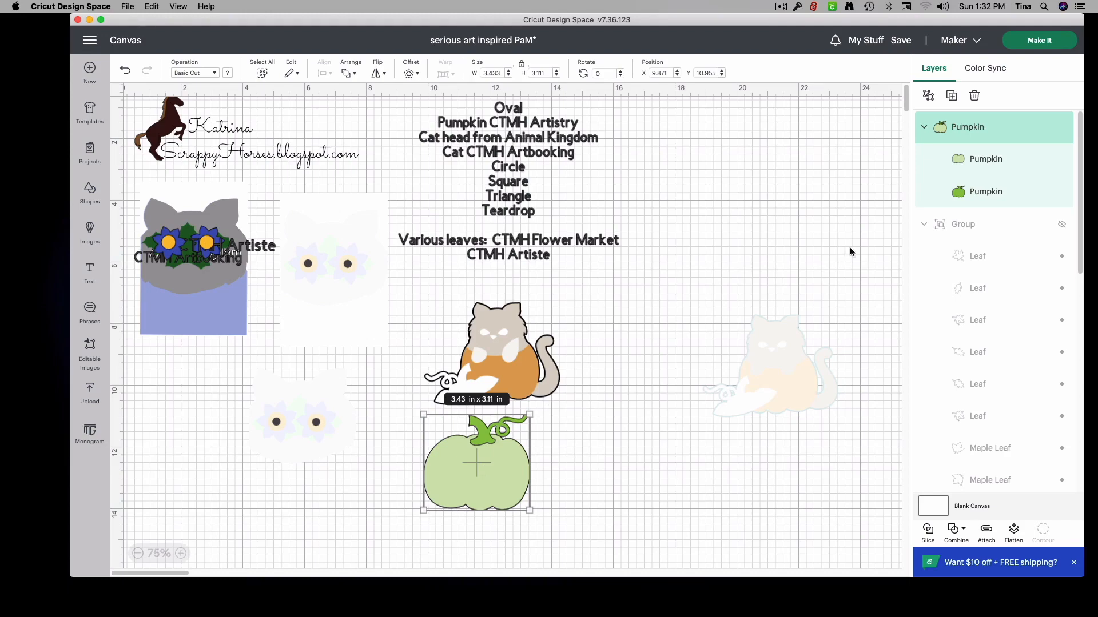
mouse_move(499, 335)
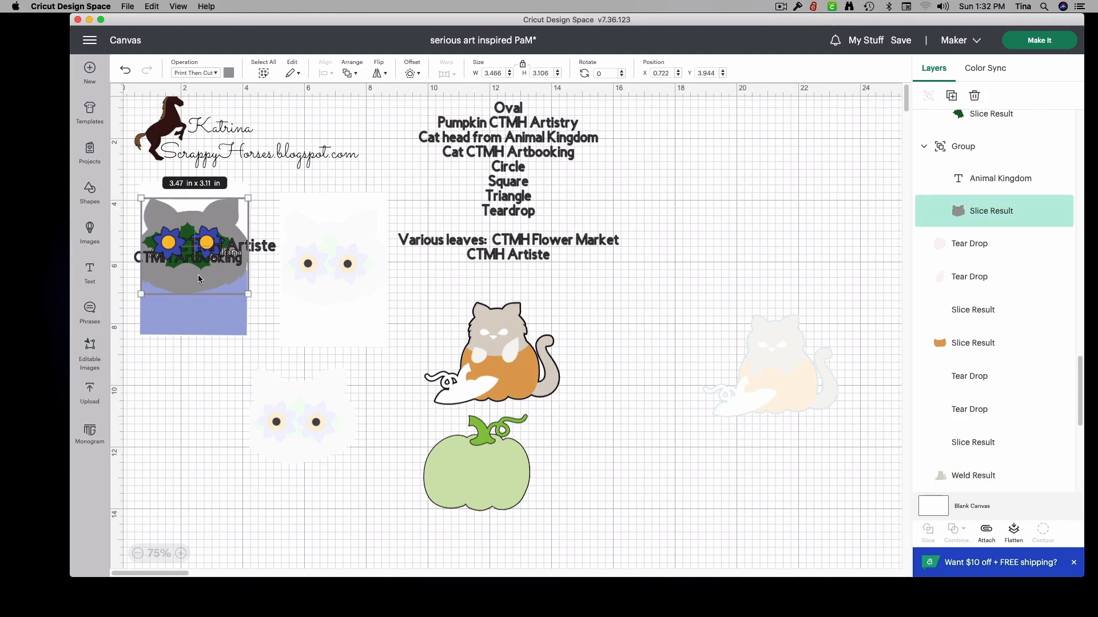
mouse_move(199, 280)
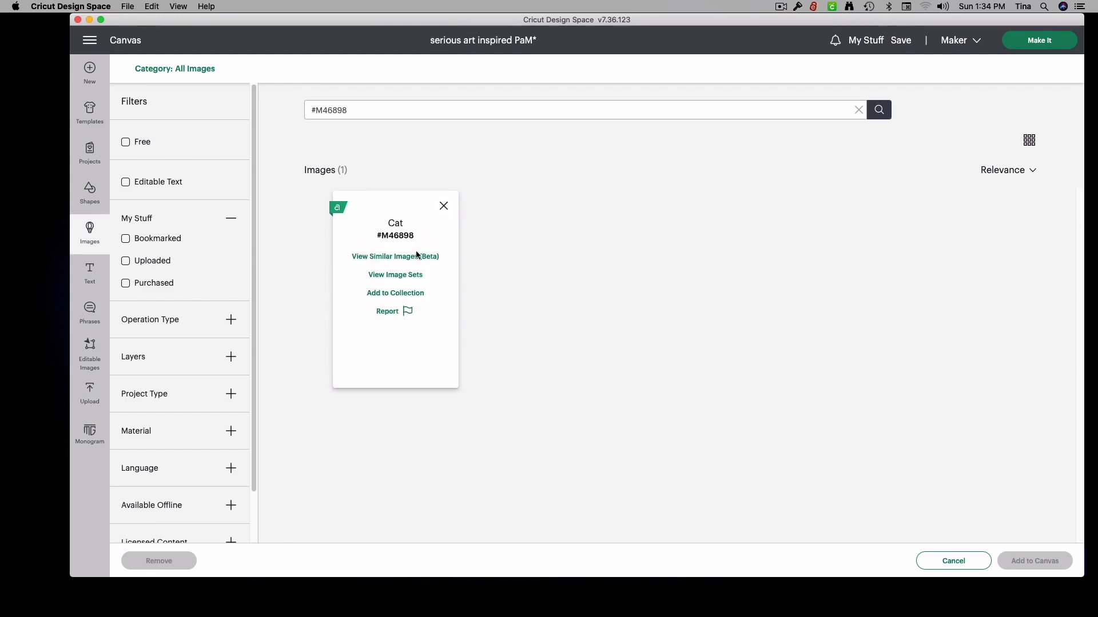
Step: Add the orange Cat image #M46898 to the canvas
left_click(395, 274)
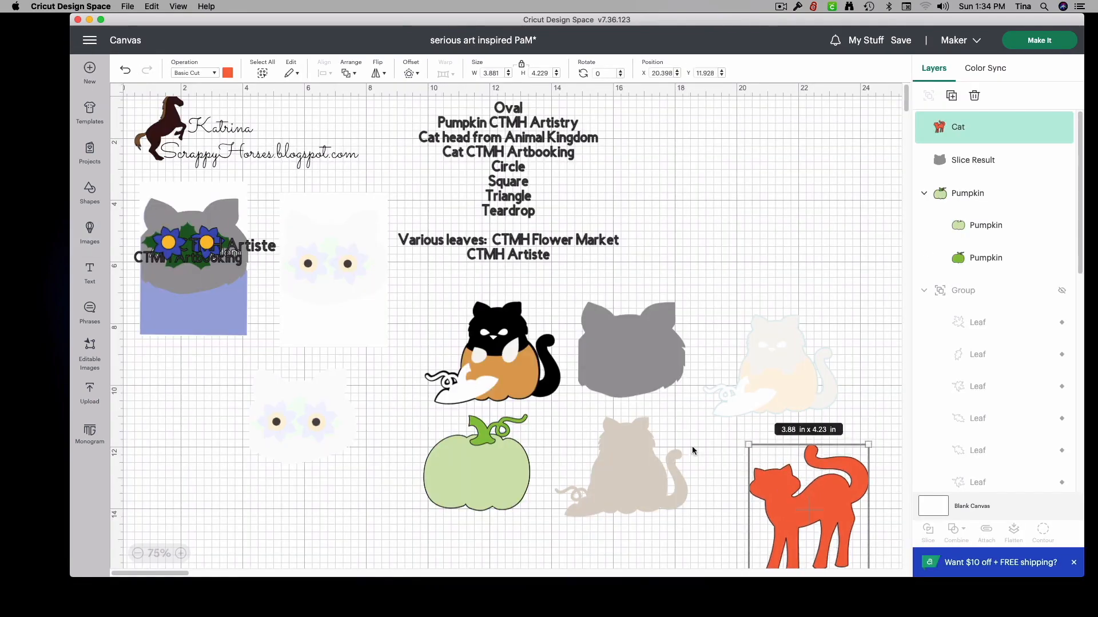
Step: Move the green pumpkin down and left to line up with the cats
left_click(476, 462)
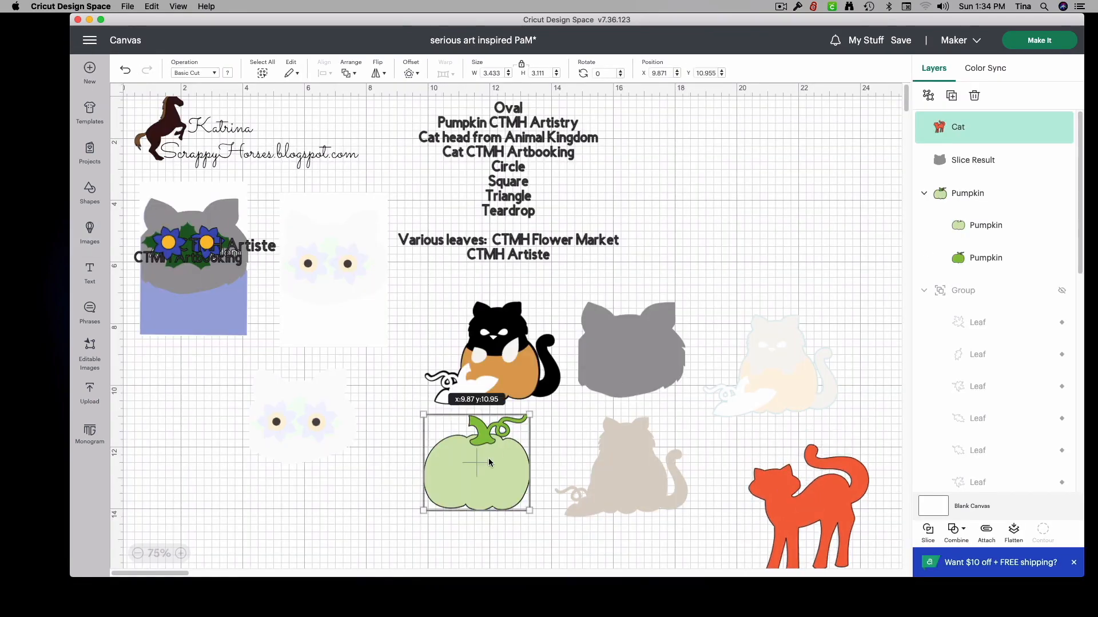
left_click_drag(477, 462, 439, 490)
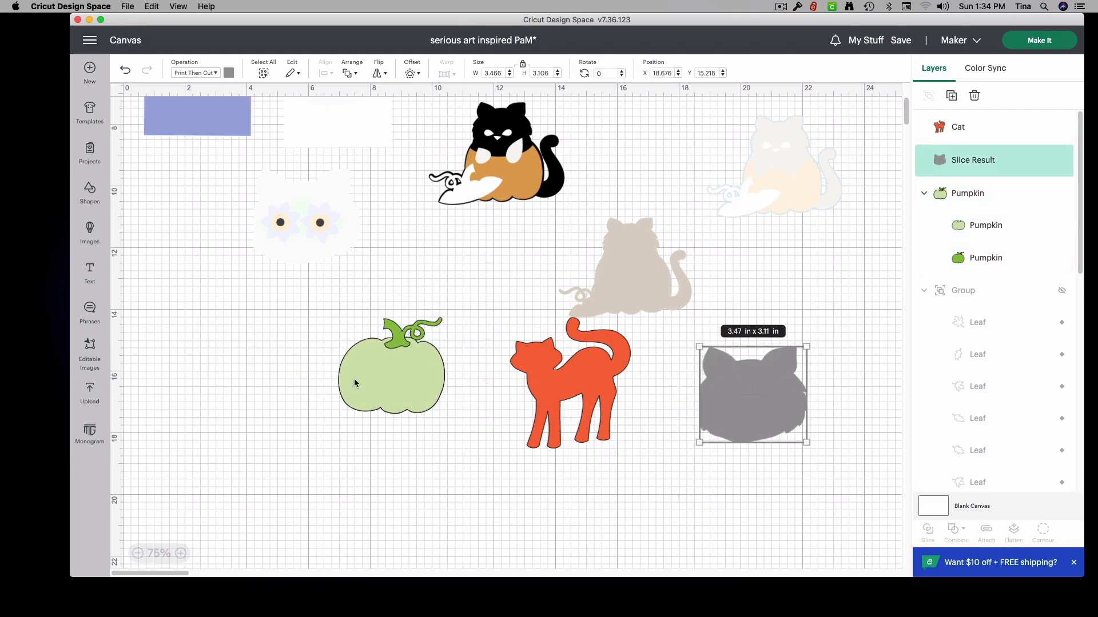
mouse_move(90, 241)
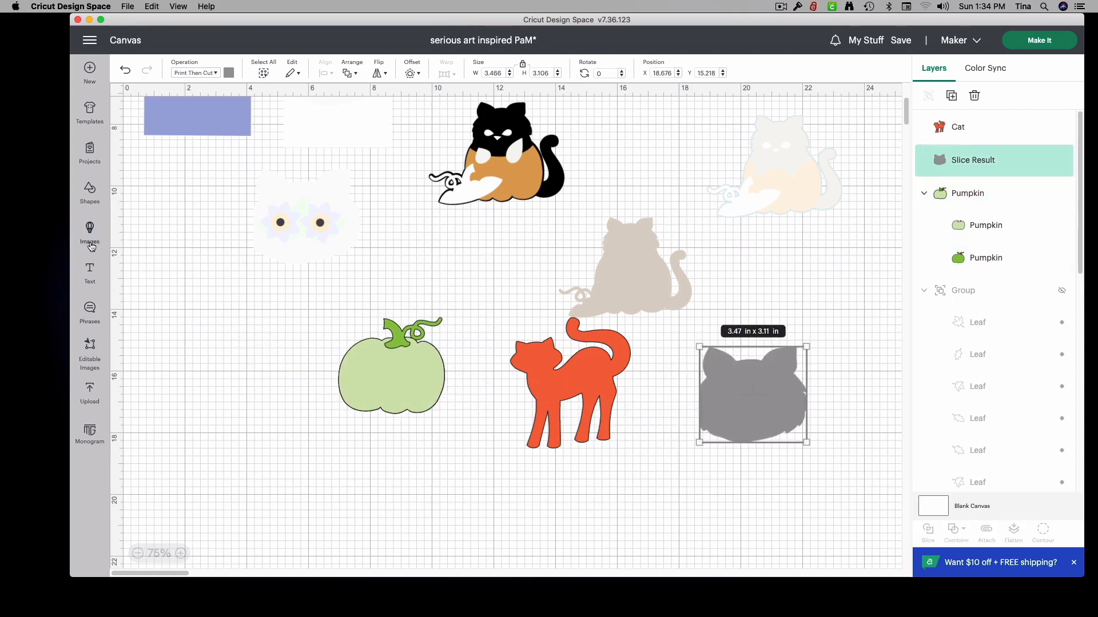
Step: Insert an oval and stretch it over the green pumpkin's top to cover the stem
left_click(89, 193)
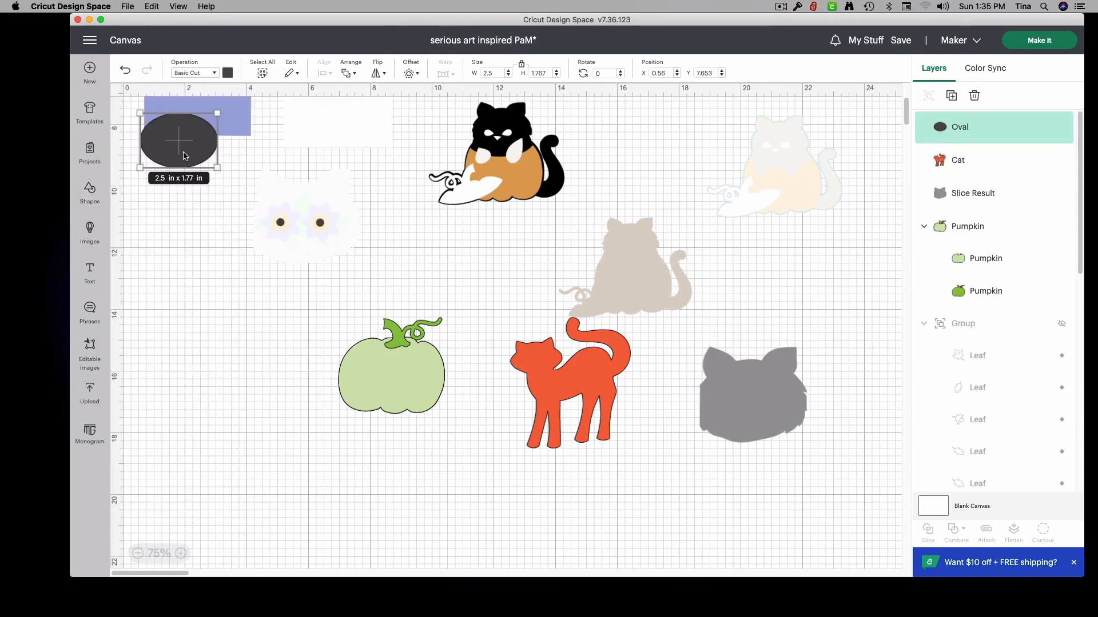
left_click_drag(178, 136, 269, 378)
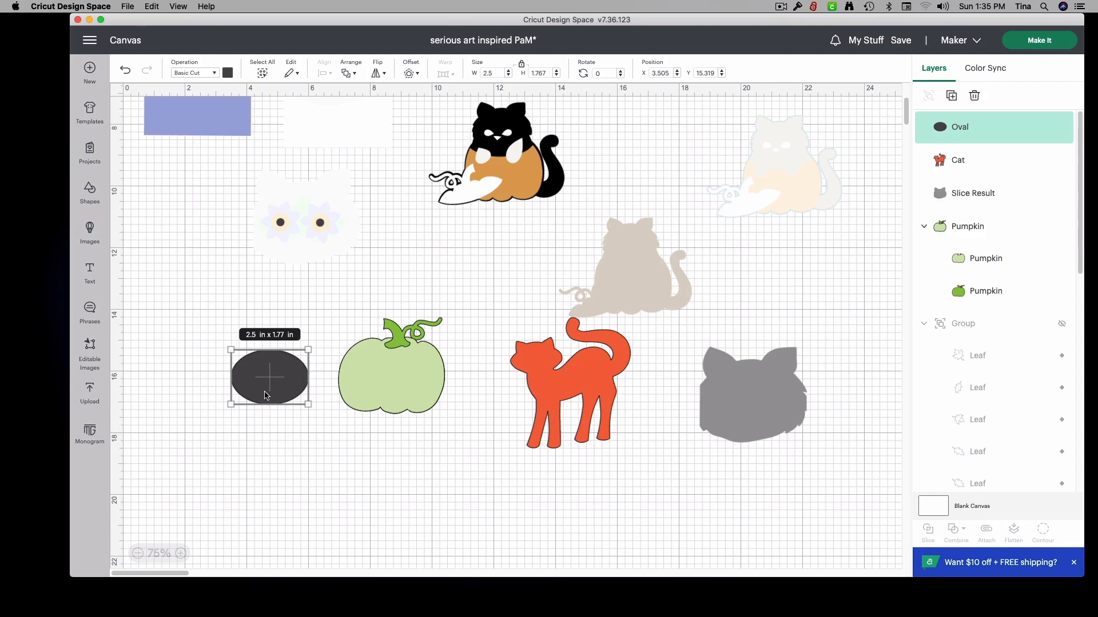
left_click_drag(269, 377, 399, 334)
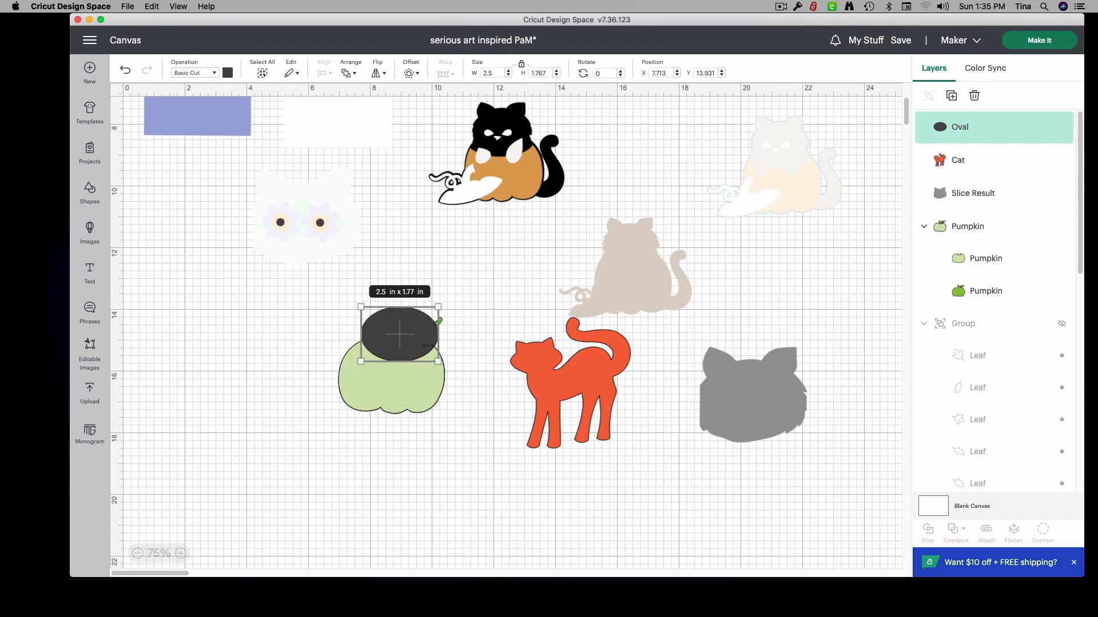
left_click_drag(441, 334, 455, 335)
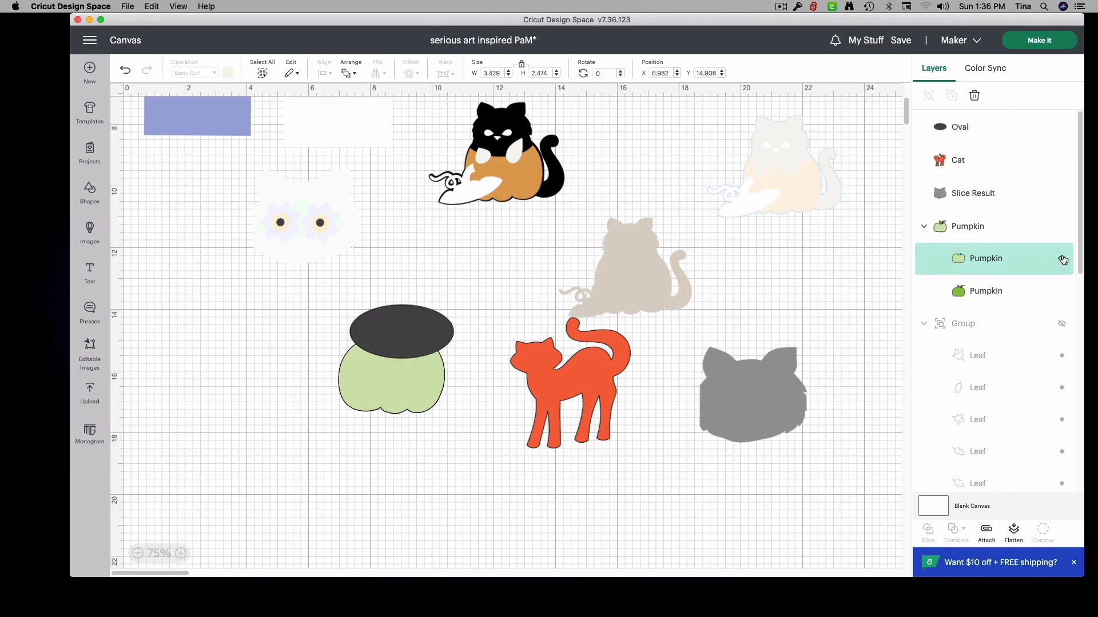
Step: Hide the pale green pumpkin layer and slice the pumpkin with the oval
left_click(1063, 258)
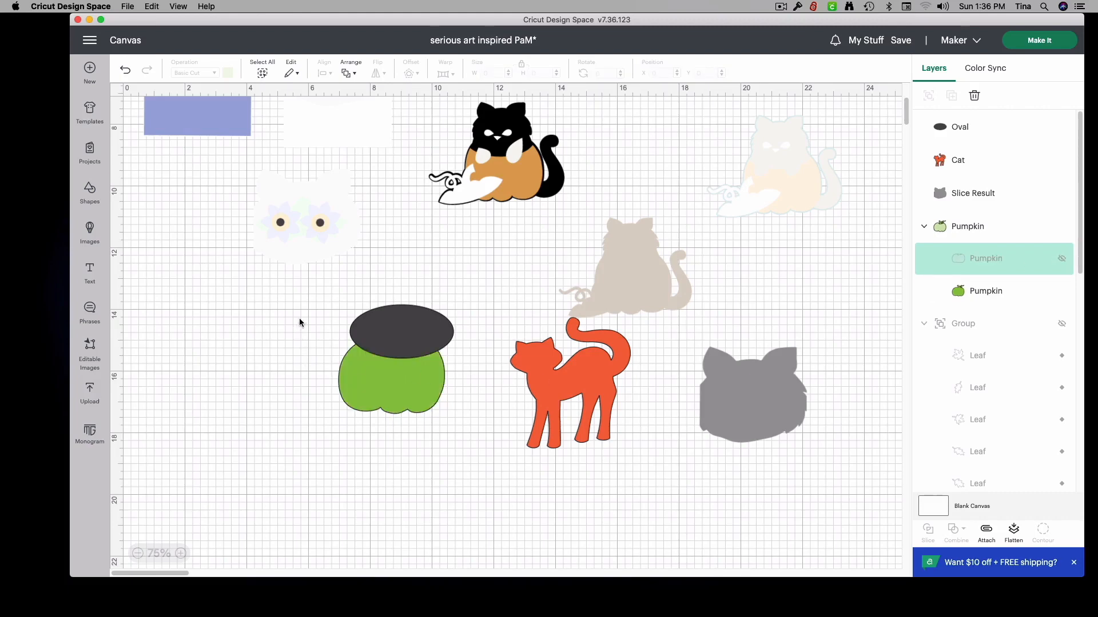
left_click(392, 371)
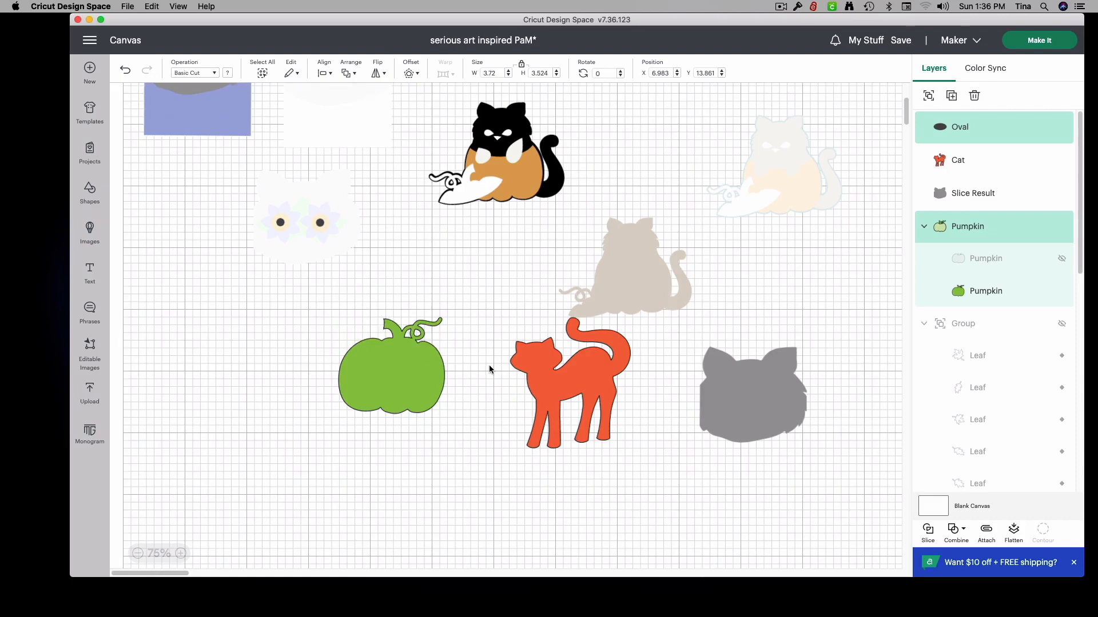
left_click(927, 533)
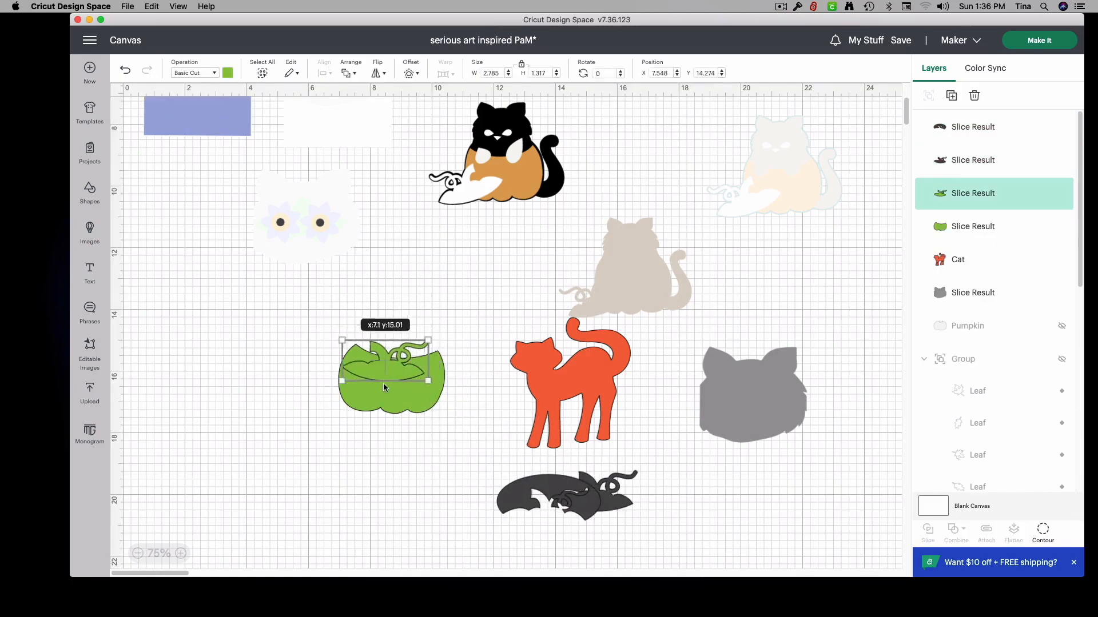
Step: Move the stem-topped lid piece left and tilt it against the pumpkin body
left_click_drag(390, 376, 308, 398)
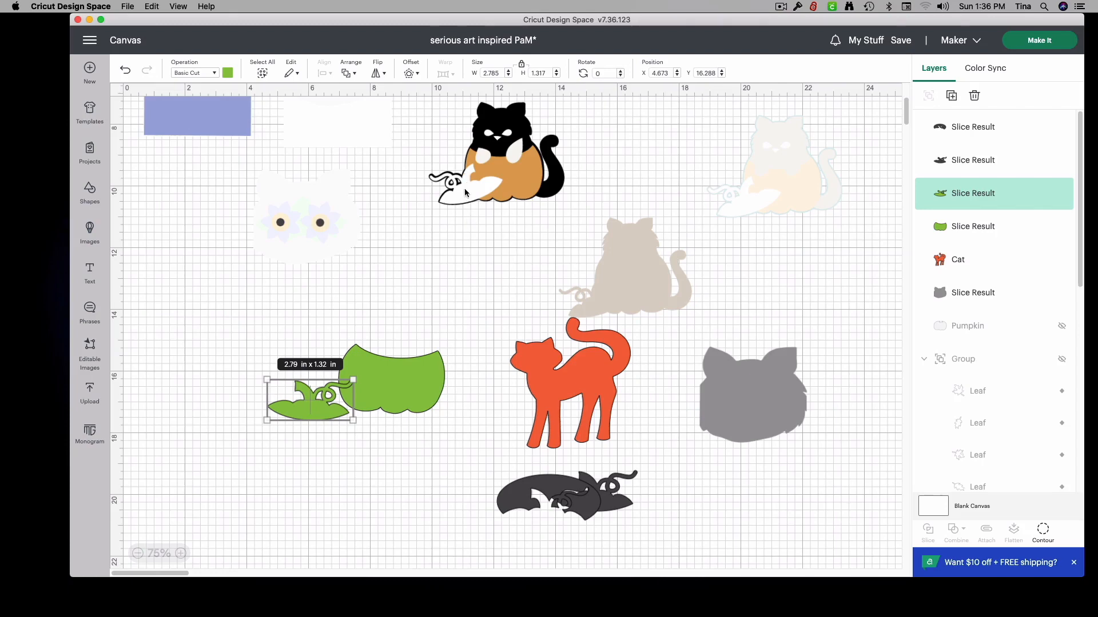
mouse_move(422, 276)
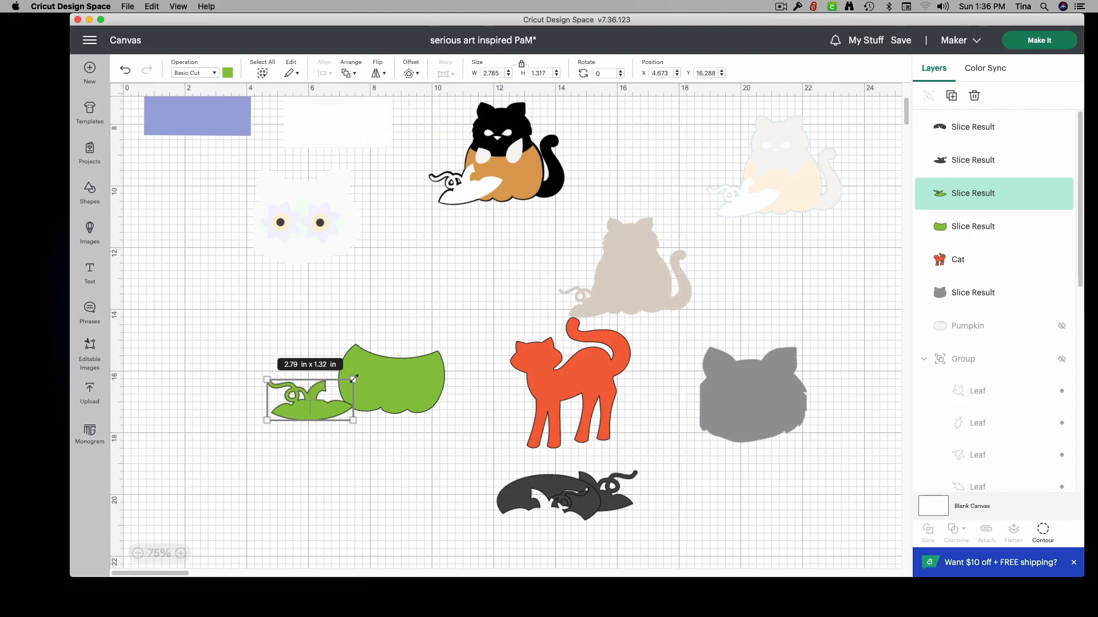
left_click_drag(353, 375, 329, 356)
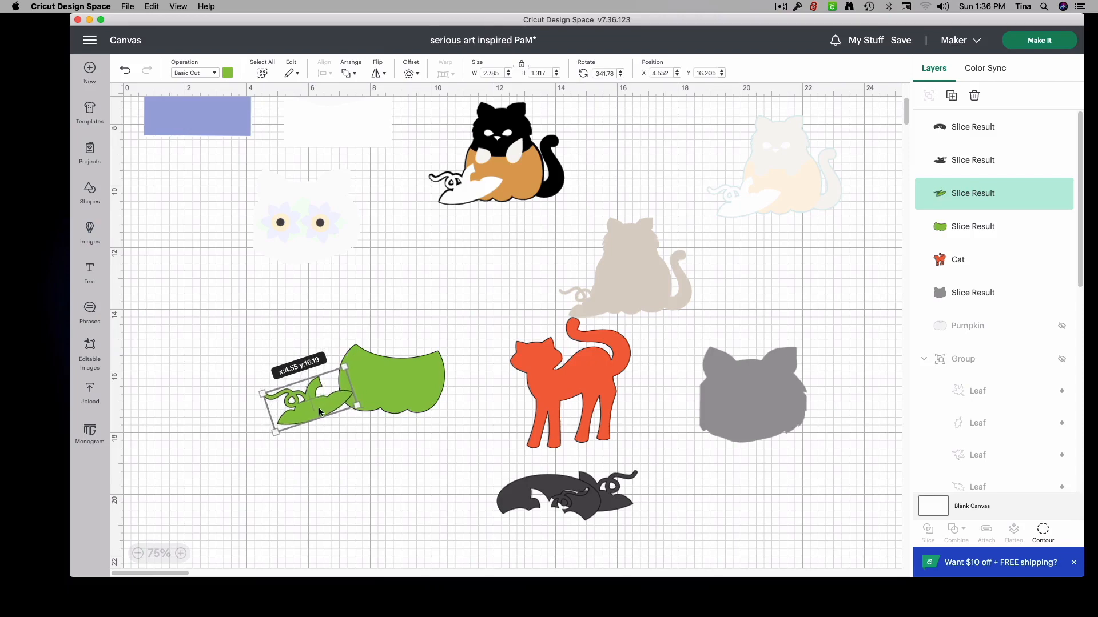
left_click_drag(319, 396, 337, 389)
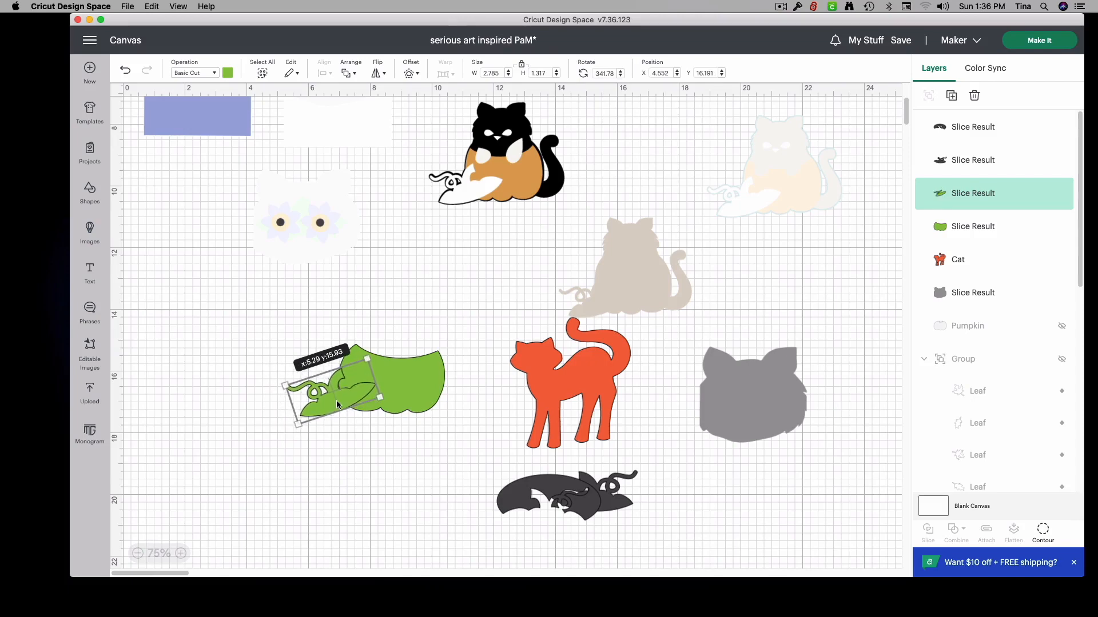
Step: Recolor the tilted pumpkin lid piece from green to white
left_click(228, 72)
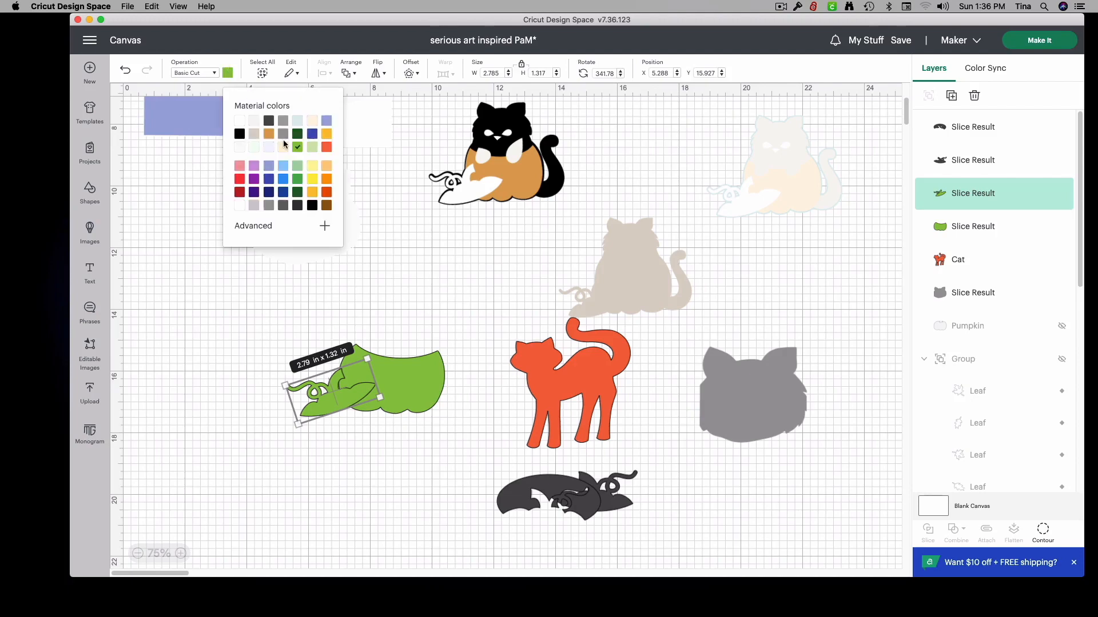
left_click(239, 120)
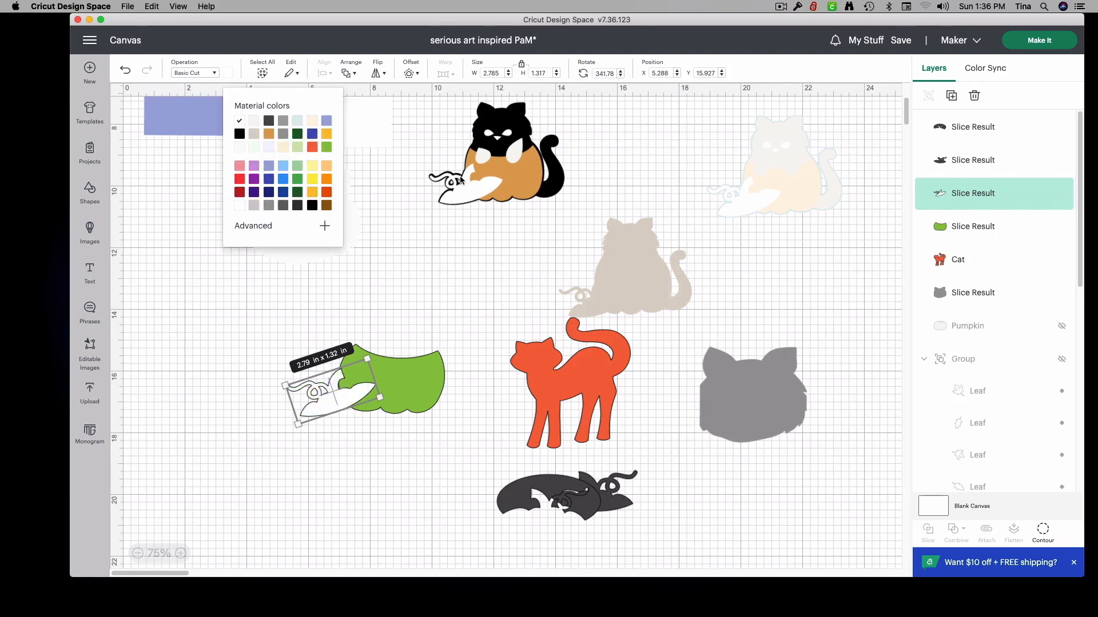
mouse_move(322, 405)
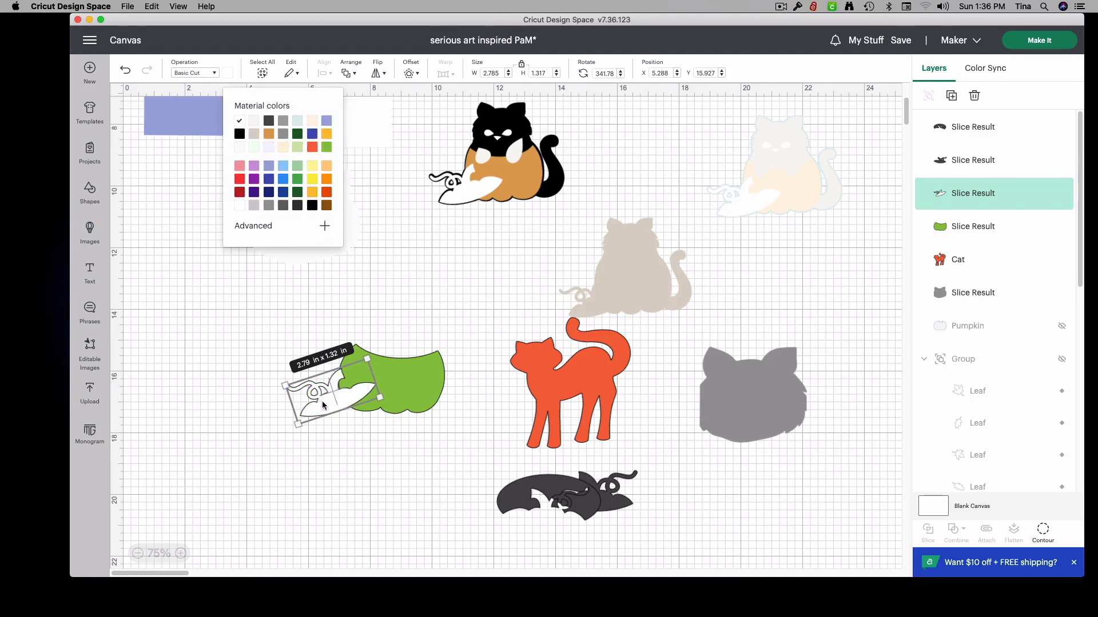
mouse_move(398, 384)
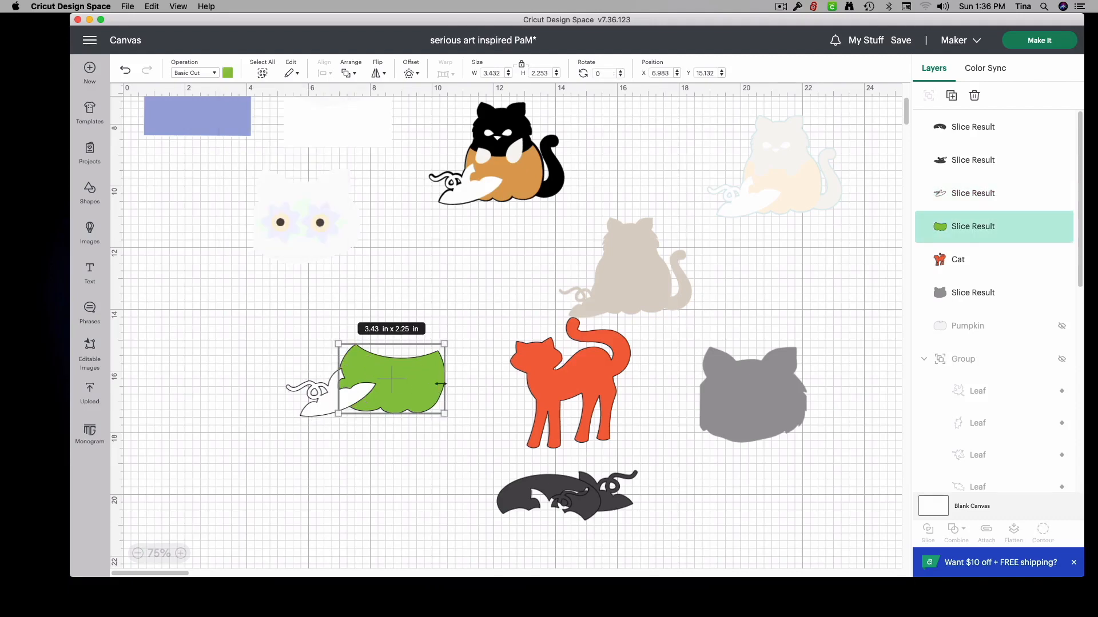
Step: Place the gray cat head on the pumpkin body and shrink it to fit the opening
left_click_drag(446, 380, 431, 380)
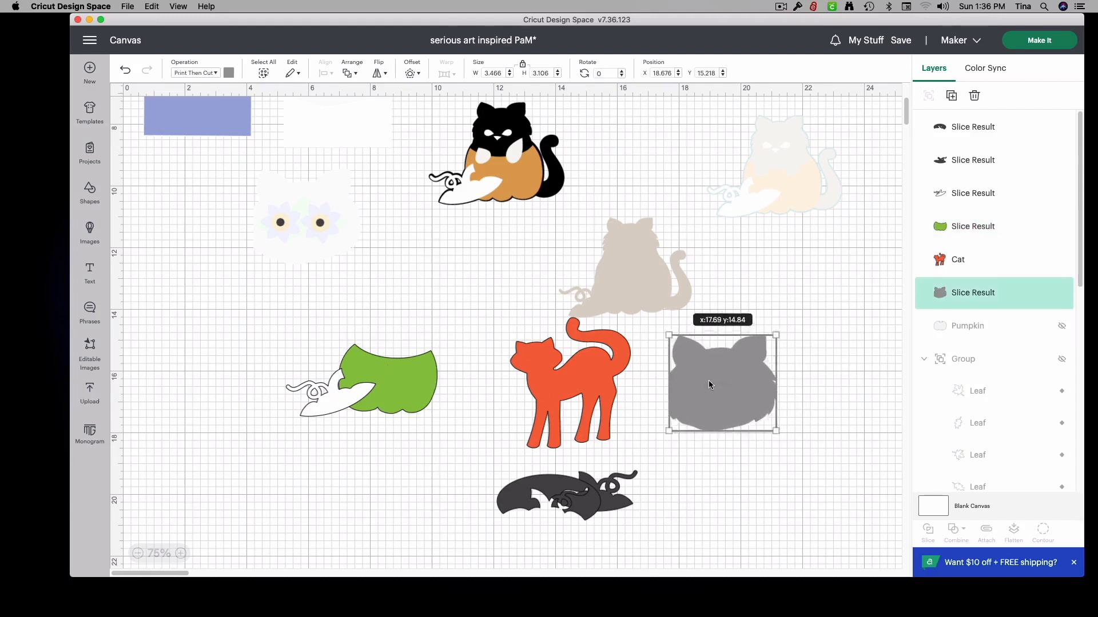
left_click_drag(721, 381, 409, 301)
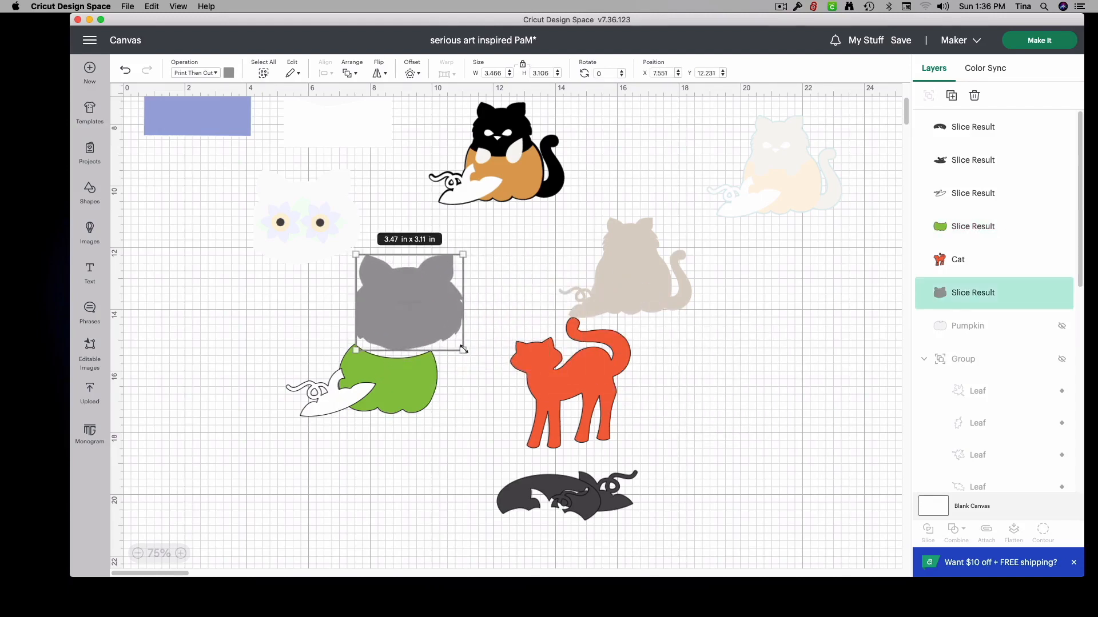
left_click_drag(462, 349, 442, 329)
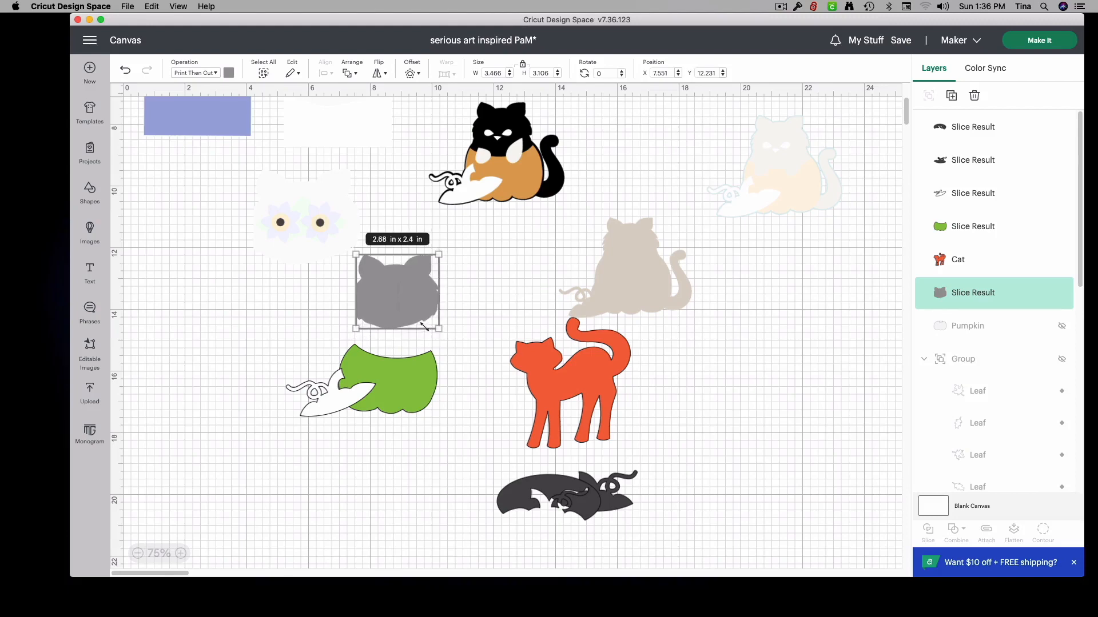
left_click_drag(441, 328, 420, 318)
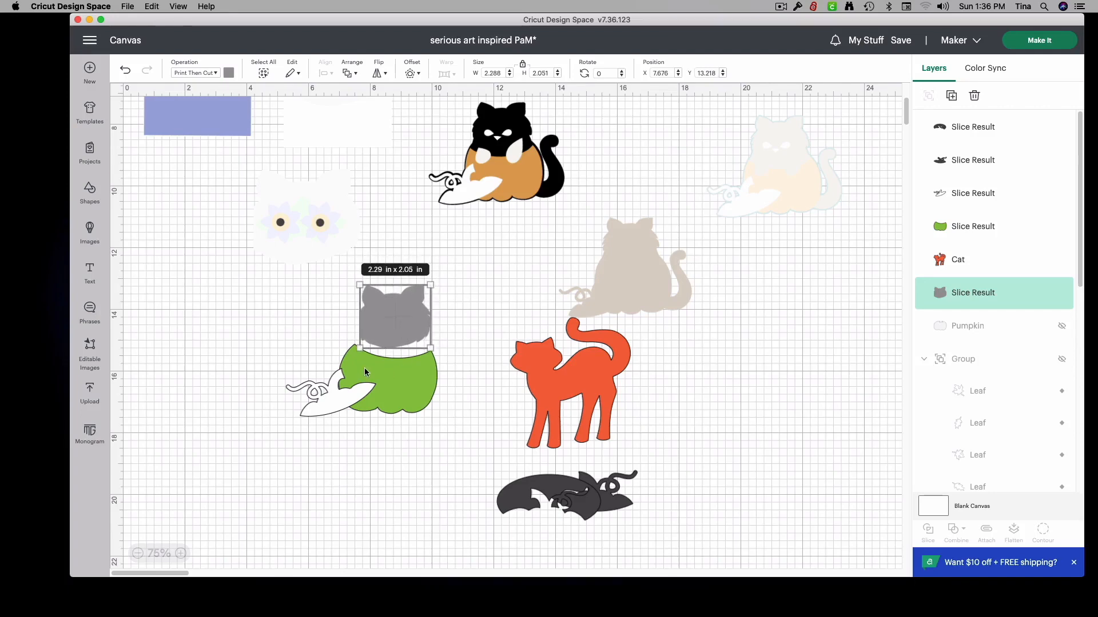
mouse_move(49, 222)
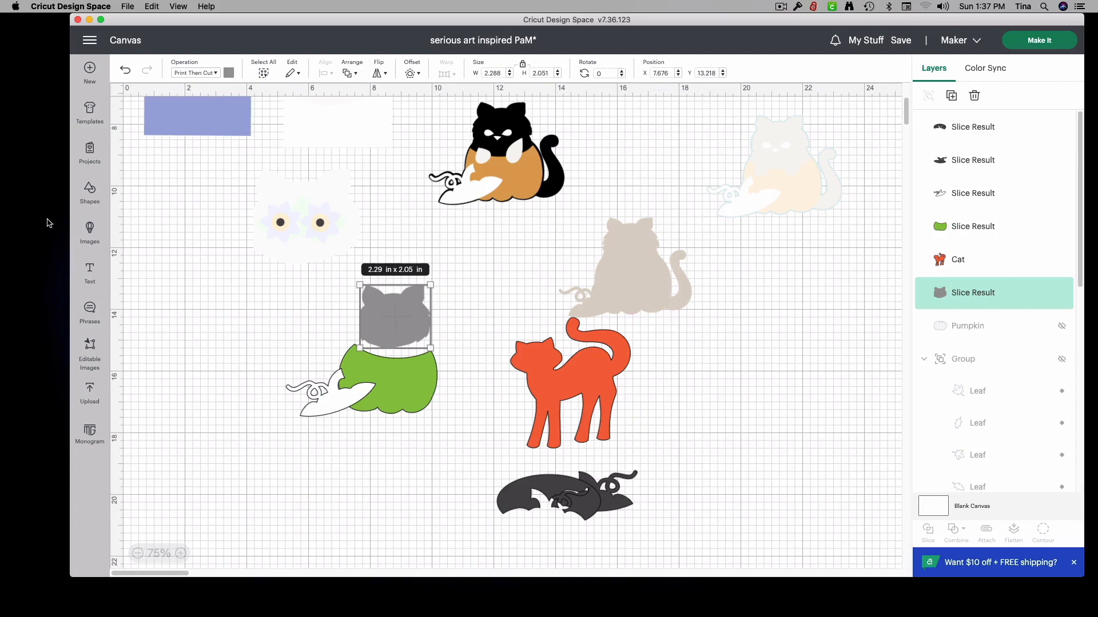
Step: Add a circle and stretch it into a 2.57 × 2 in dark oval over the pumpkin
left_click(90, 193)
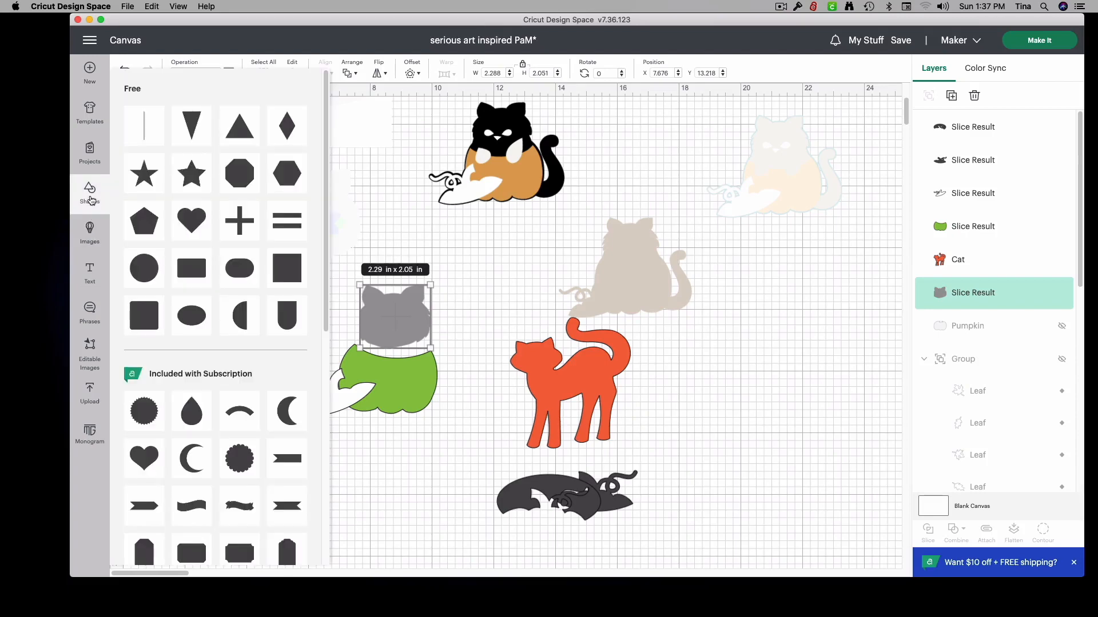
mouse_move(191, 320)
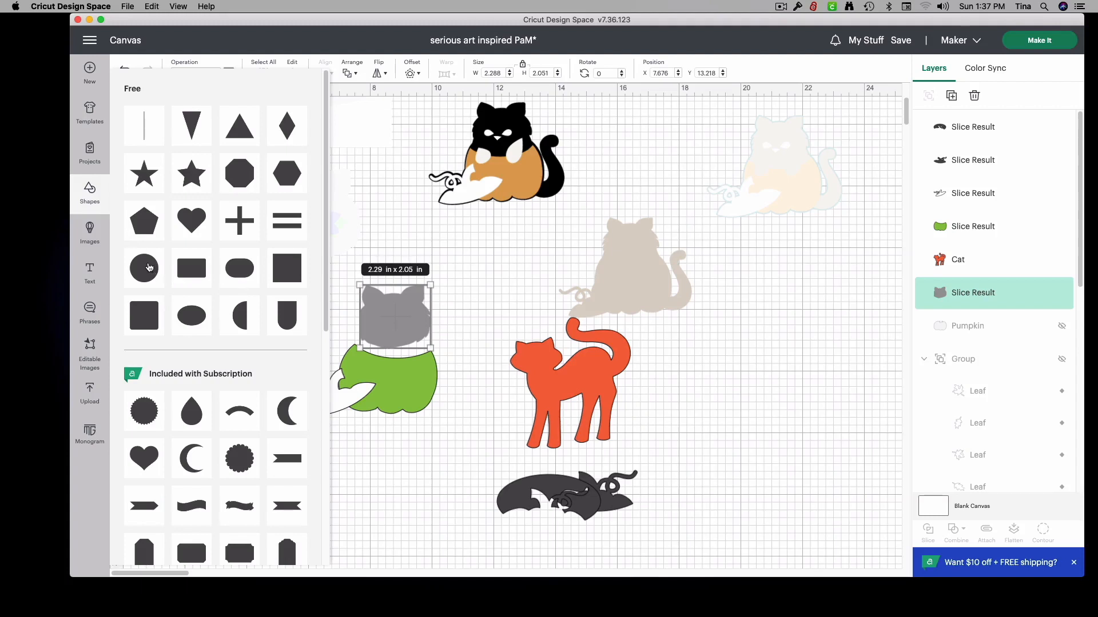
left_click(143, 267)
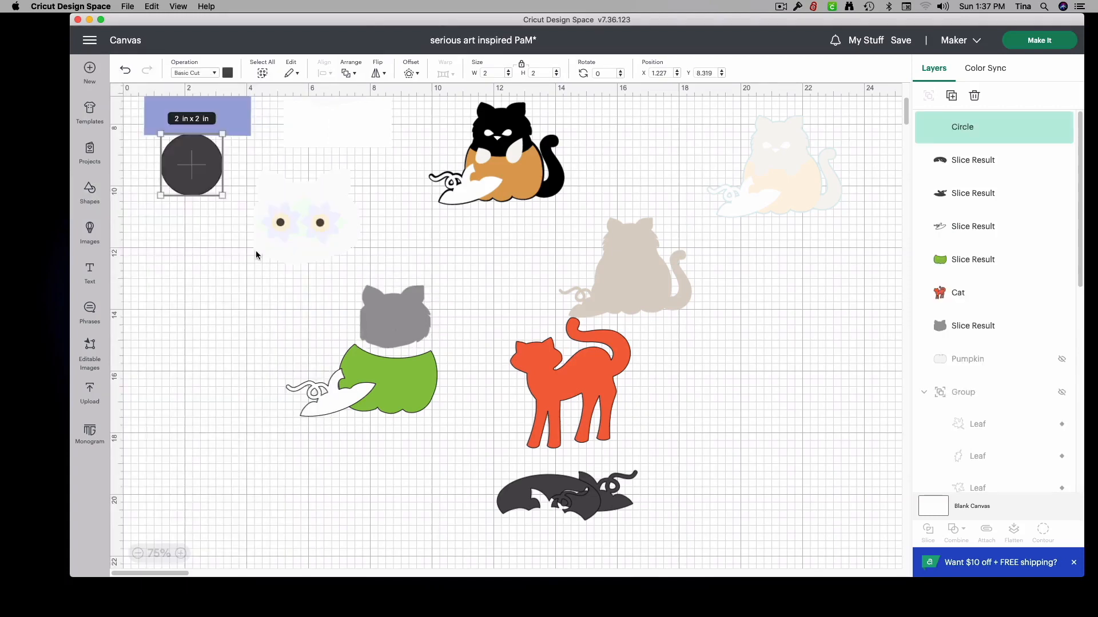
left_click_drag(190, 164, 388, 350)
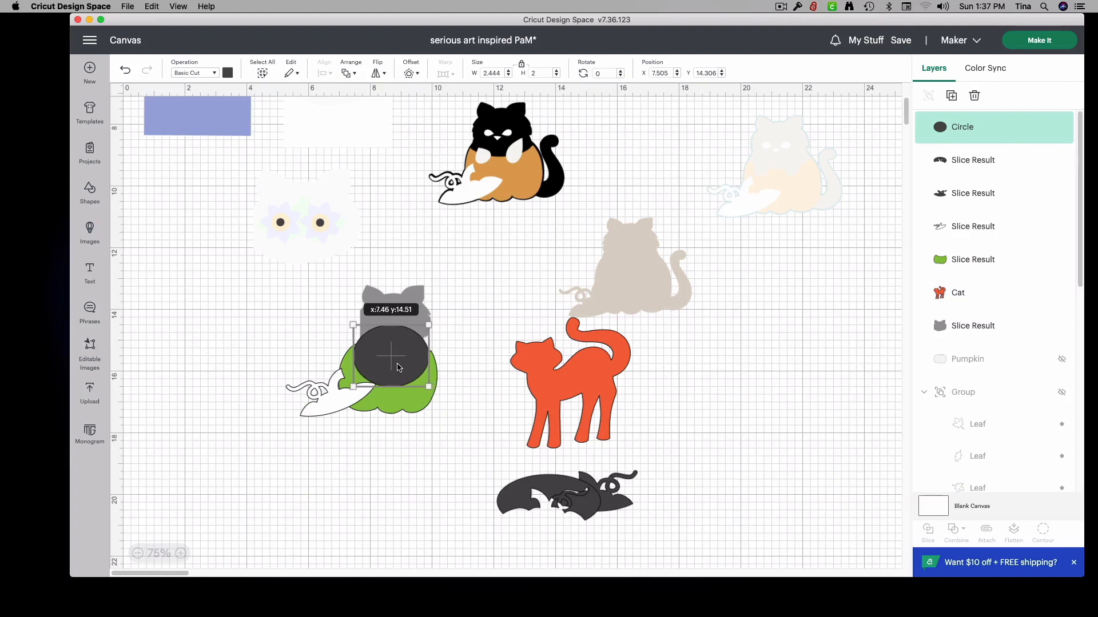
left_click_drag(392, 357, 408, 370)
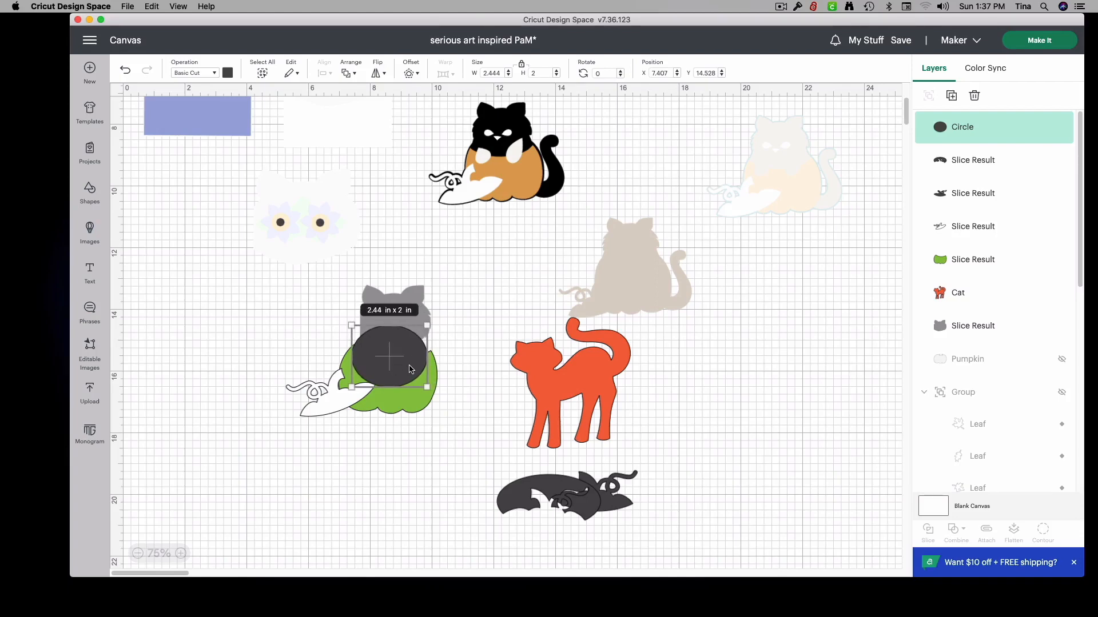
left_click_drag(432, 367, 436, 367)
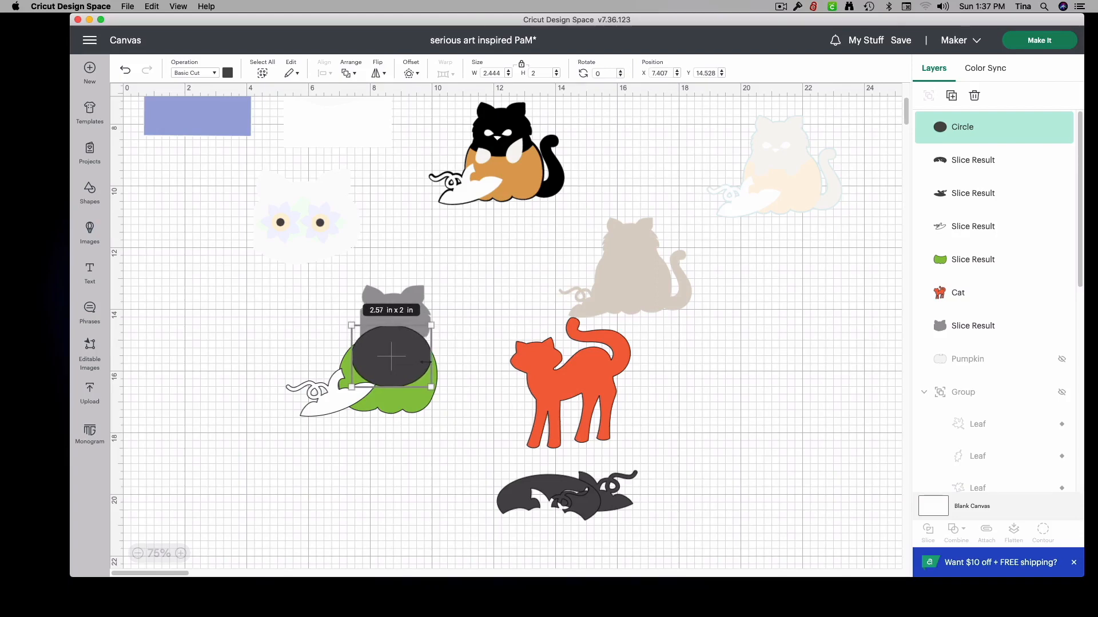
Step: Use Bring Forward to put the grey cat in front of the dark oval
right_click(392, 357)
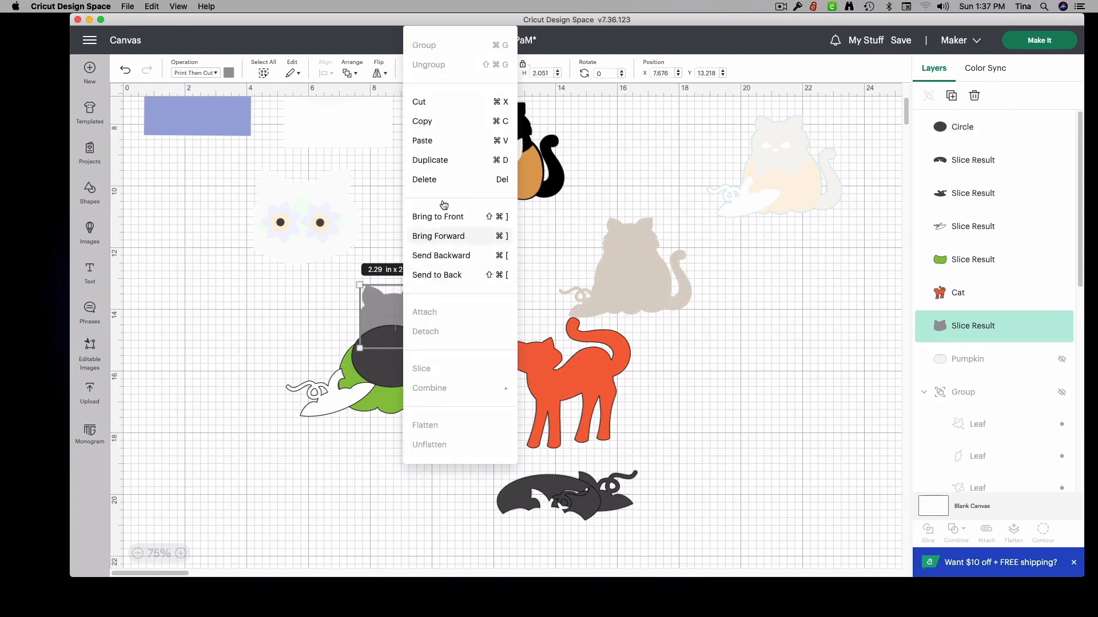
left_click(437, 216)
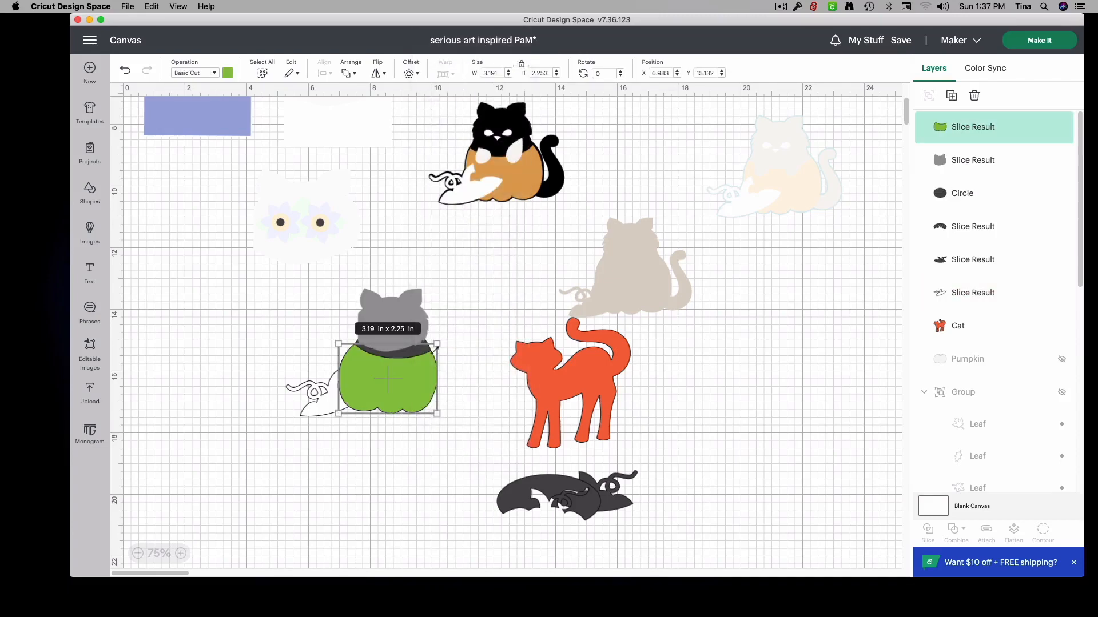
mouse_move(659, 274)
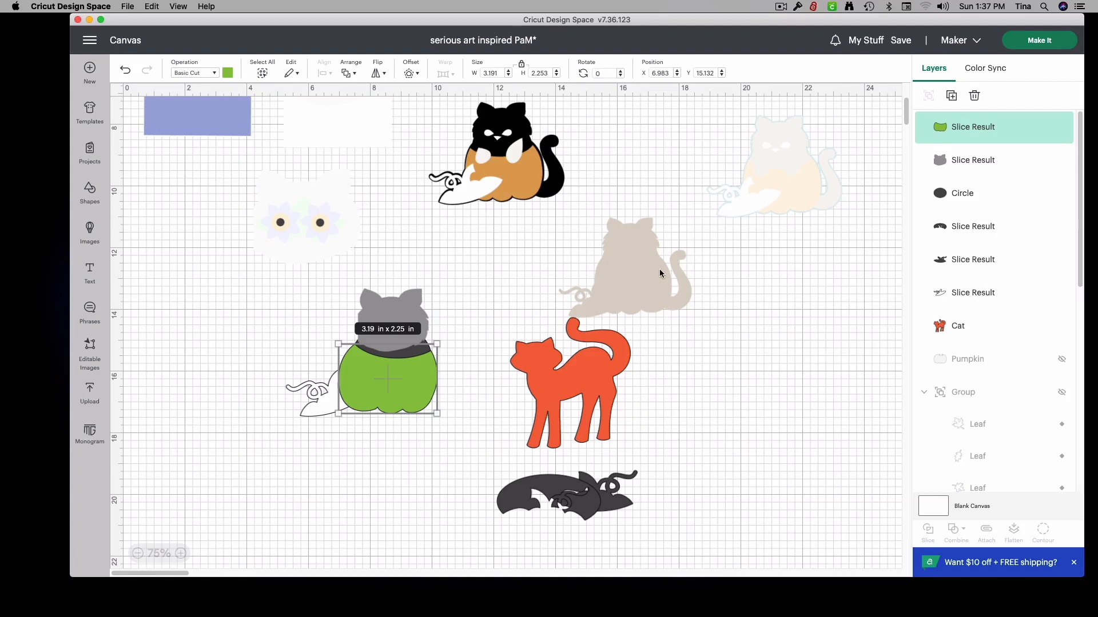
mouse_move(580, 286)
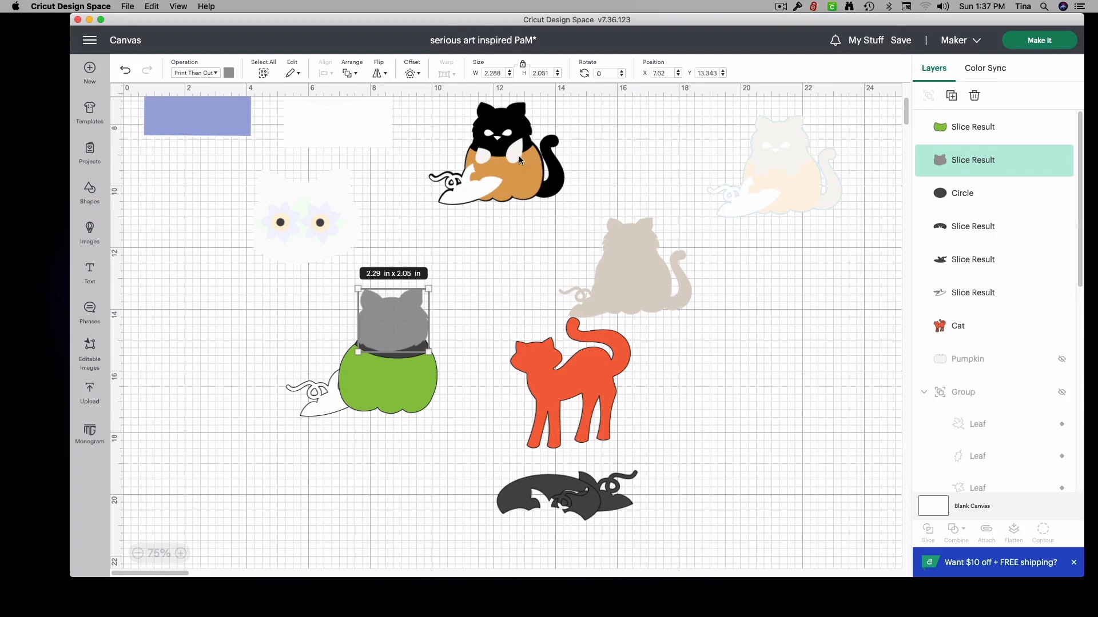
mouse_move(62, 249)
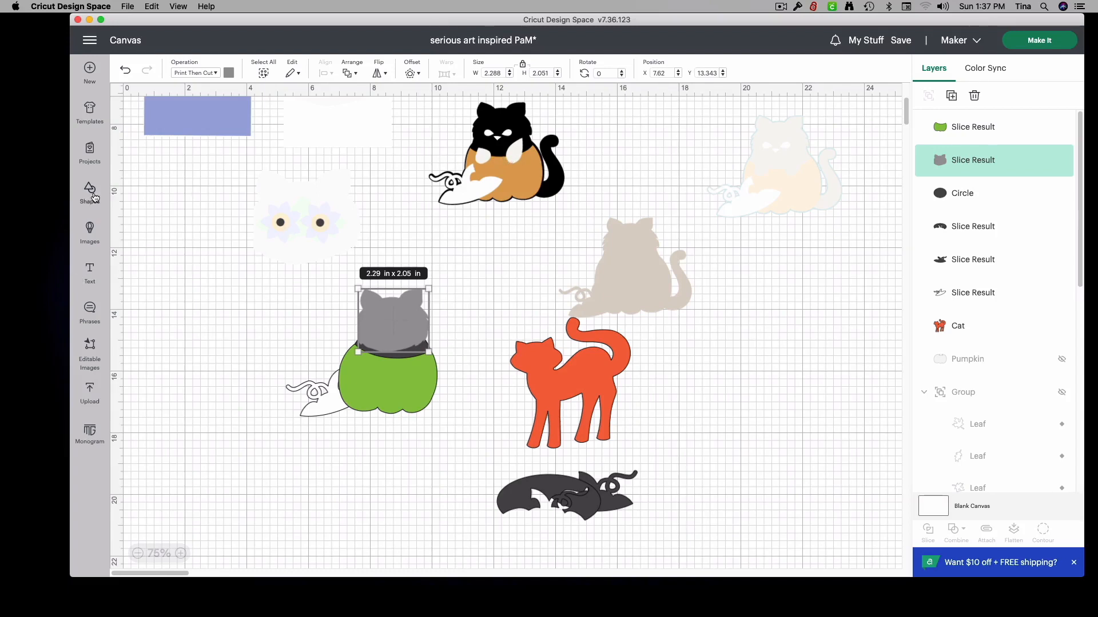
Step: Add a teardrop beside the pumpkin, duplicate it, and set a shrunken copy on the pumpkin
left_click(89, 193)
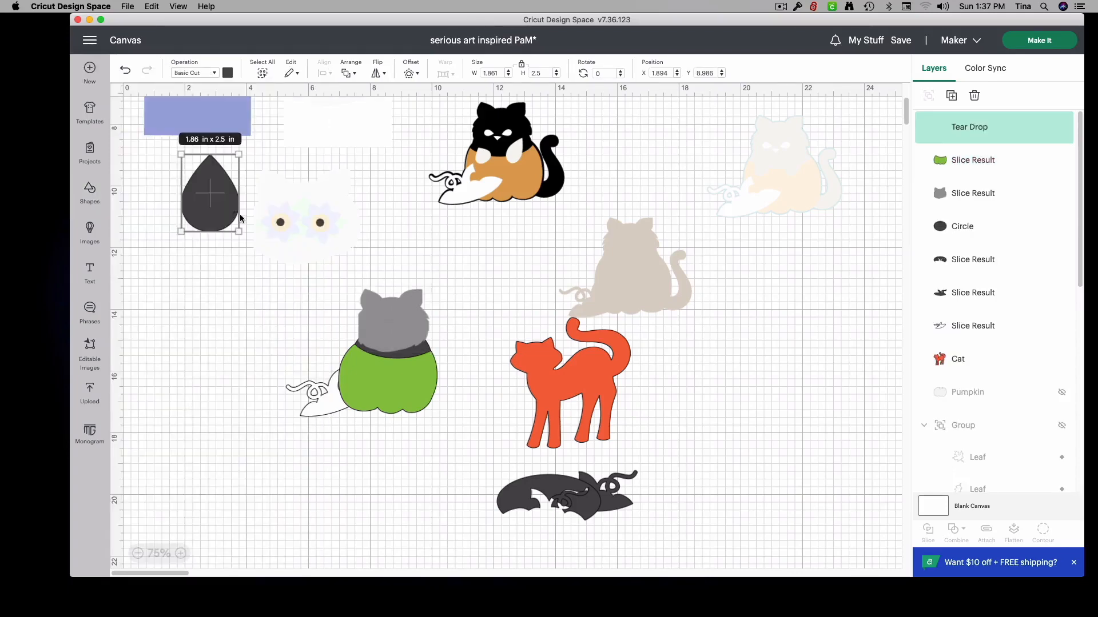
left_click_drag(209, 193, 228, 394)
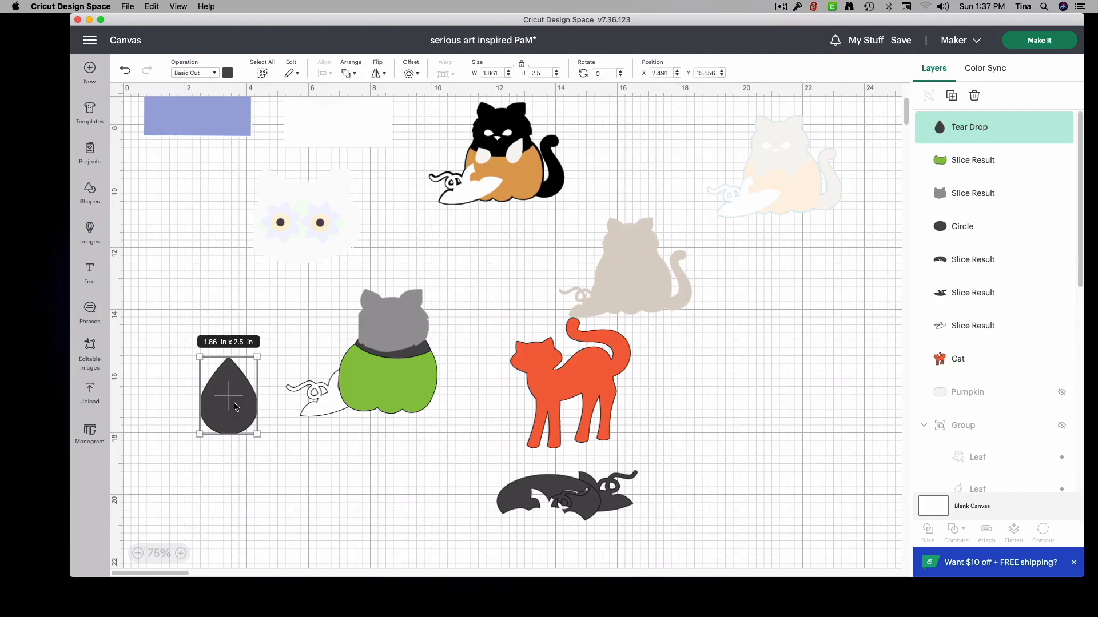
right_click(228, 392)
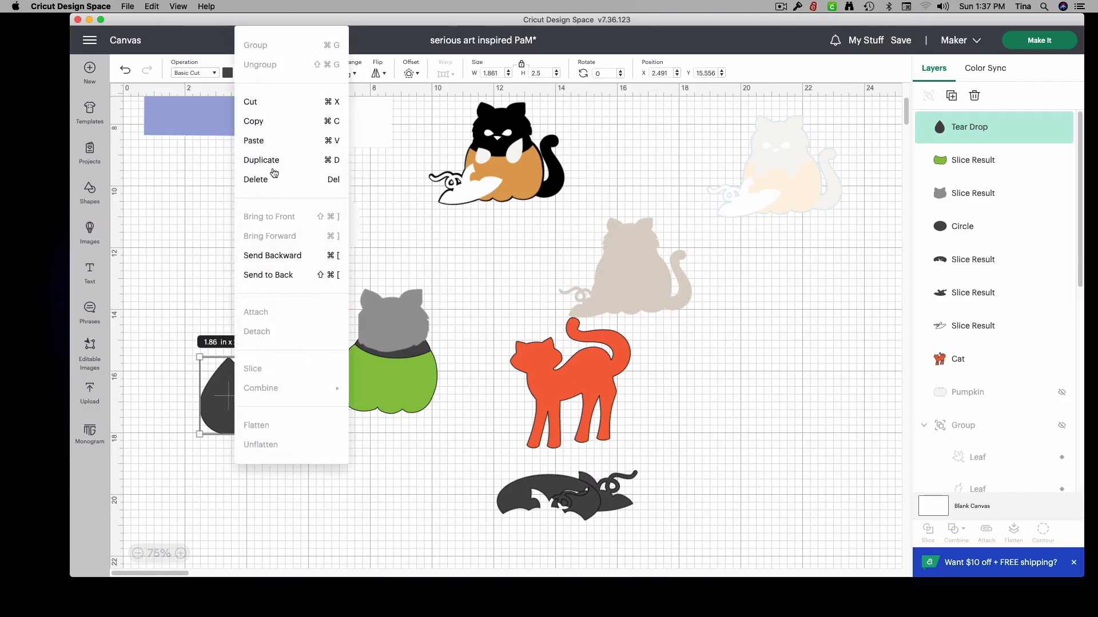
left_click(261, 160)
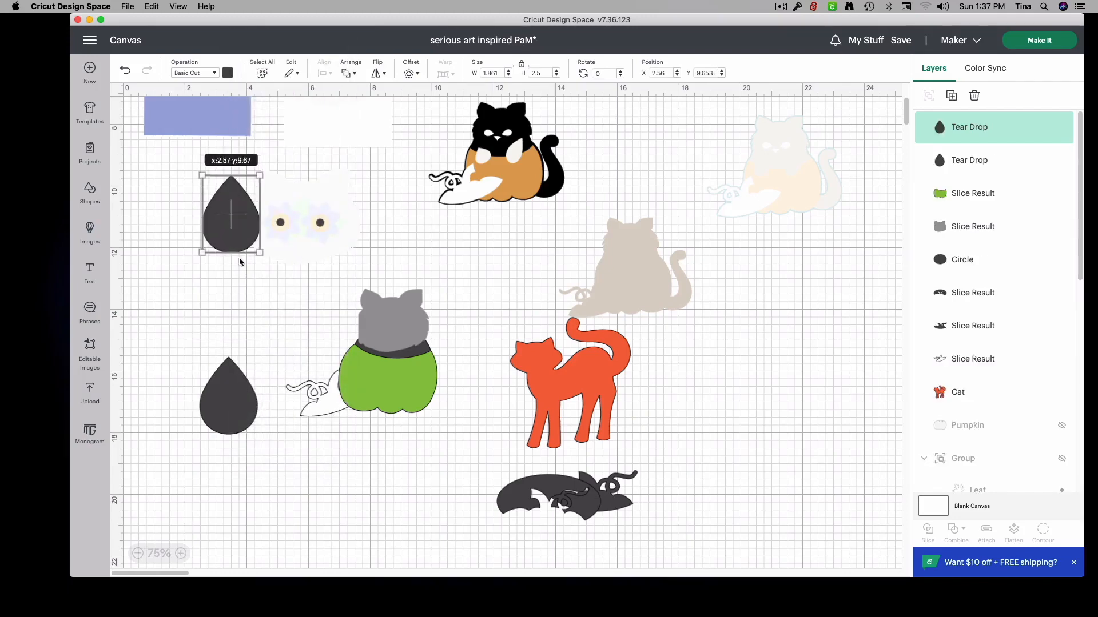
left_click_drag(231, 214, 364, 396)
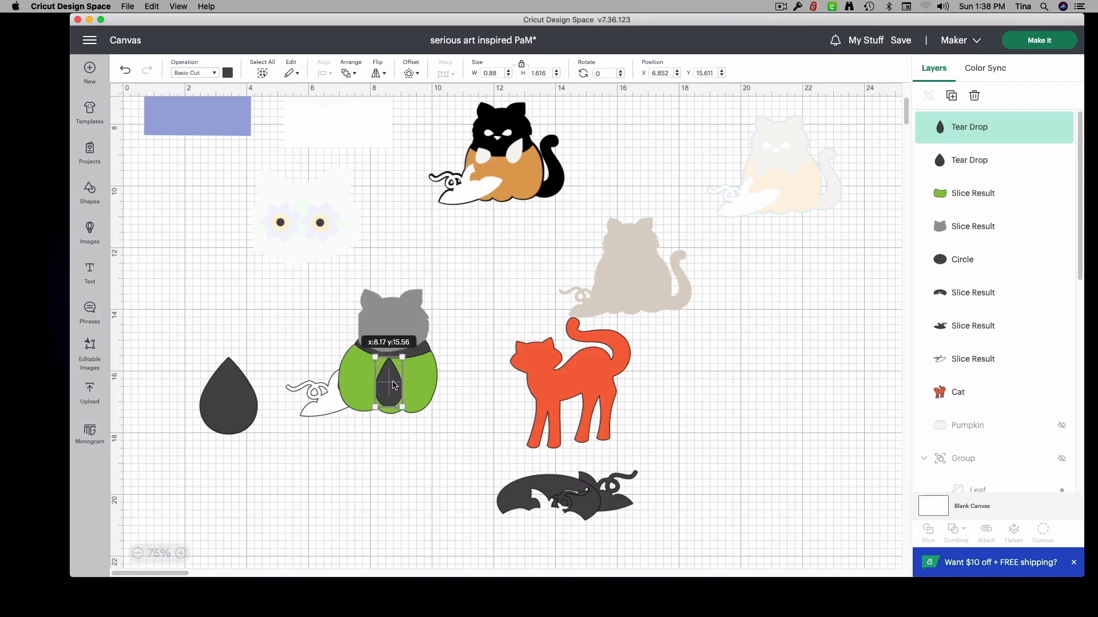
left_click_drag(390, 384, 395, 374)
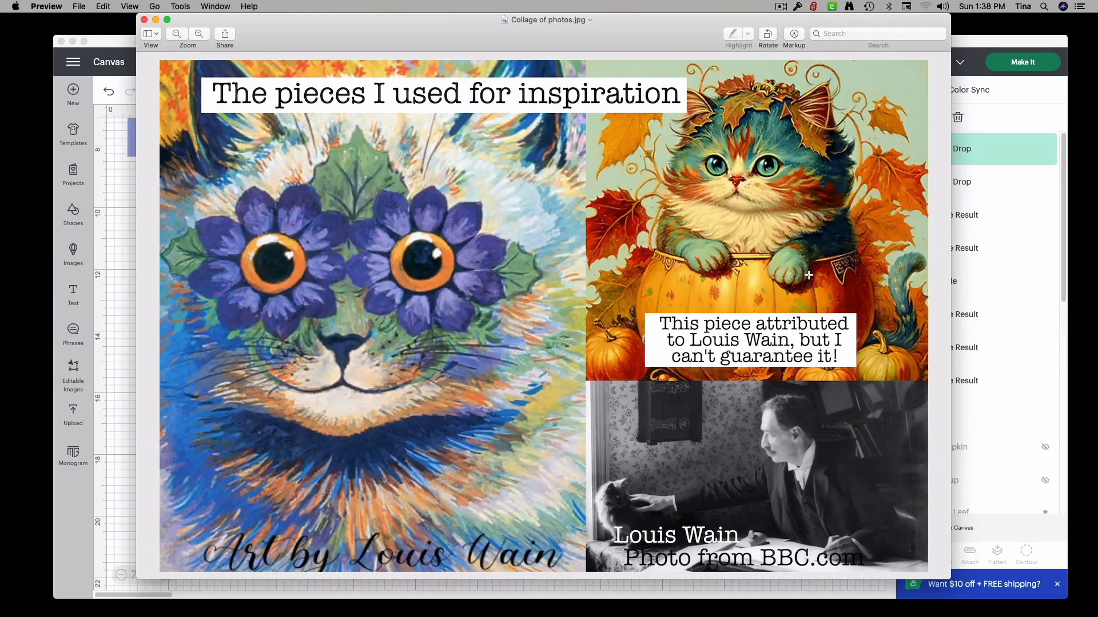
mouse_move(686, 162)
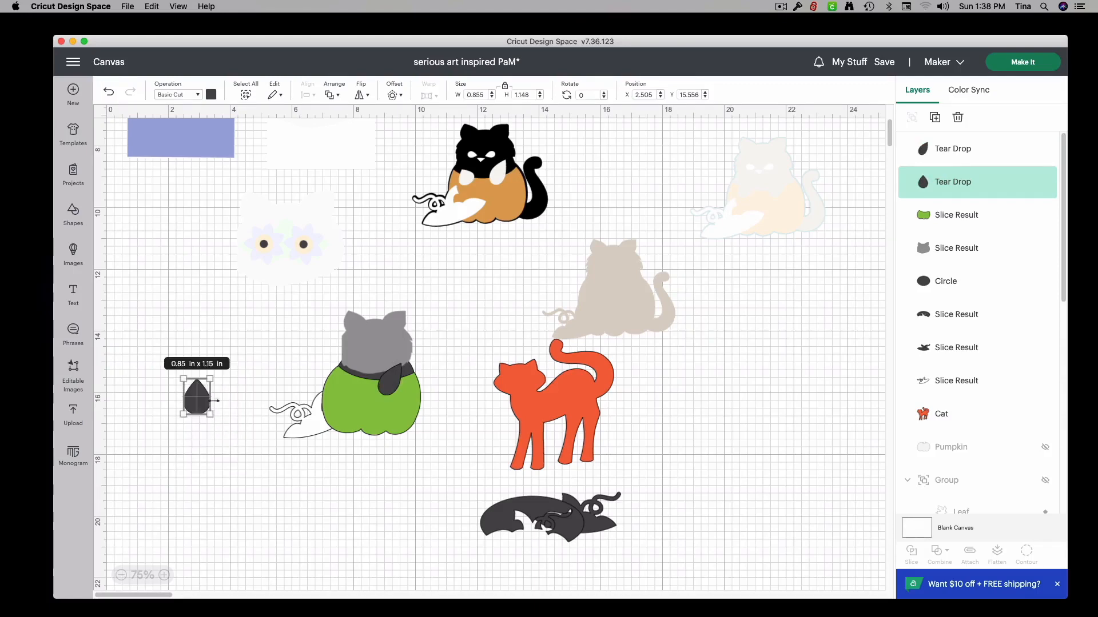
Step: Tilt and shrink the teardrop paws on the pumpkin, then select a paw to recolour
left_click_drag(217, 371, 175, 368)
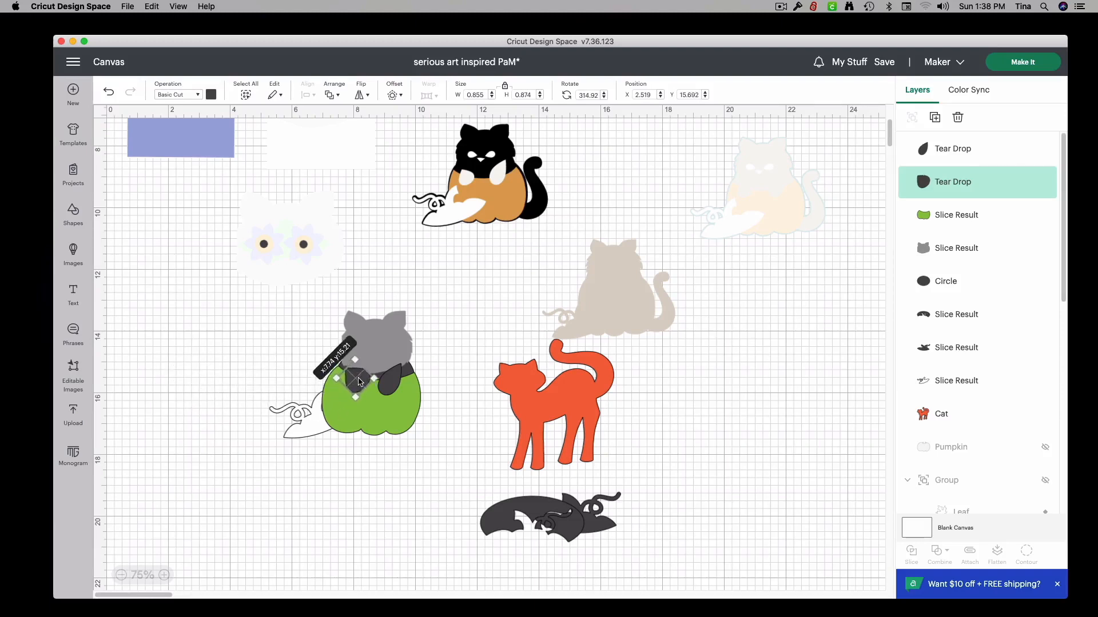
left_click_drag(355, 359, 352, 389)
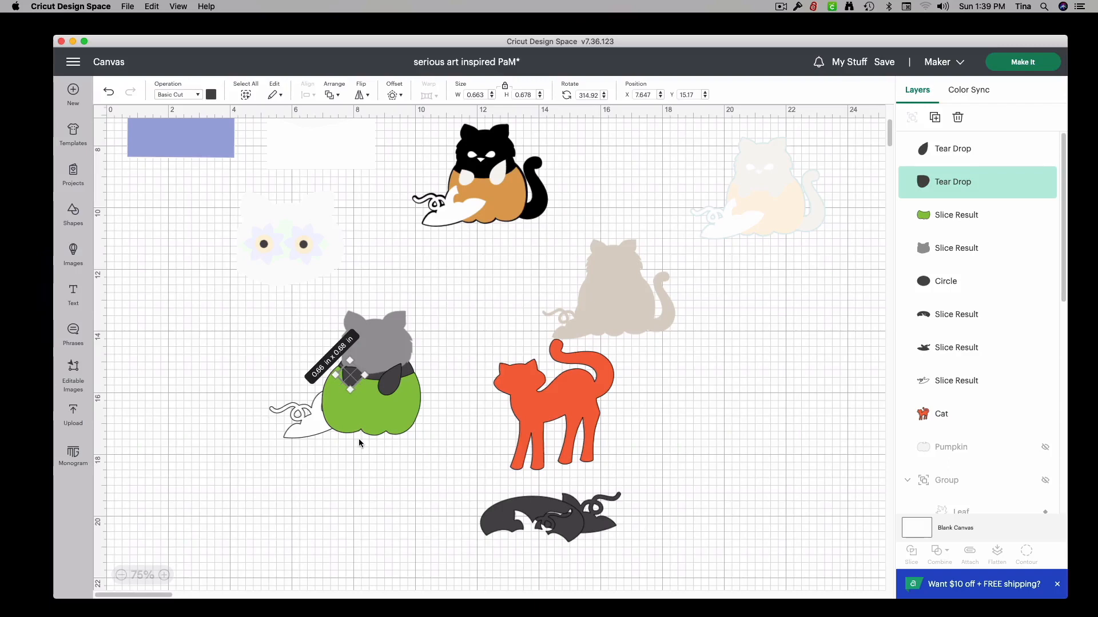
left_click(360, 443)
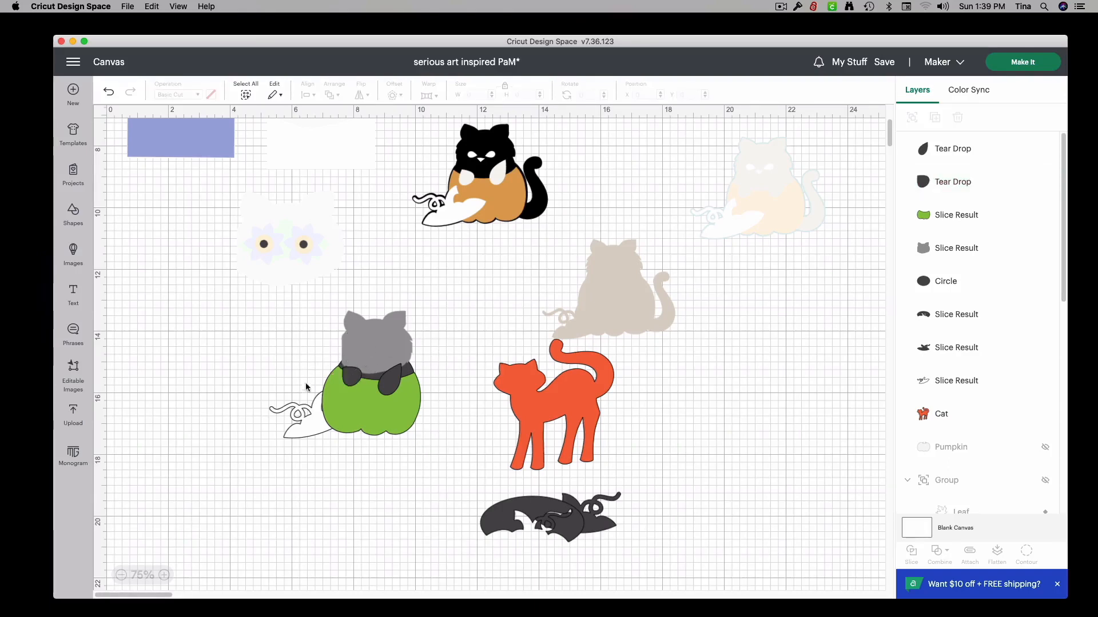
mouse_move(344, 378)
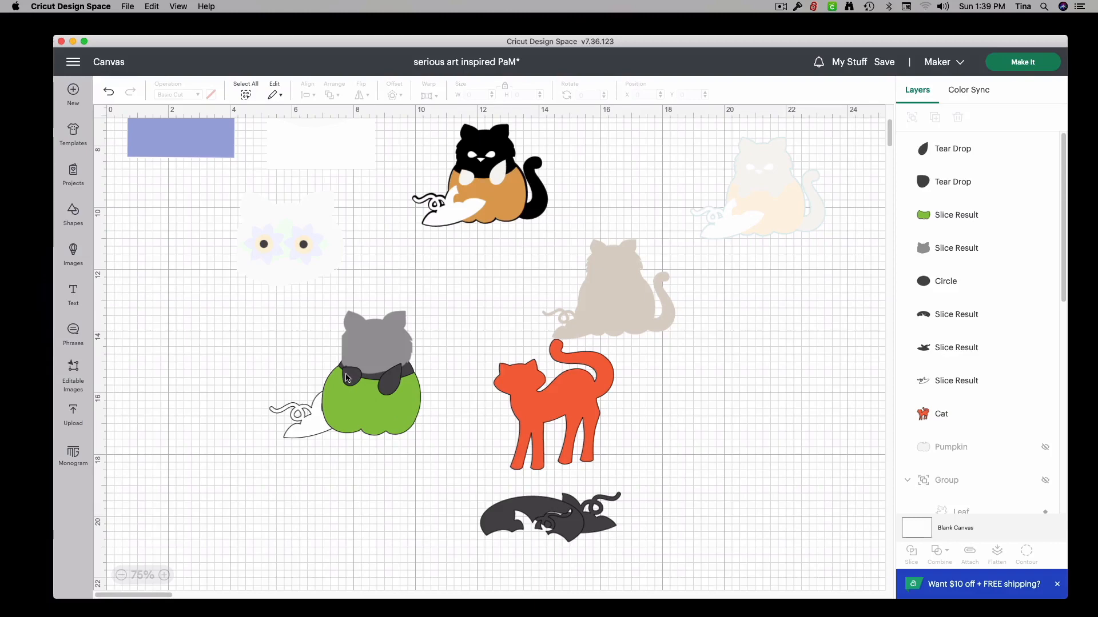
left_click(952, 182)
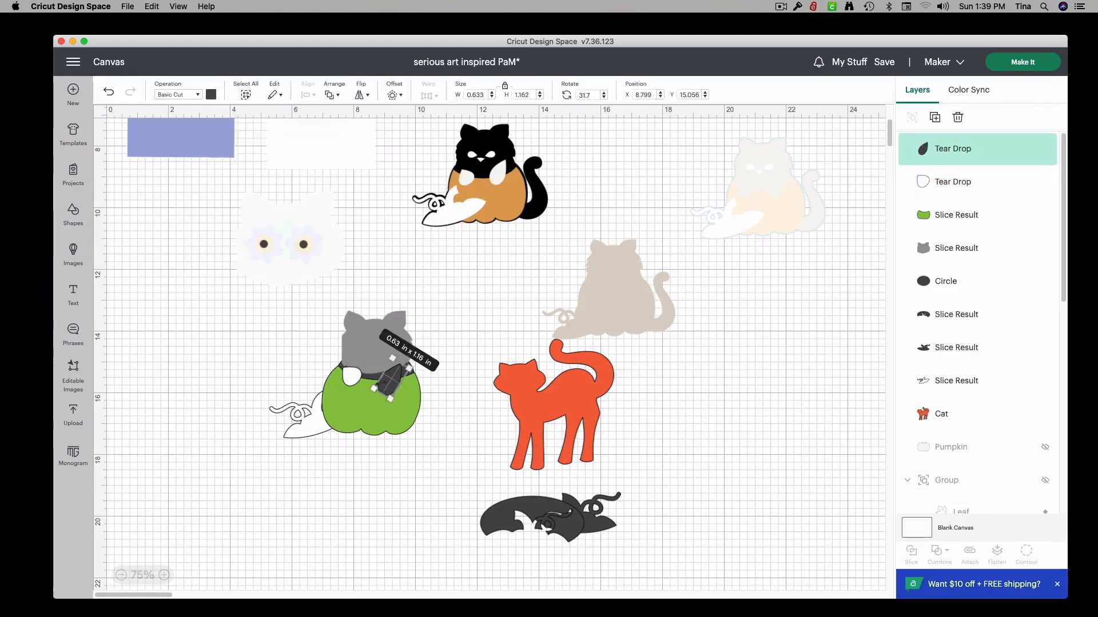
left_click(211, 94)
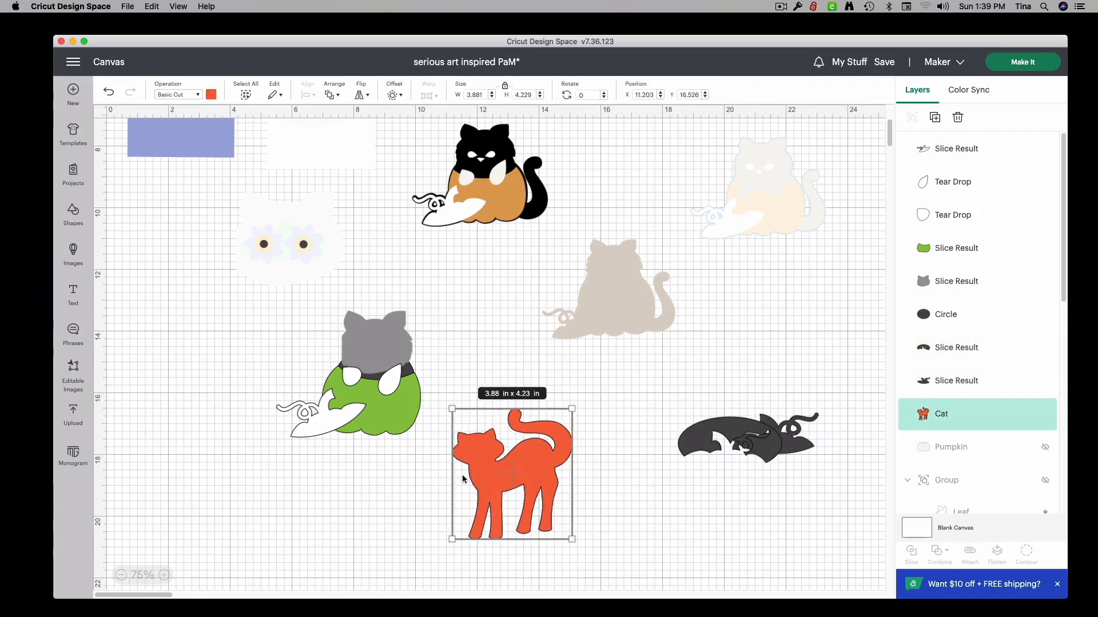
mouse_move(73, 215)
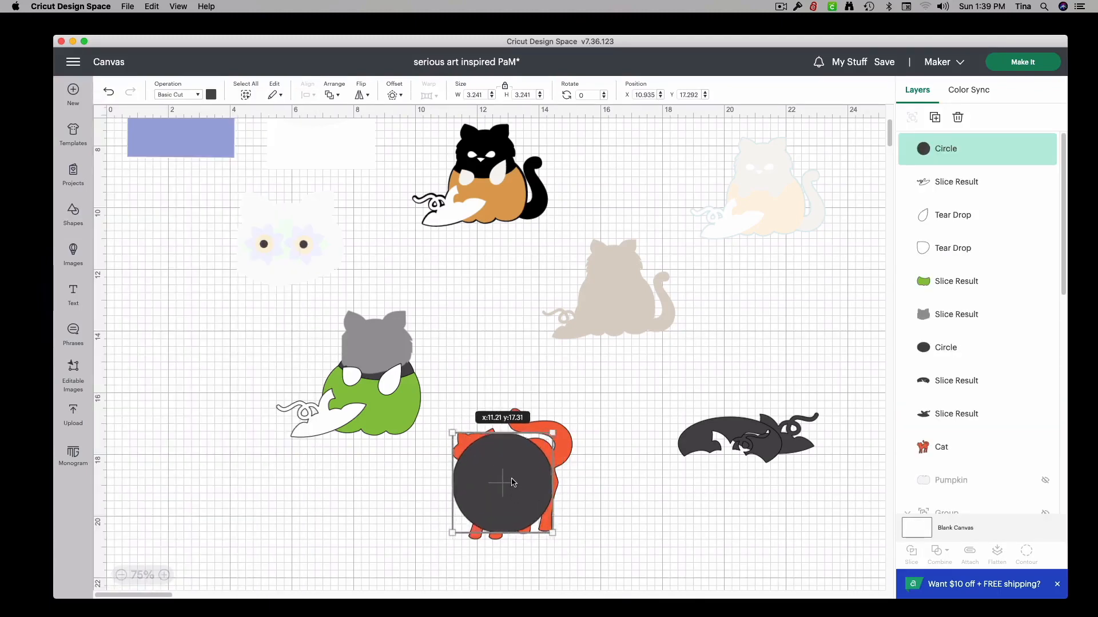
Step: Centre the dark circle on the orange cat's body and pull the sliced pieces apart
left_click_drag(502, 483, 525, 485)
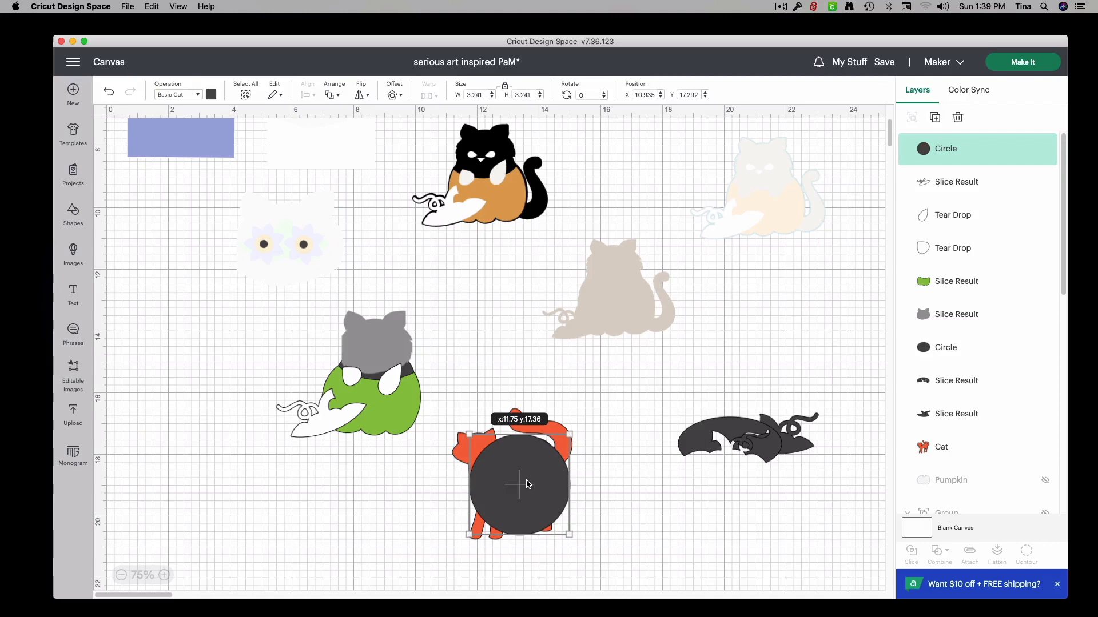
left_click_drag(521, 483, 528, 483)
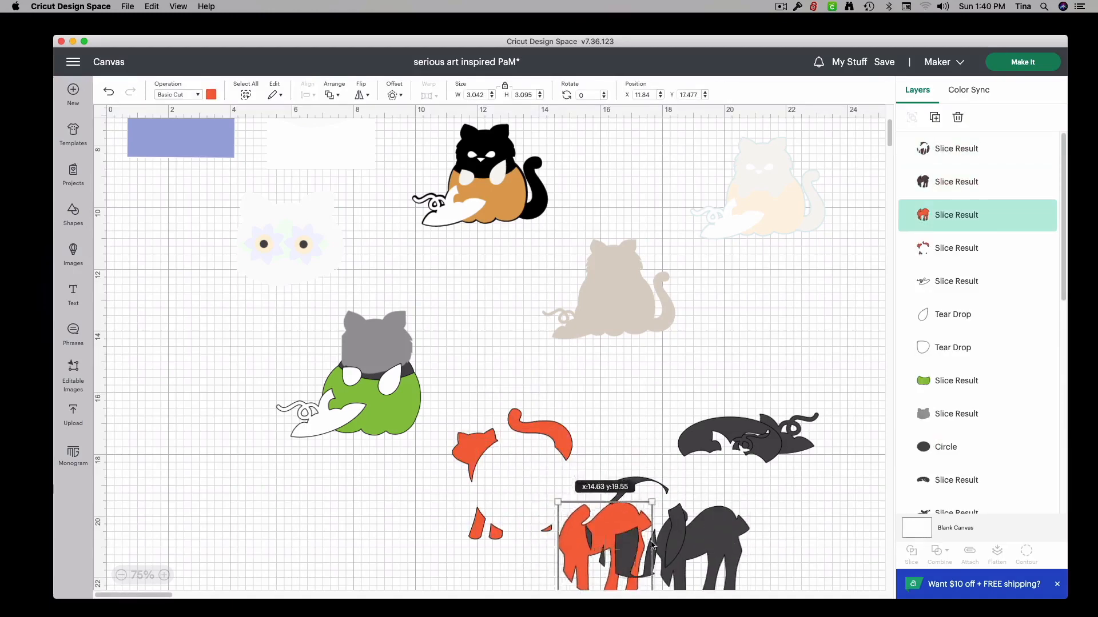
left_click_drag(602, 546, 497, 487)
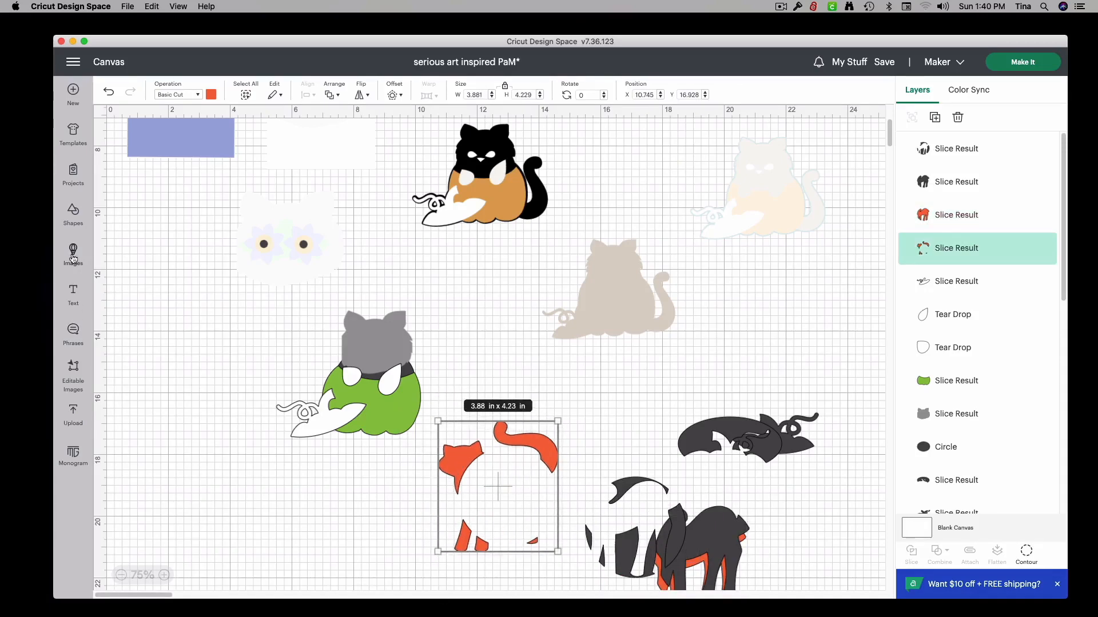
Step: Add a square from basic shapes and move it down over the lower cat pieces
left_click(72, 254)
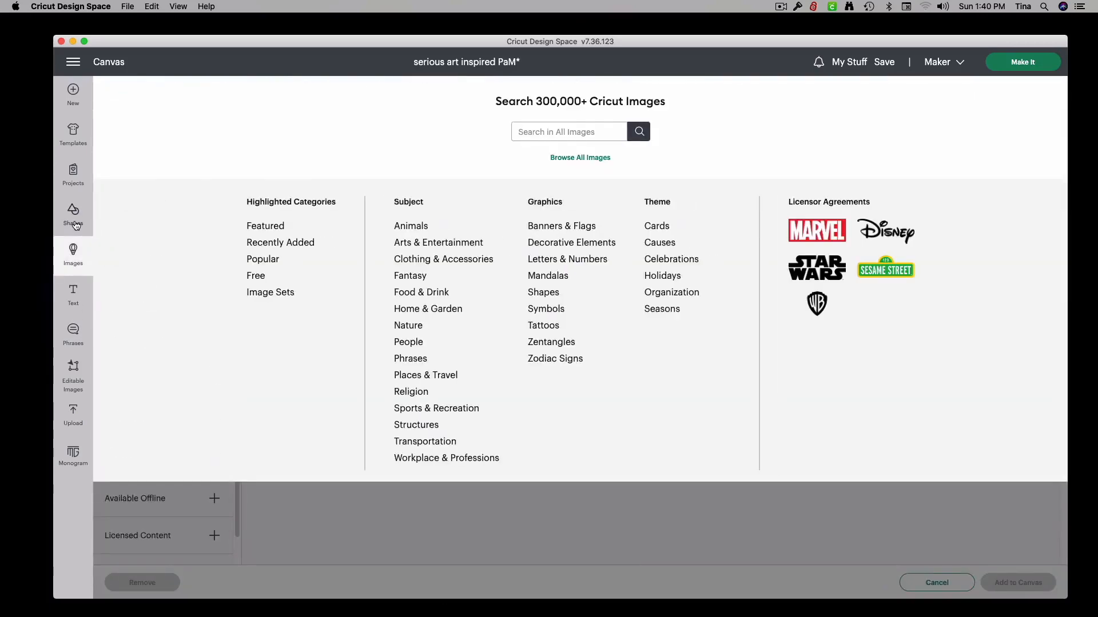
left_click(73, 213)
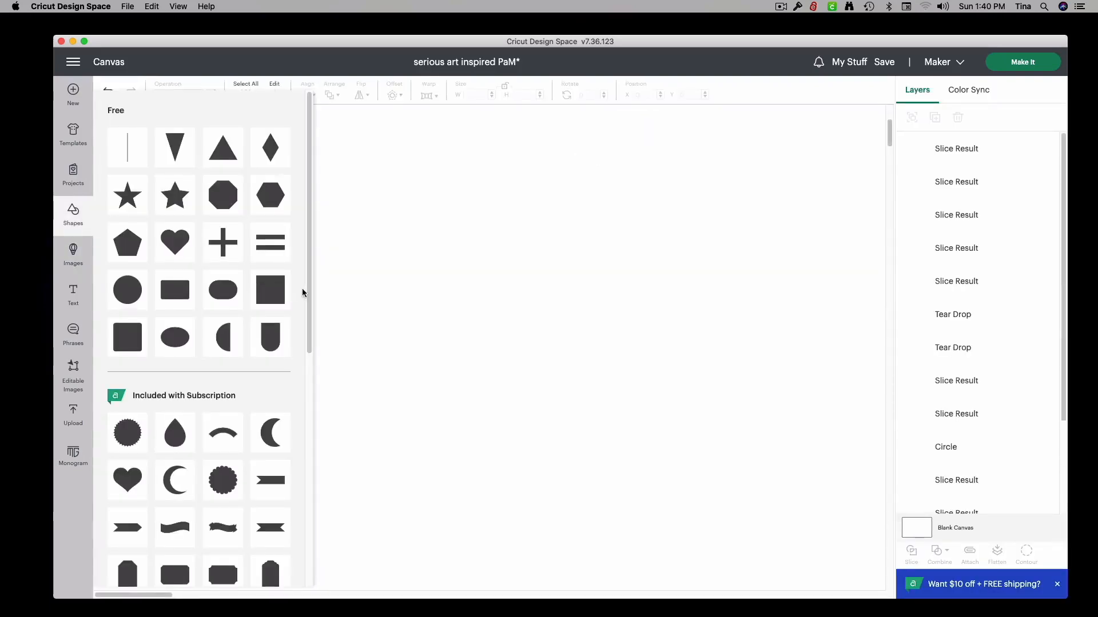
left_click(269, 289)
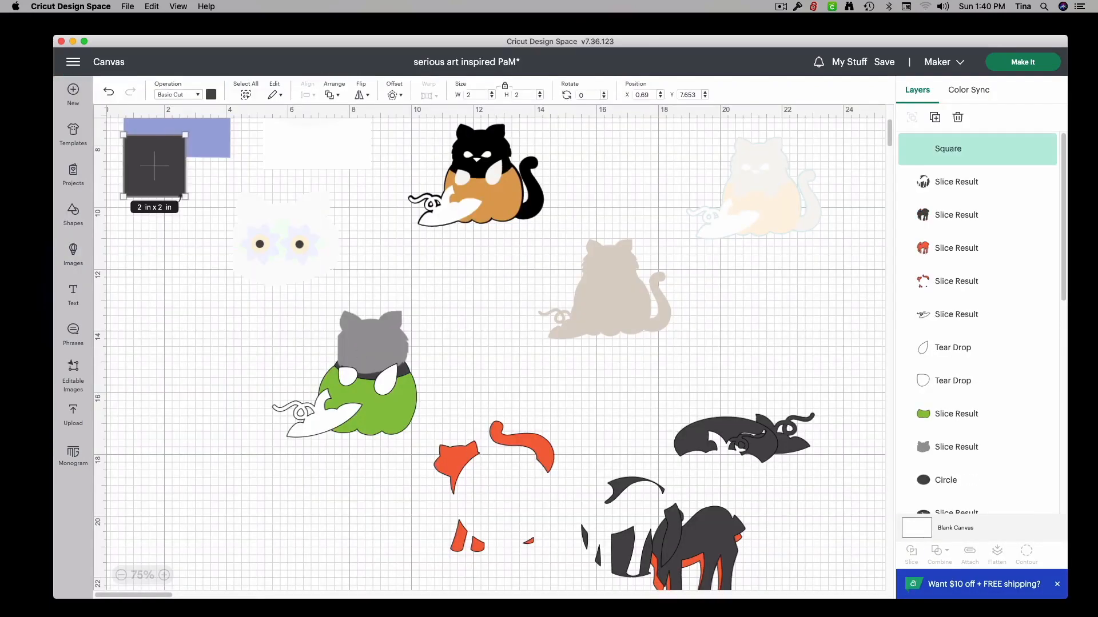
left_click_drag(154, 165, 455, 469)
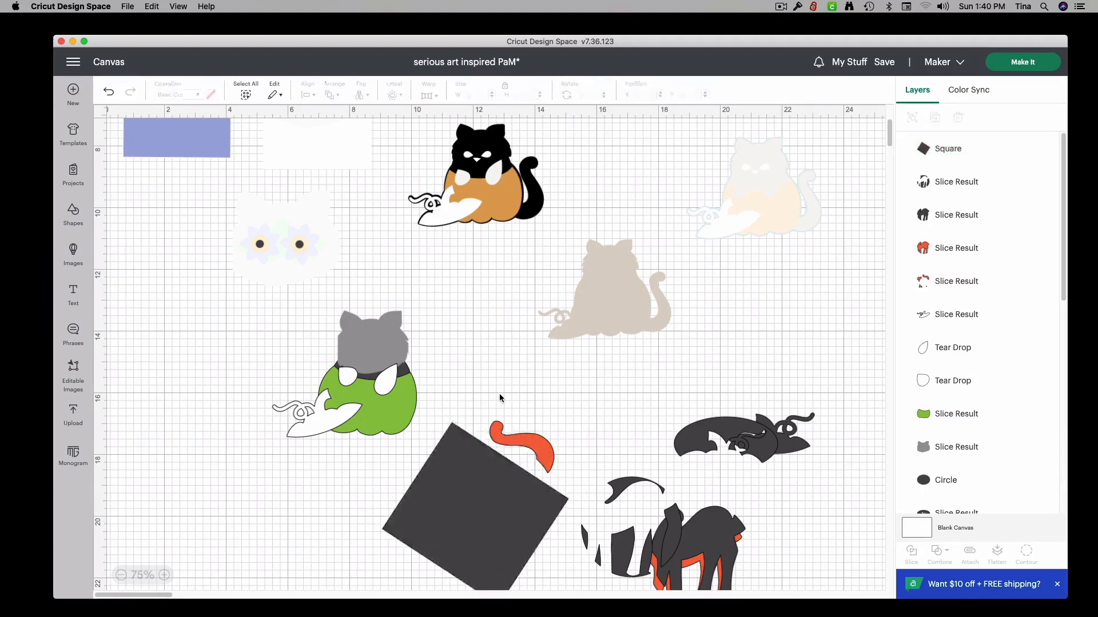
left_click(474, 514)
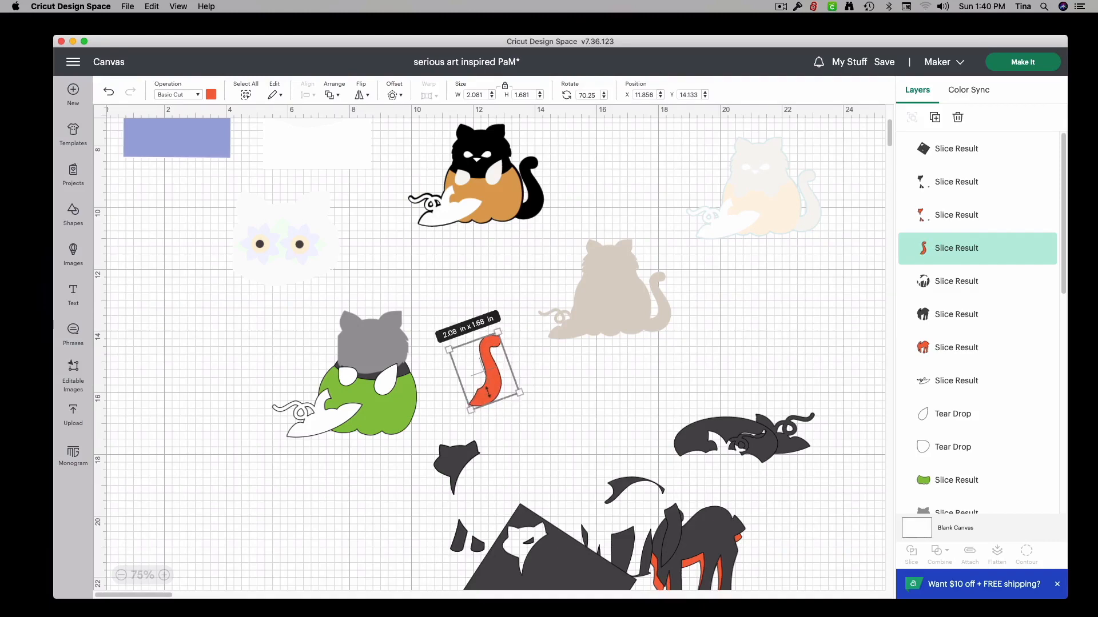
left_click_drag(483, 378, 413, 377)
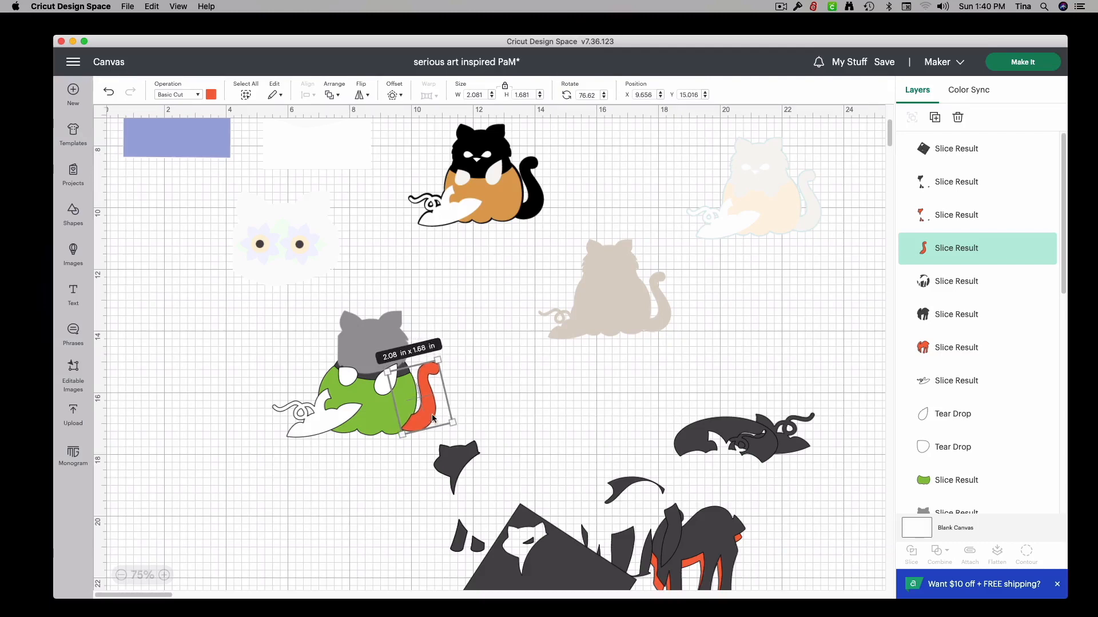
mouse_move(464, 407)
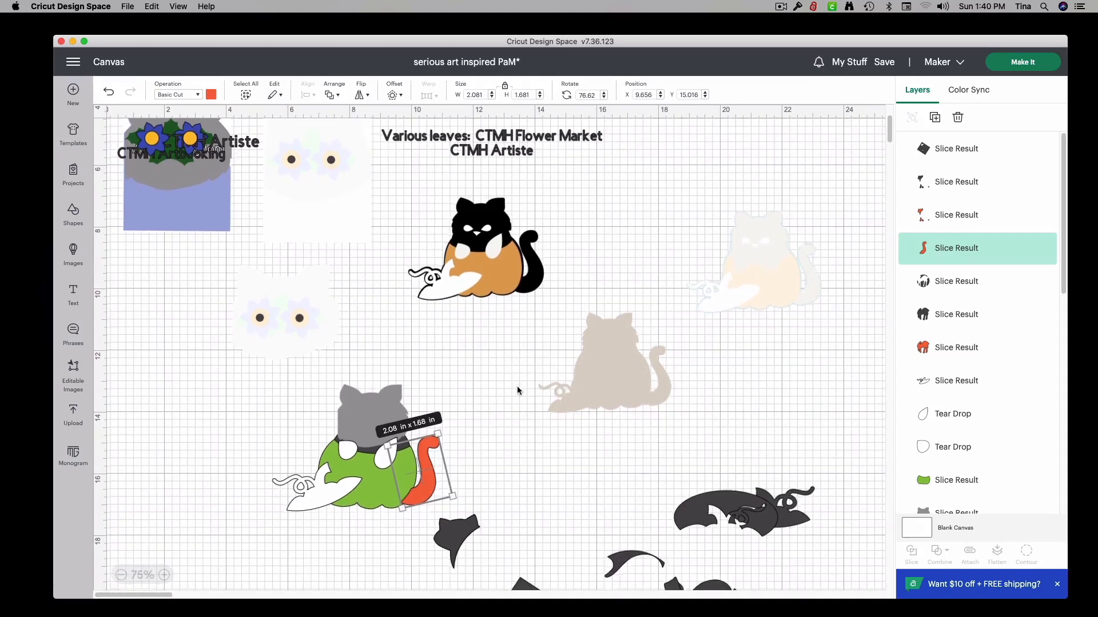
scroll("down", 3)
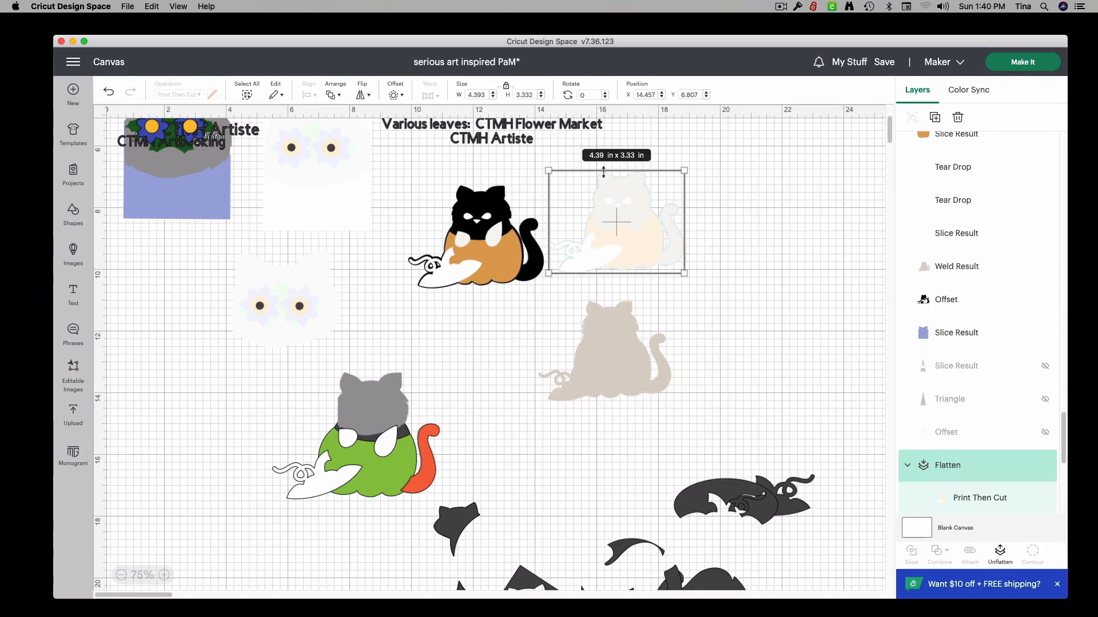
mouse_move(443, 331)
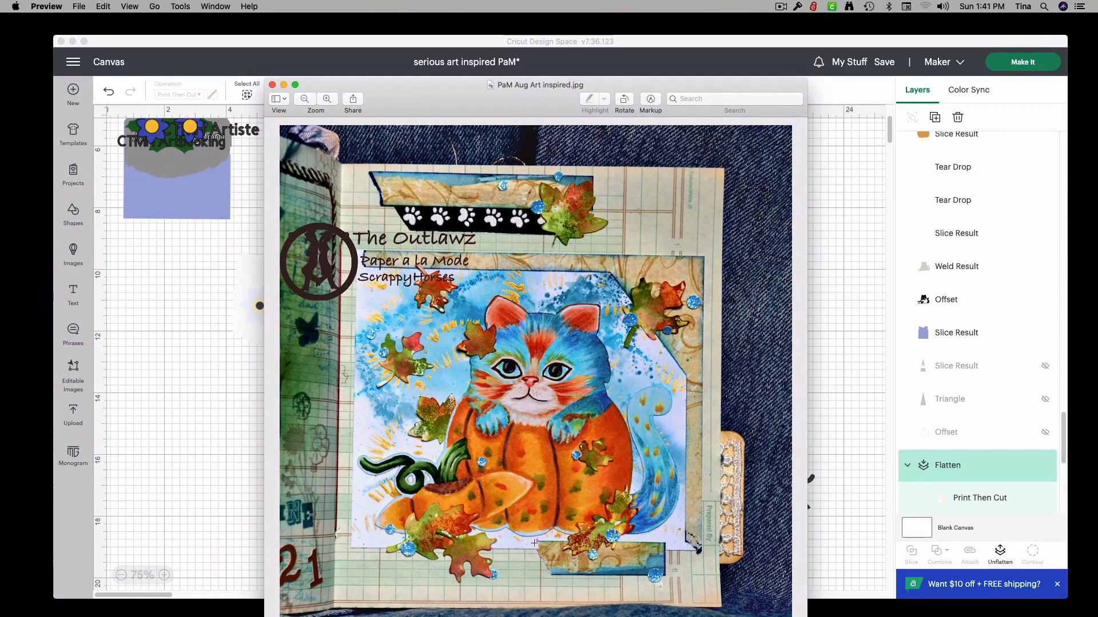
mouse_move(576, 299)
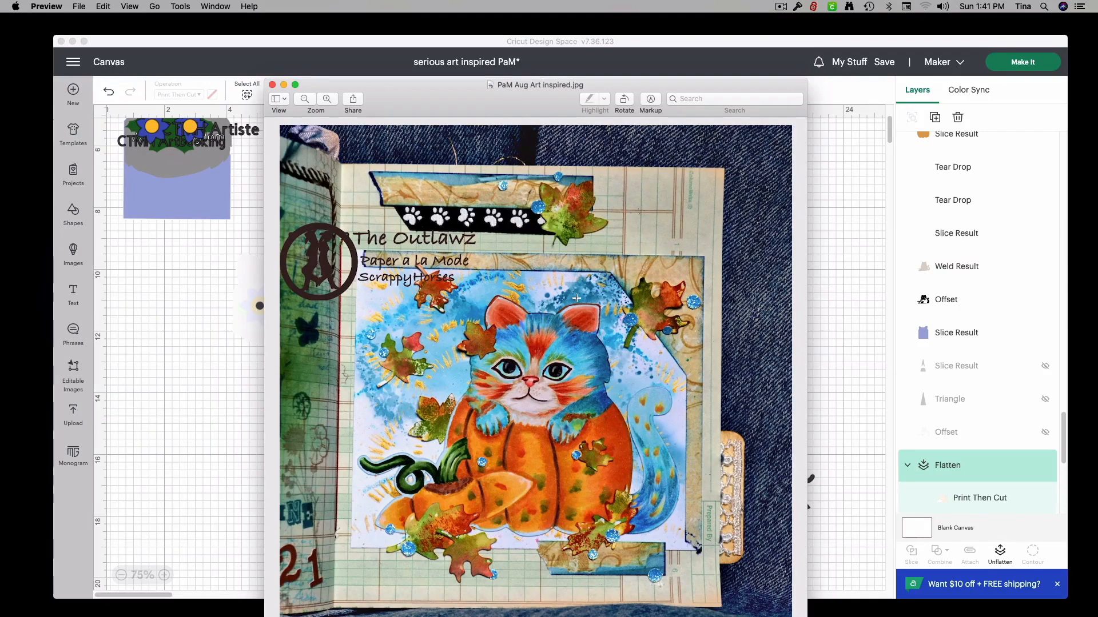
mouse_move(674, 492)
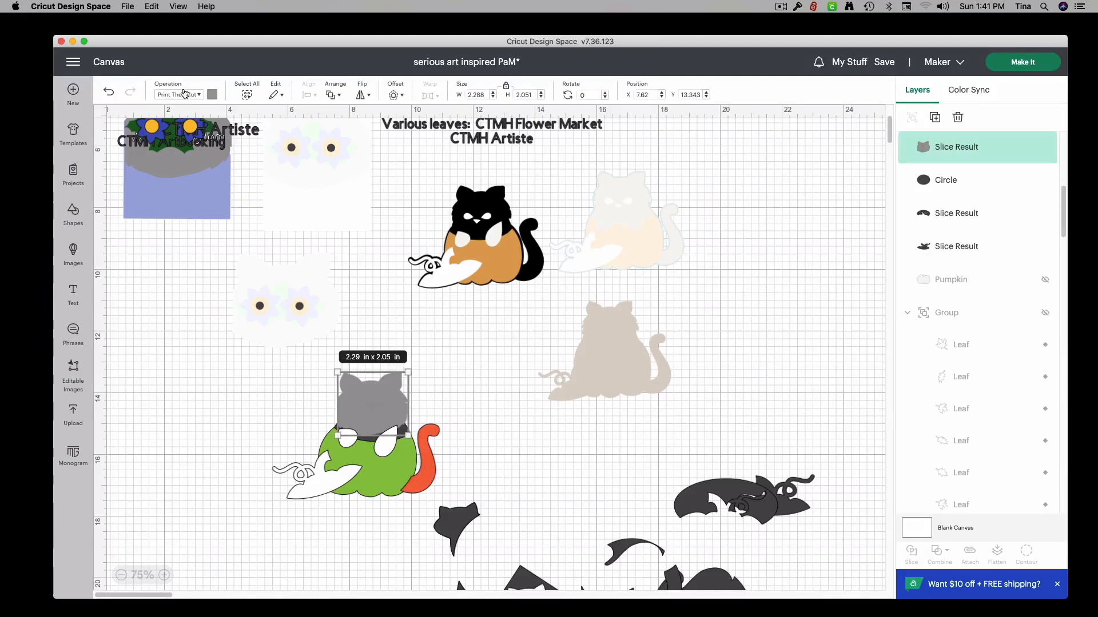
Step: Change the grey head and the collar circle to white
left_click(212, 95)
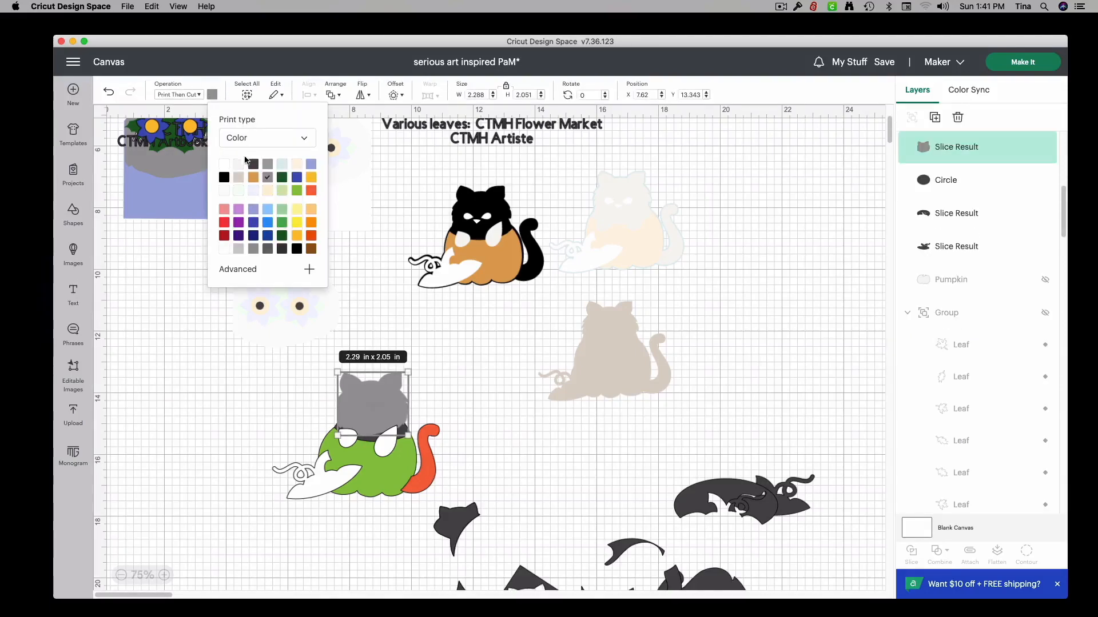
mouse_move(238, 170)
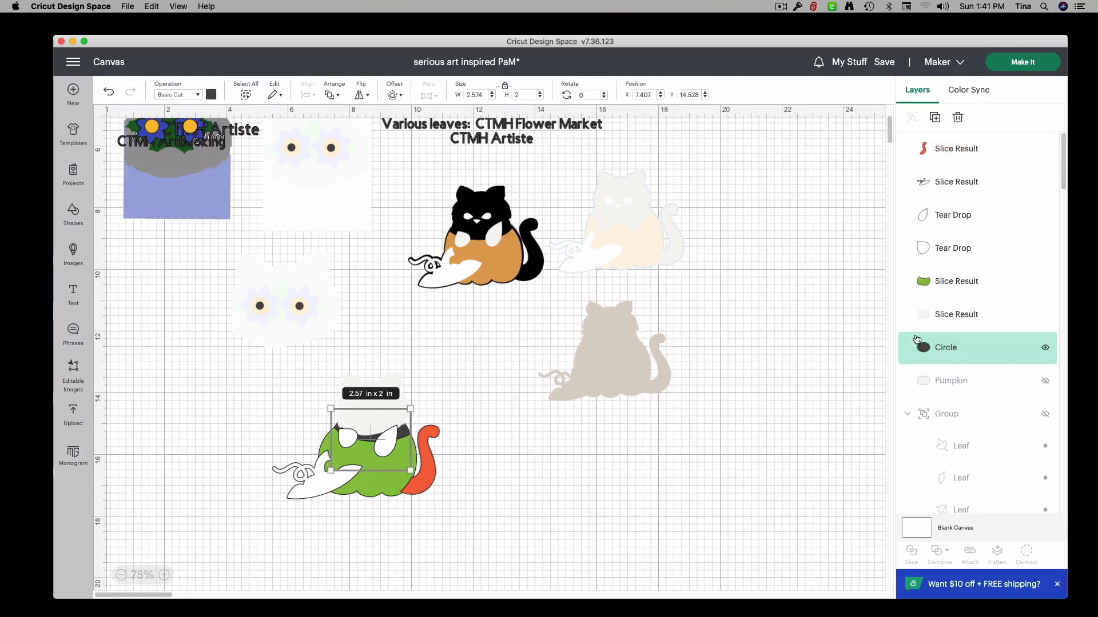
left_click(211, 95)
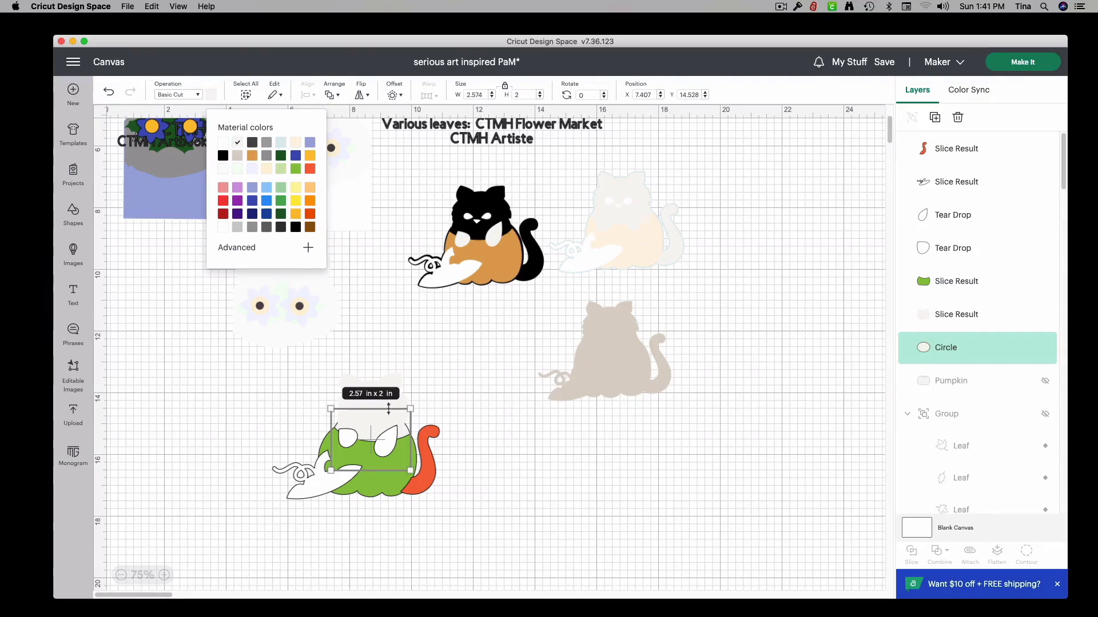
left_click(738, 233)
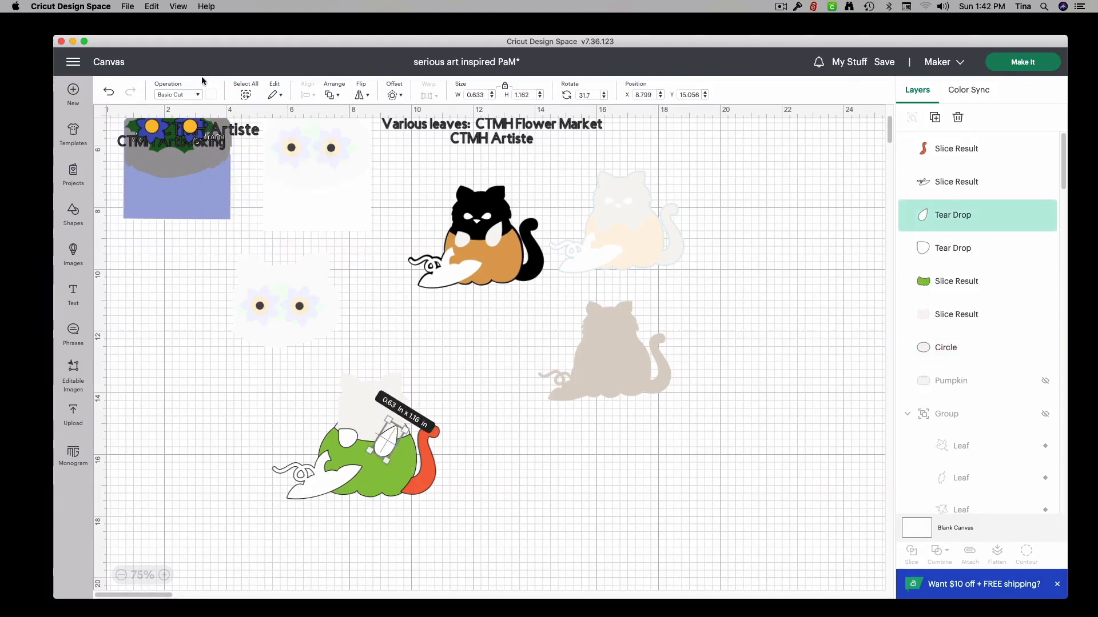
left_click(213, 94)
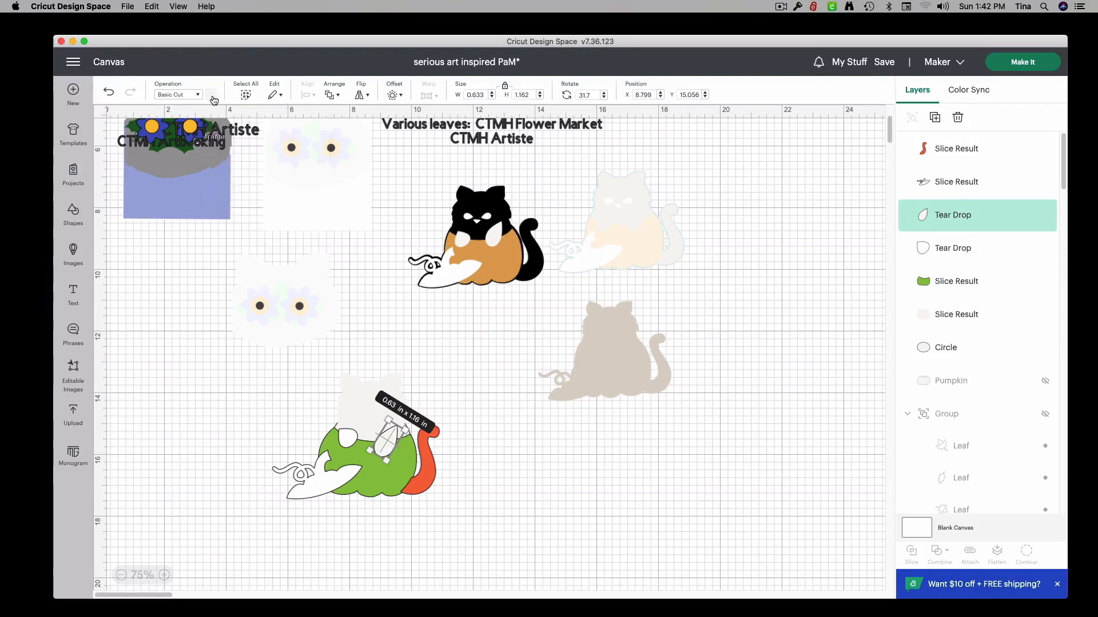
left_click(212, 95)
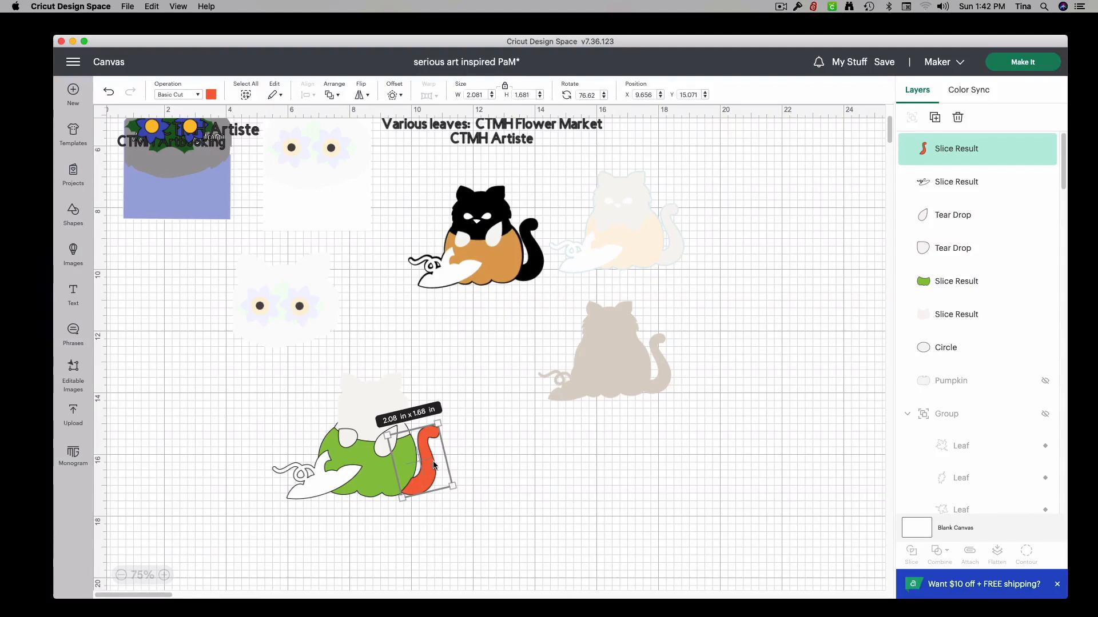
Step: Send the red tail to the back behind the other layers
right_click(434, 465)
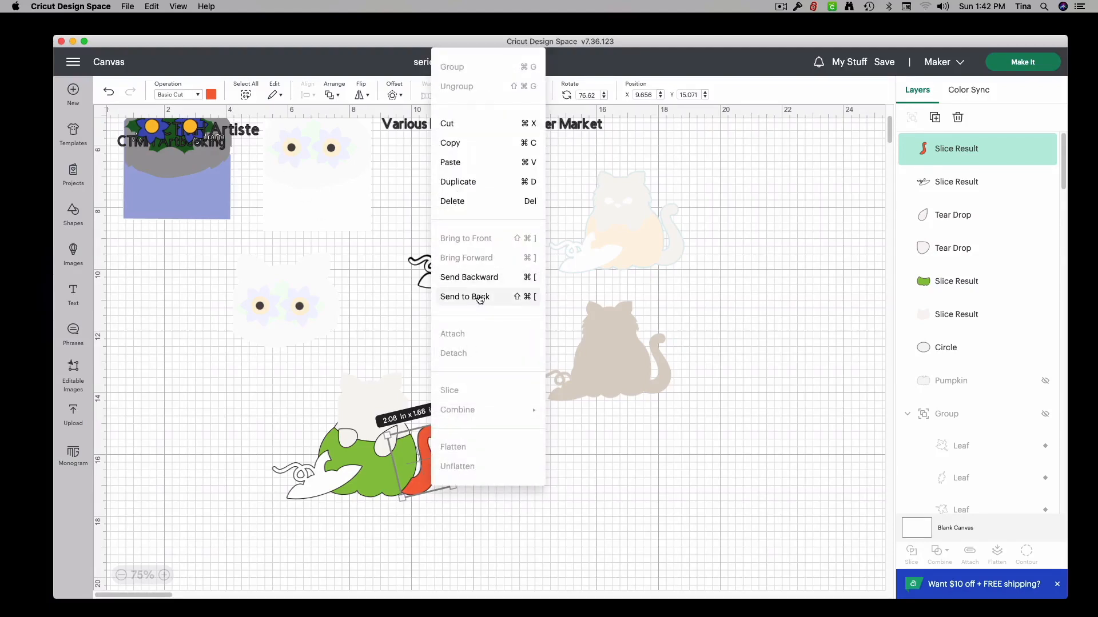
left_click(464, 296)
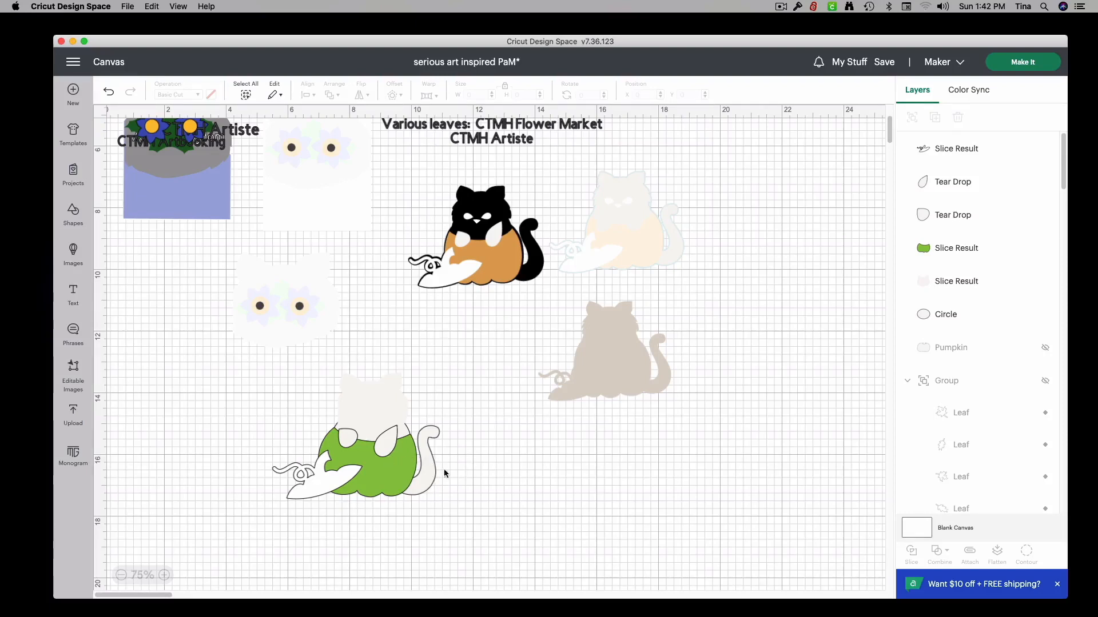
left_click(365, 455)
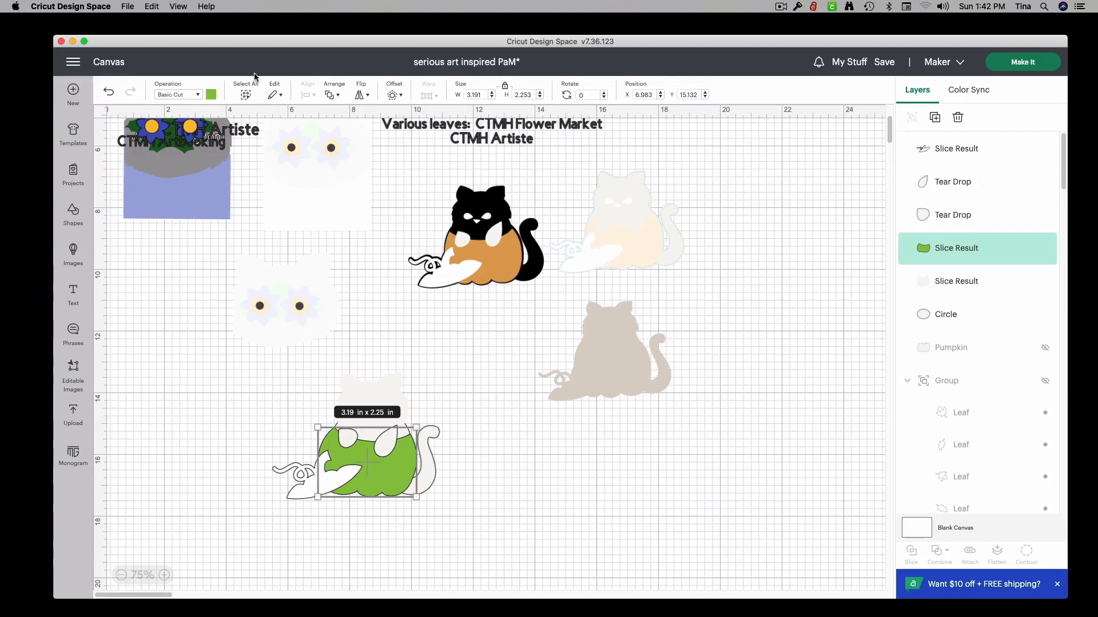
Step: Tune the pumpkin body's custom colour until it is soft light orange #f9d794
left_click(209, 94)
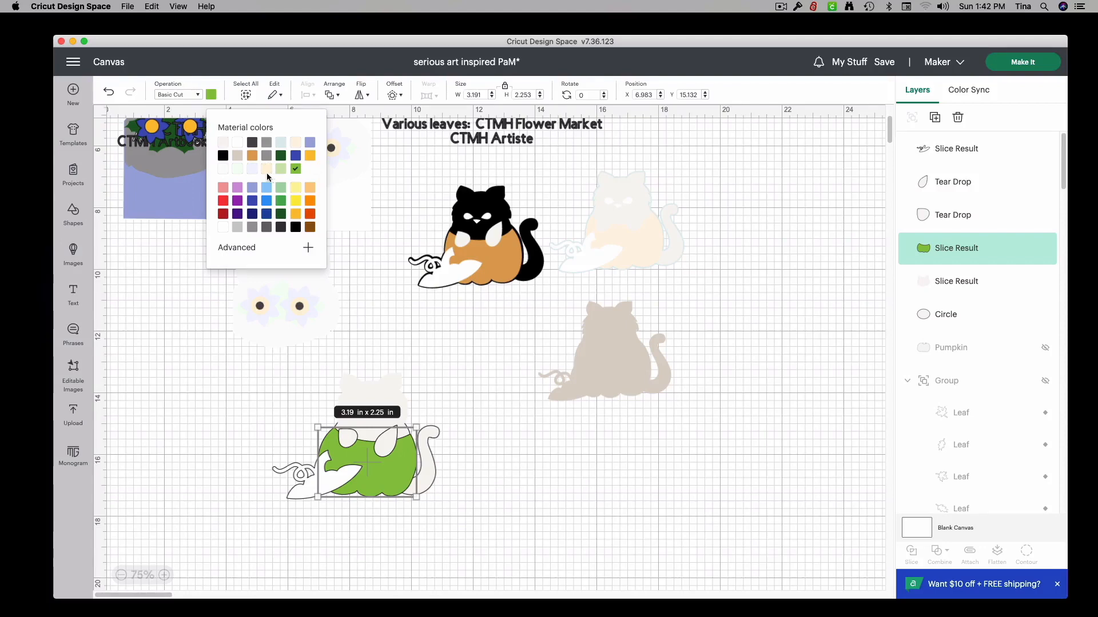
left_click(267, 174)
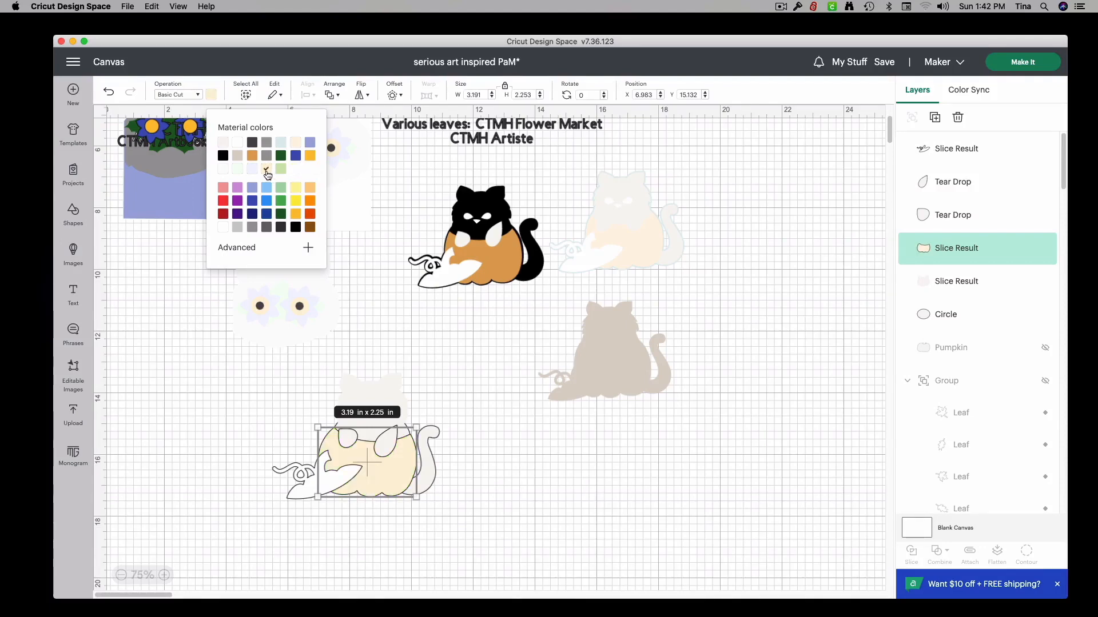
left_click(310, 155)
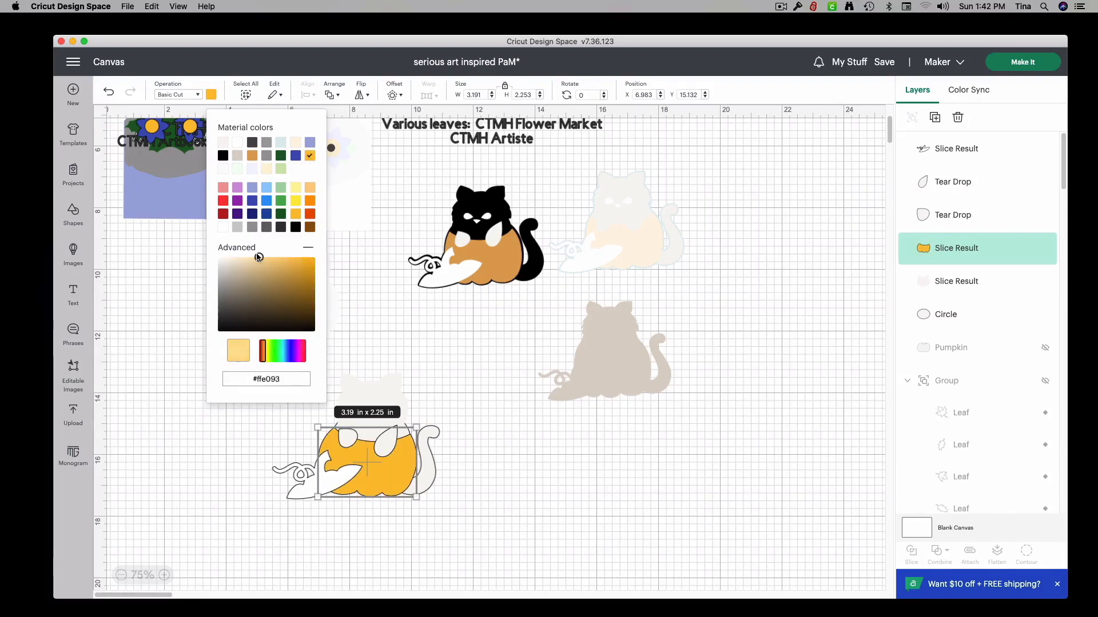
left_click(295, 169)
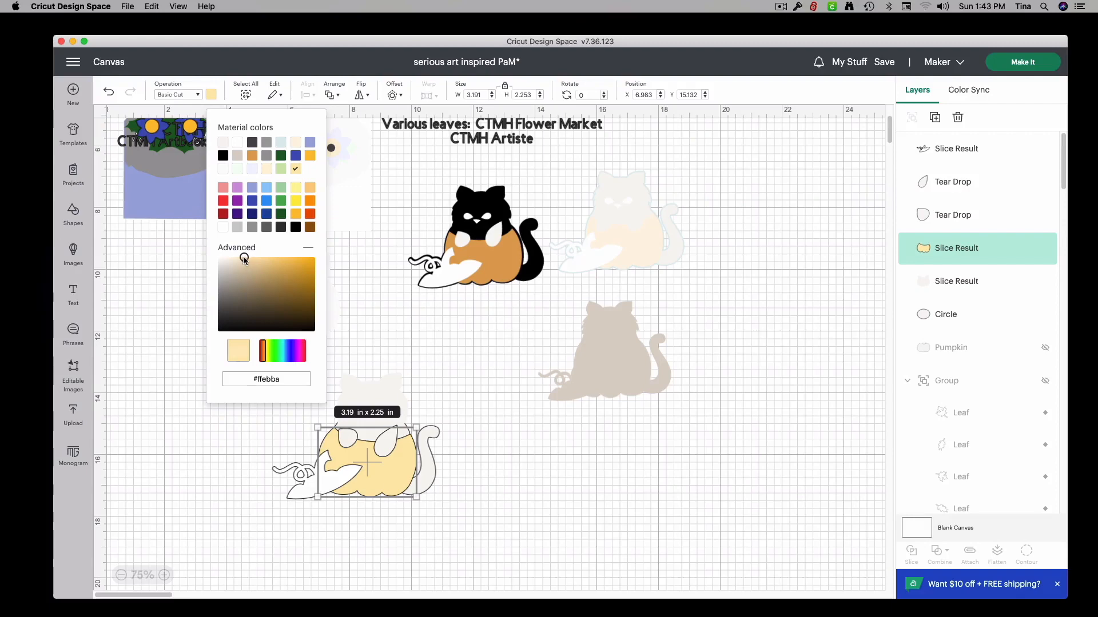
left_click(243, 271)
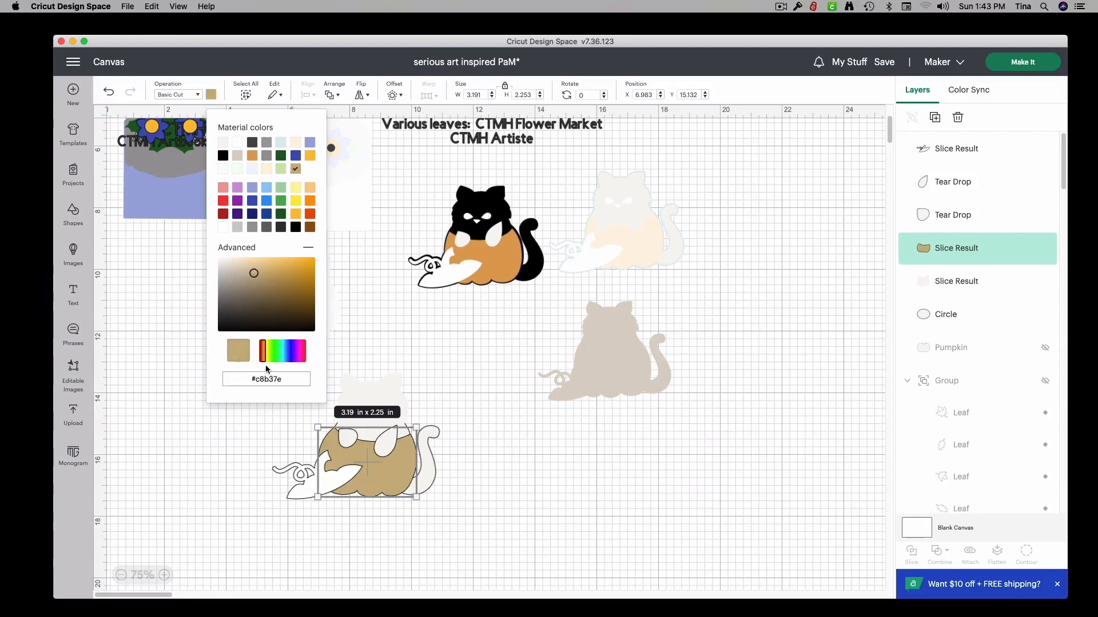
left_click(263, 354)
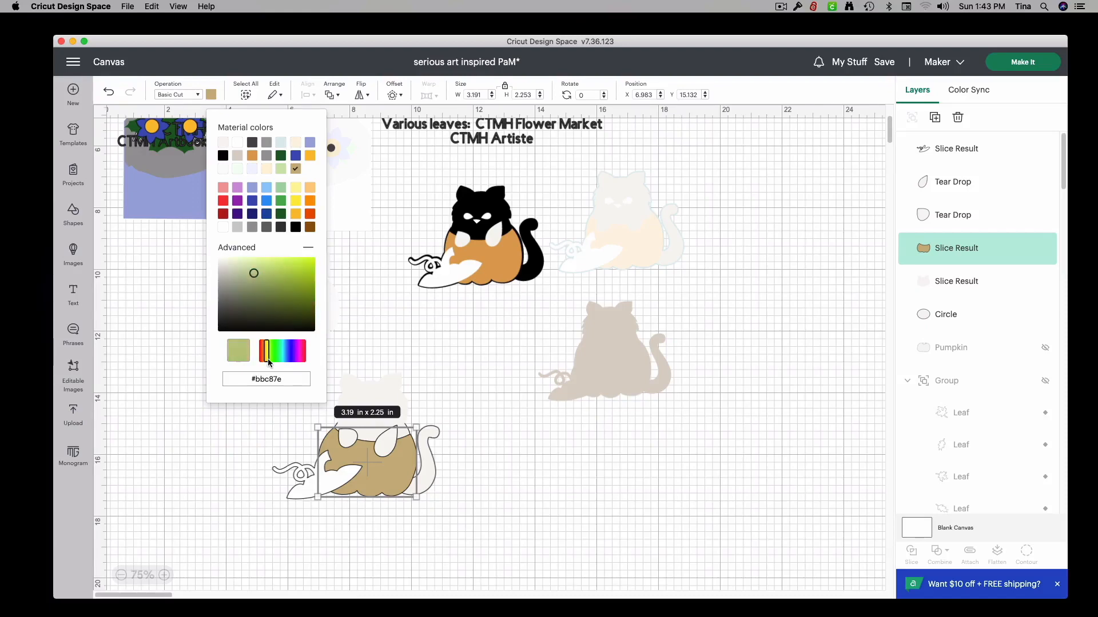
left_click(265, 363)
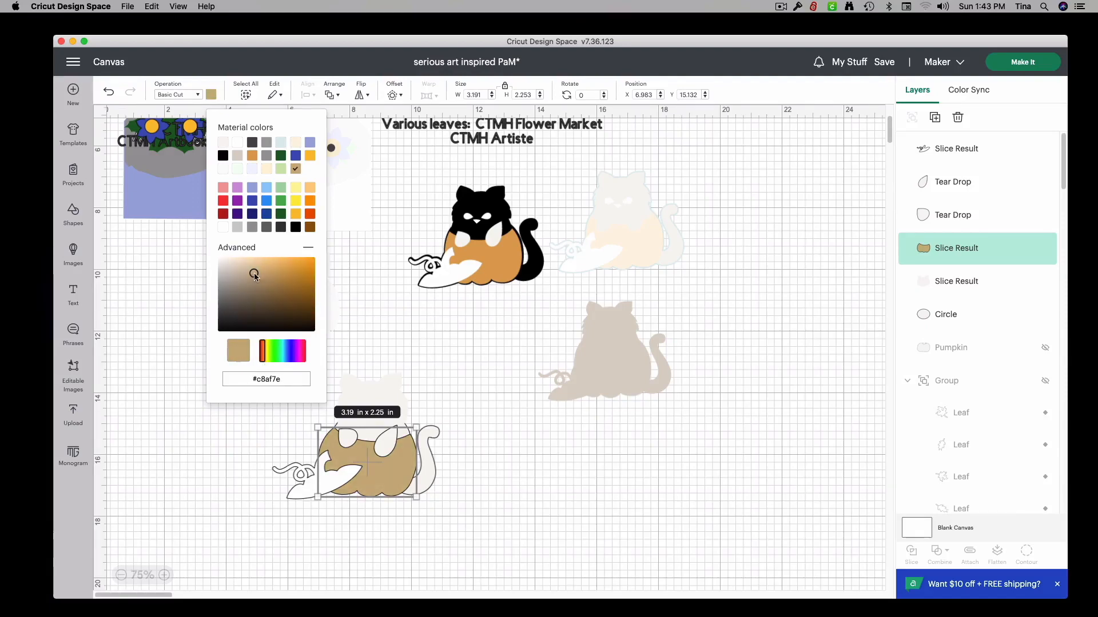
left_click(265, 265)
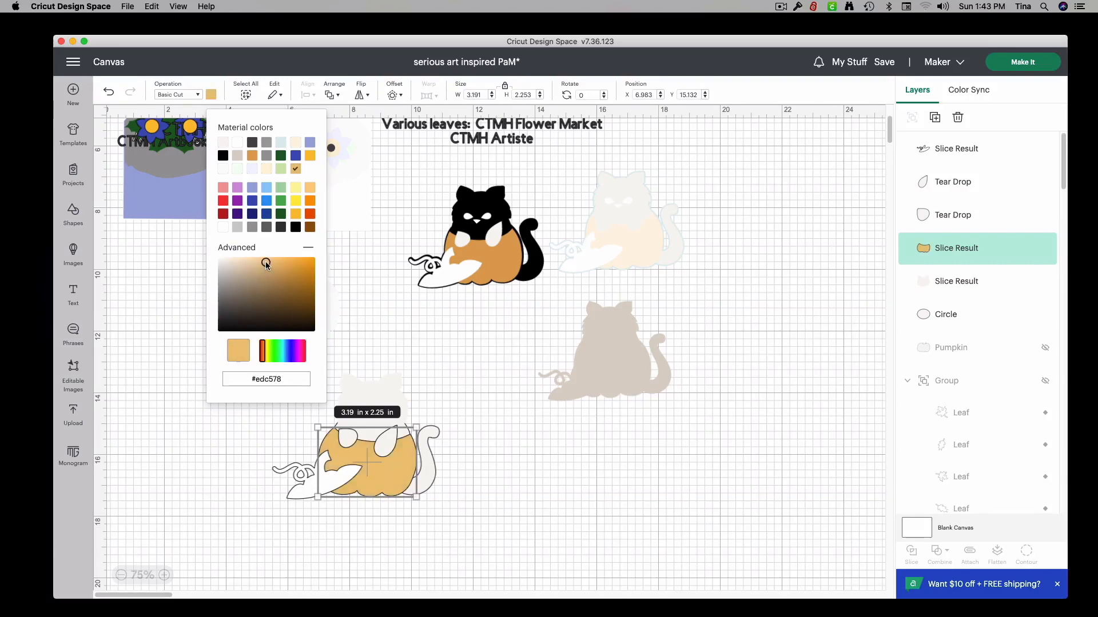
left_click(260, 262)
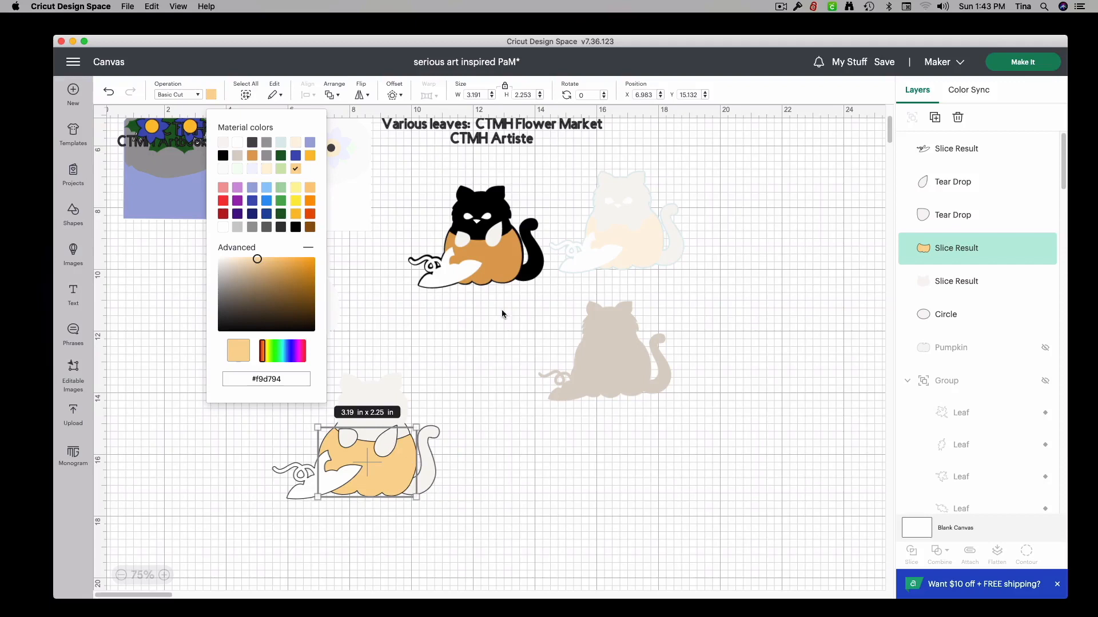
mouse_move(479, 537)
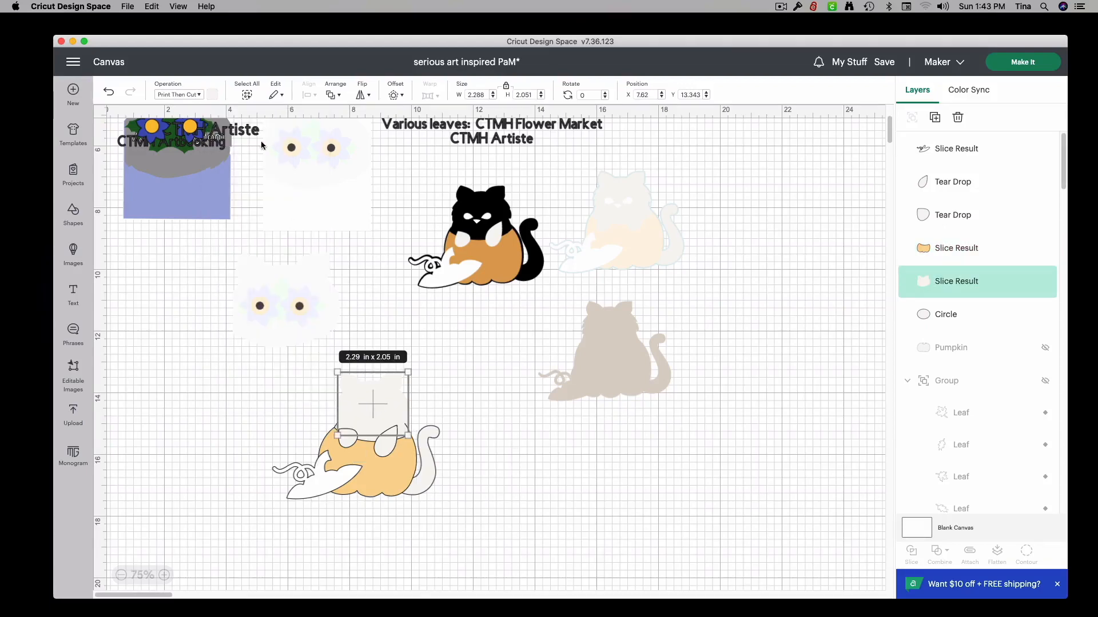
Step: Make the head dark, then add a sideways, narrowed teardrop eye and recolour it
left_click(212, 94)
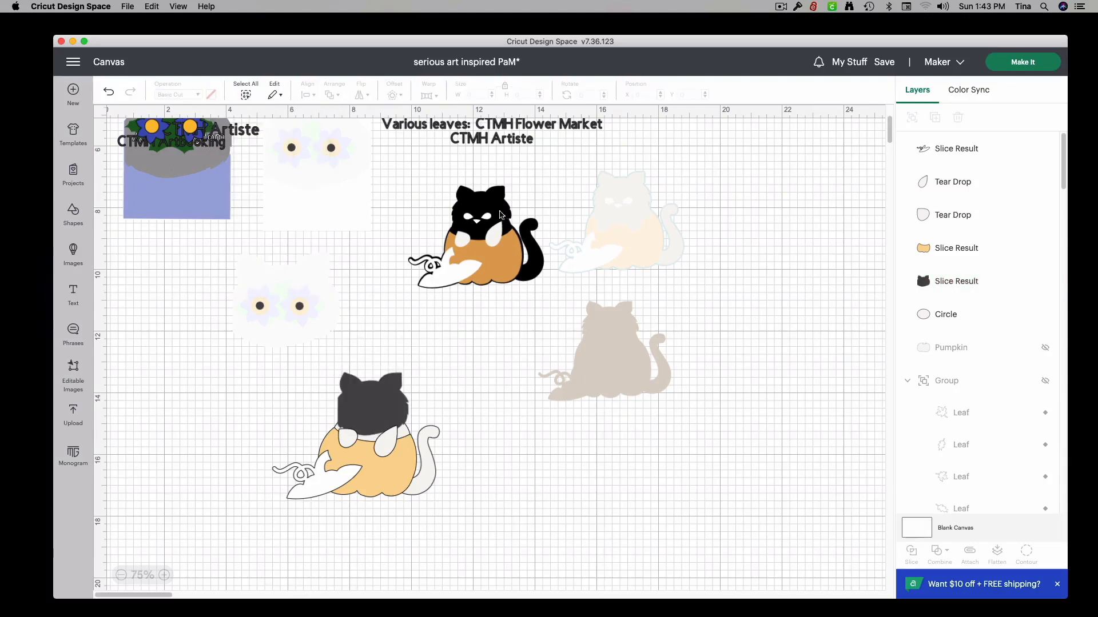
mouse_move(199, 242)
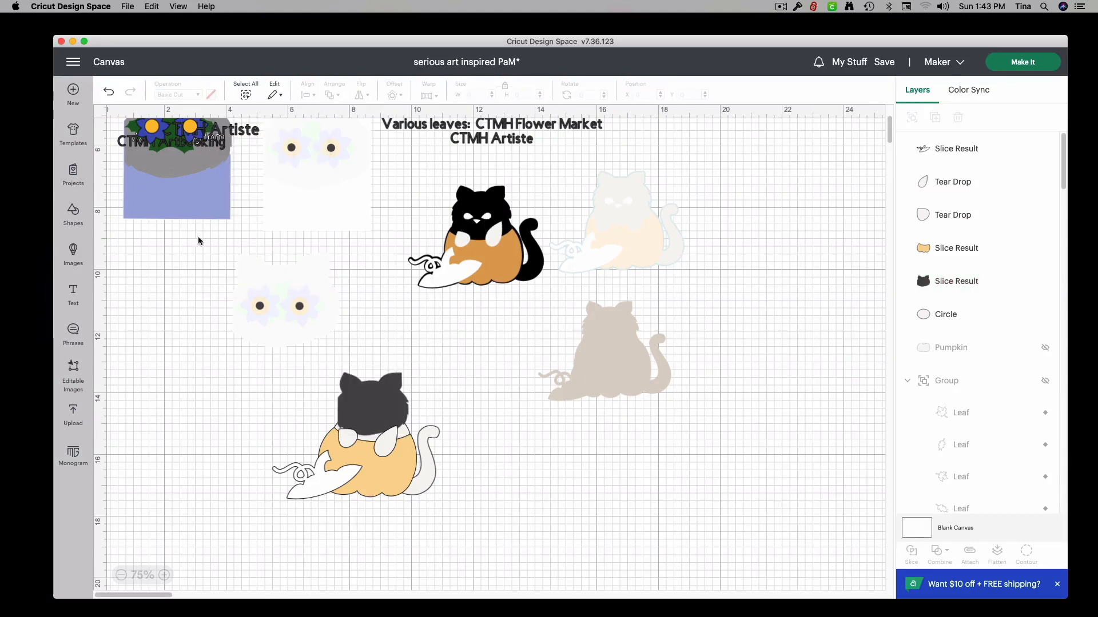
left_click(73, 213)
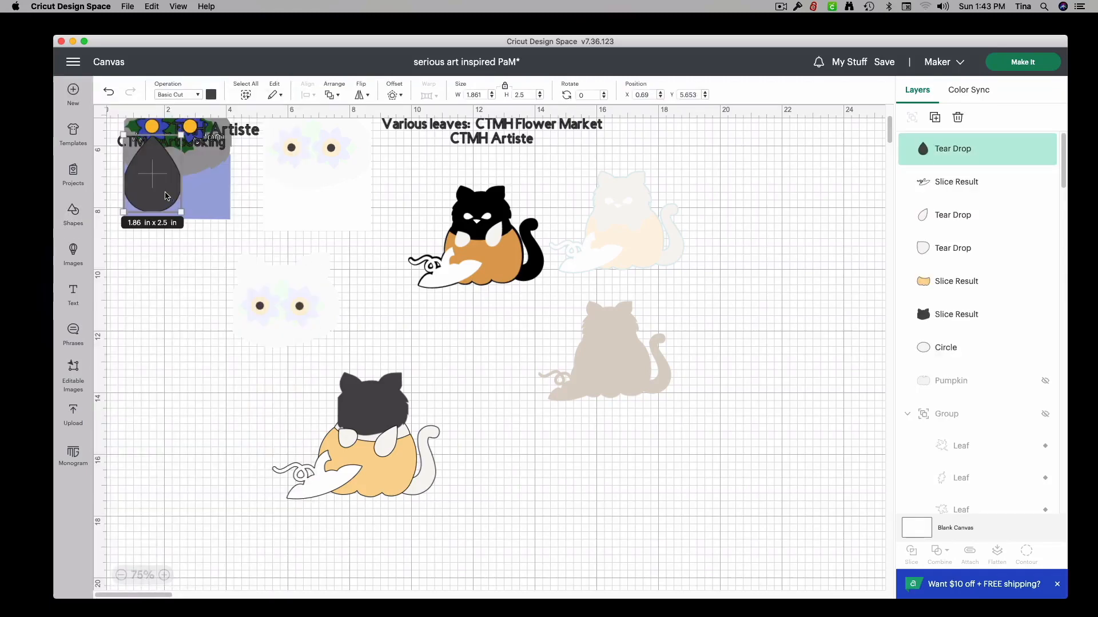
left_click_drag(153, 174, 482, 377)
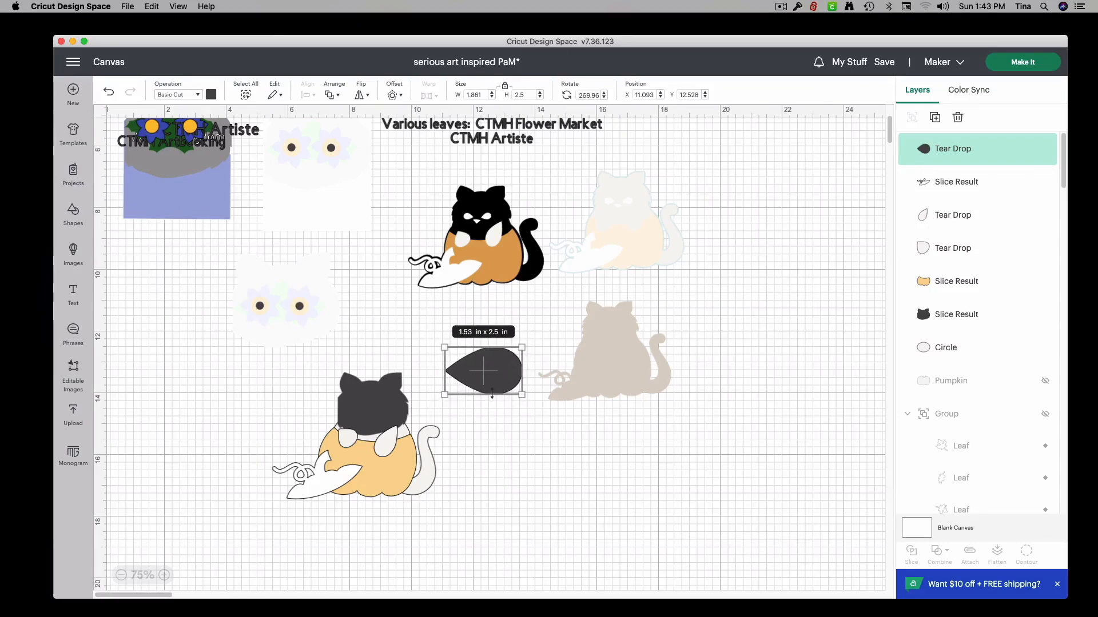
left_click_drag(521, 403, 492, 398)
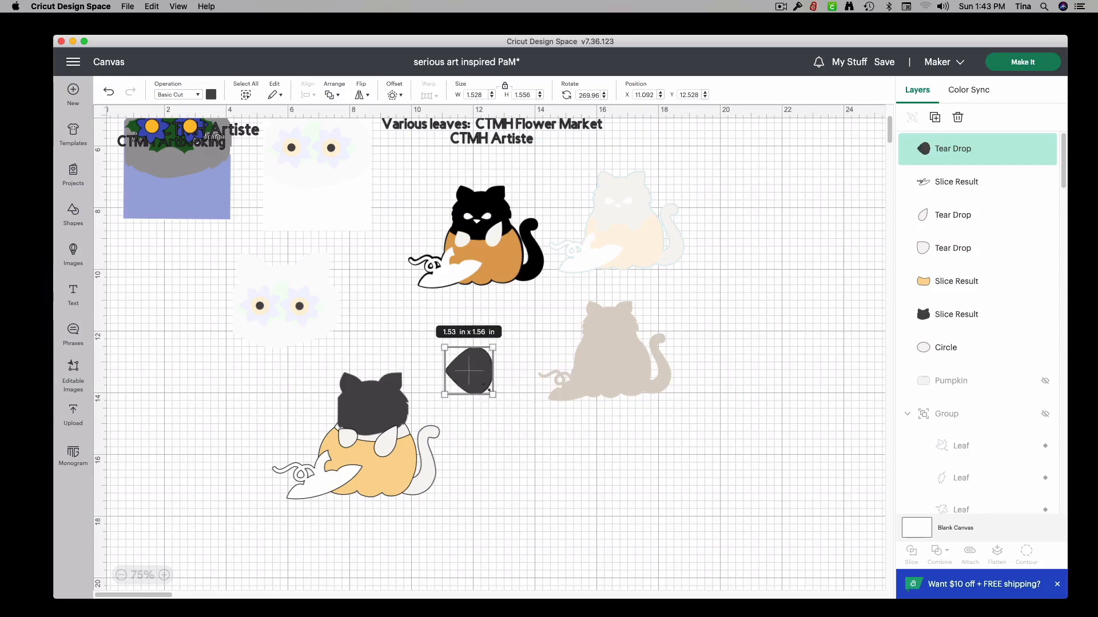
left_click_drag(496, 371, 465, 371)
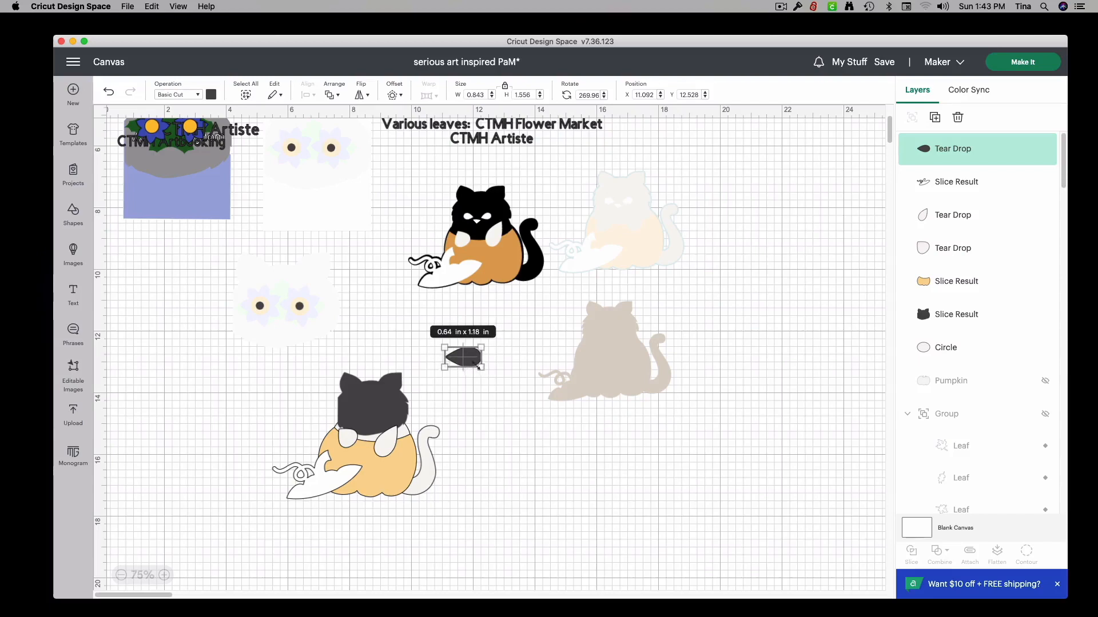
left_click(212, 95)
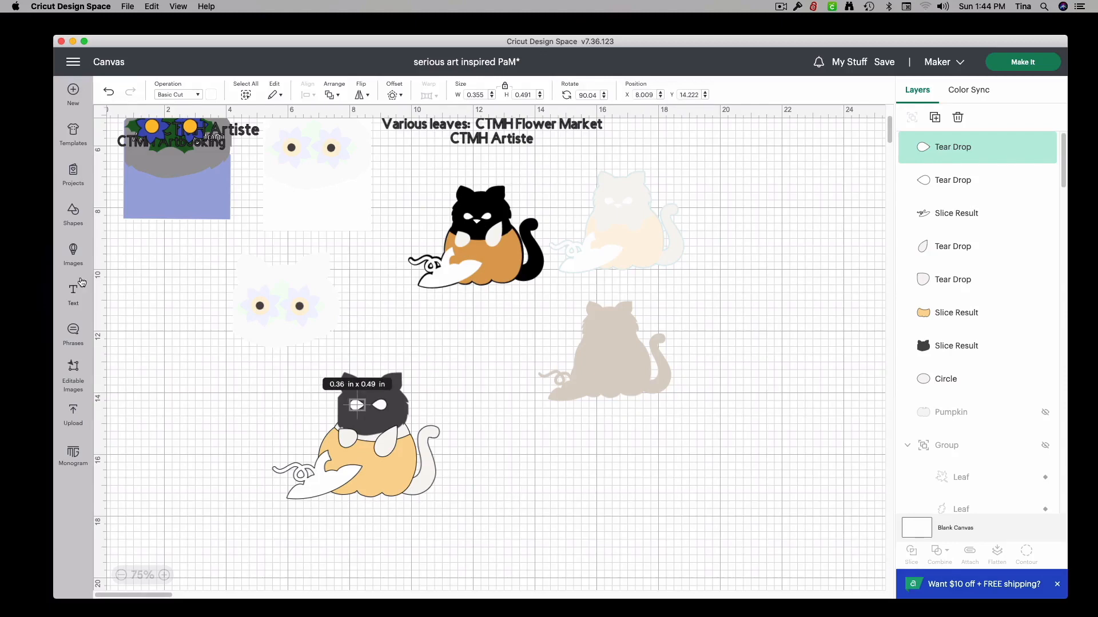
Step: Add a triangle, reduce its width and height, and place it under the eyes
left_click(72, 213)
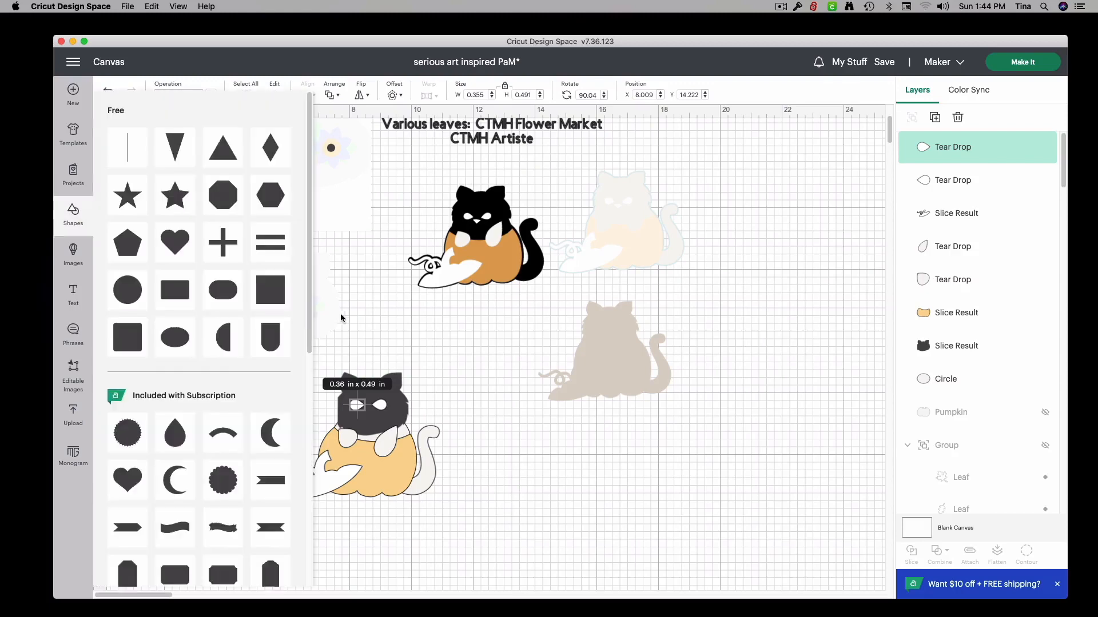
mouse_move(202, 181)
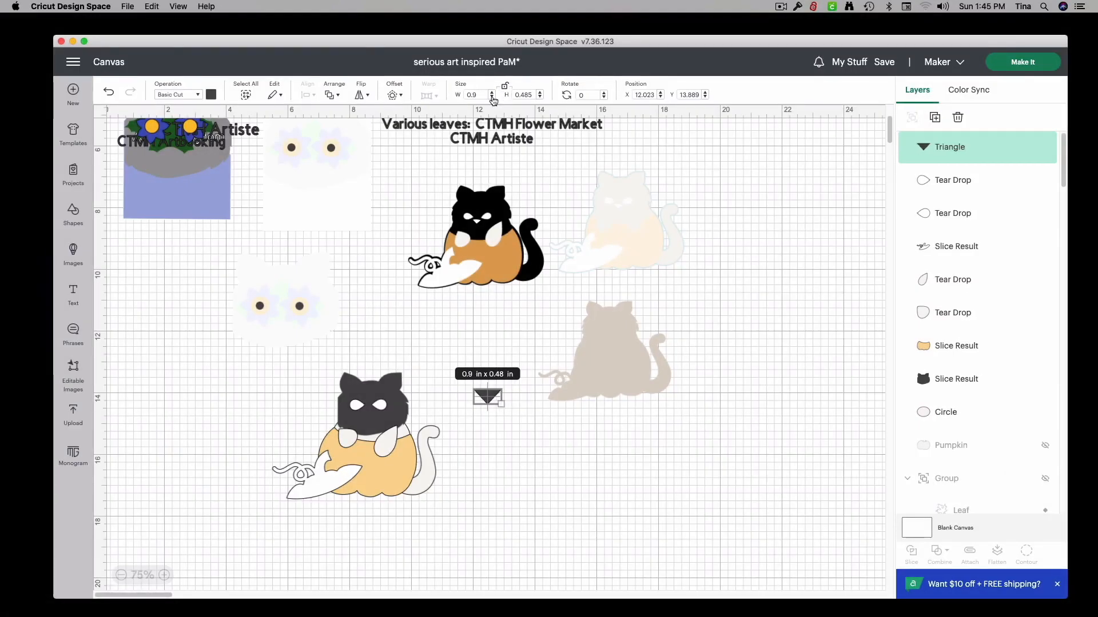
left_click(491, 97)
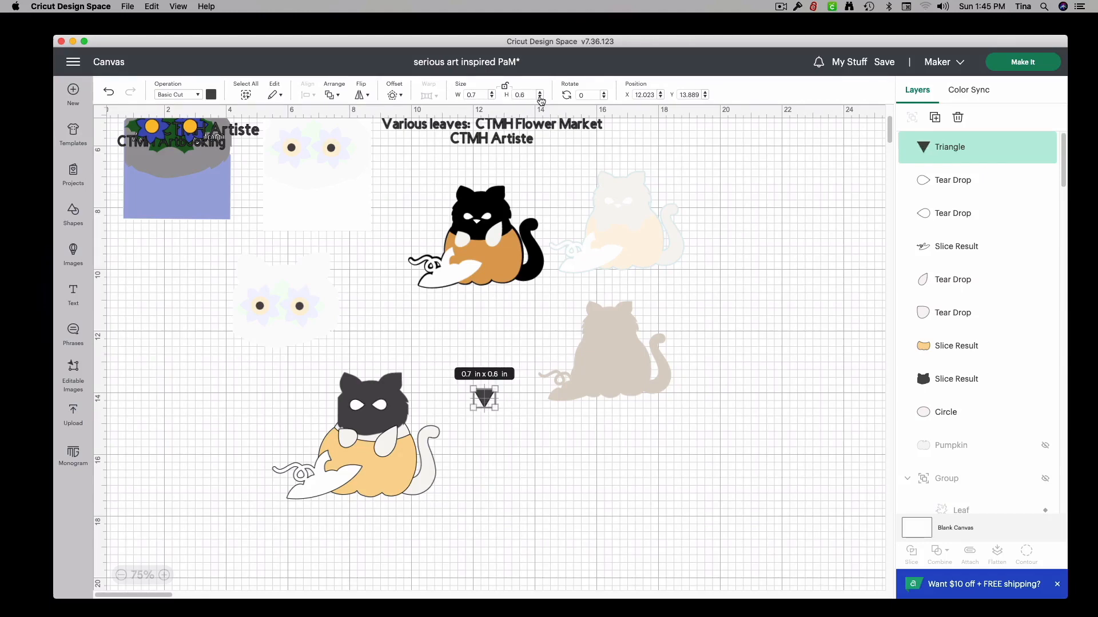
left_click(539, 97)
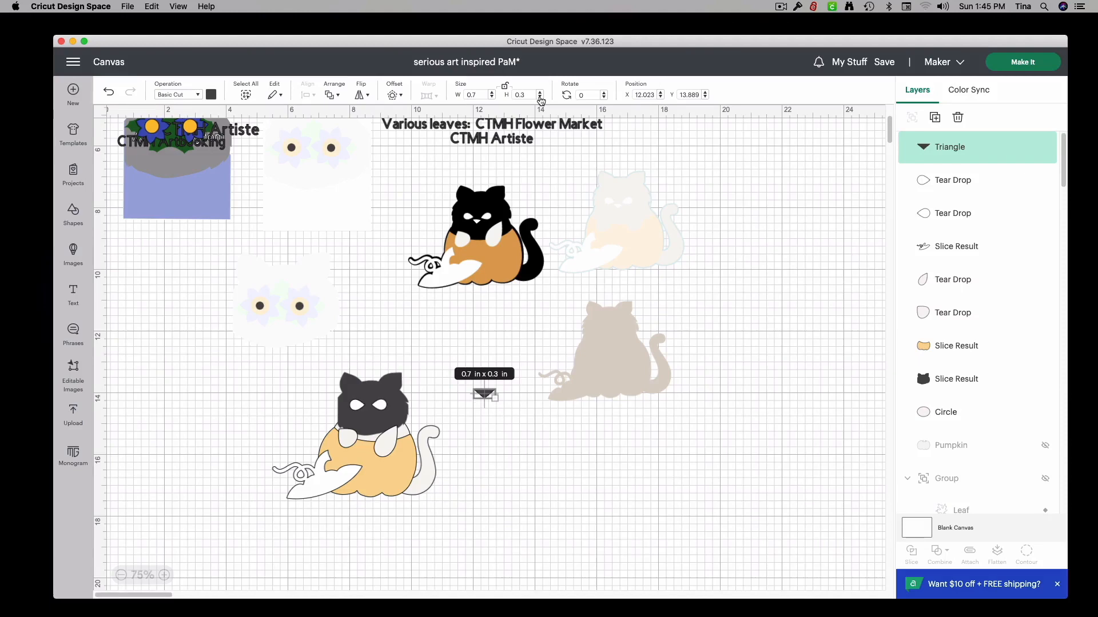
mouse_move(535, 429)
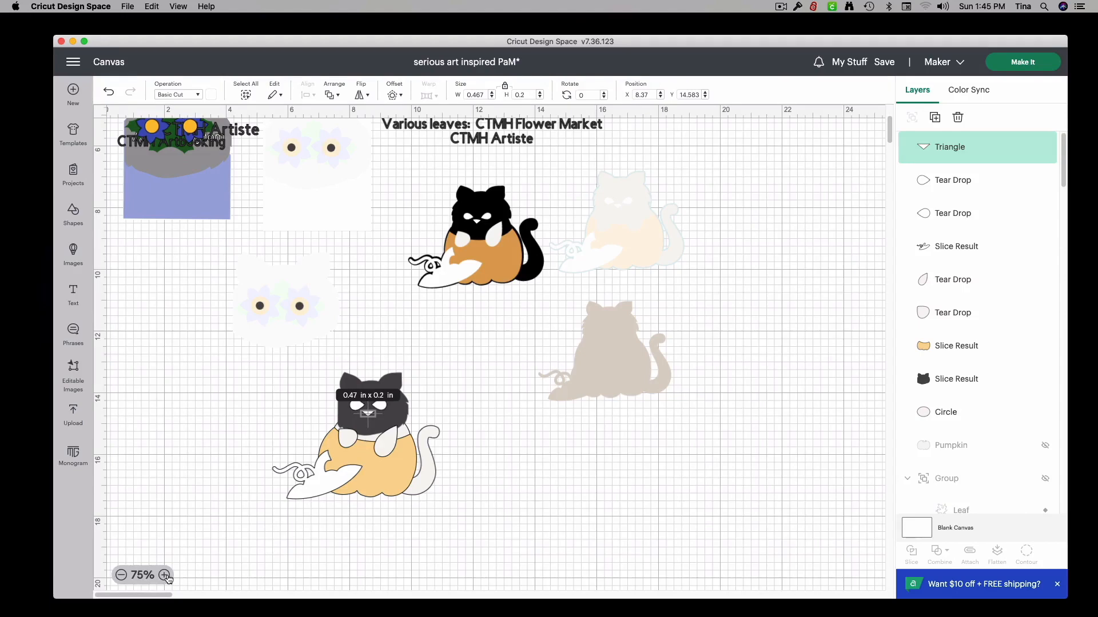
left_click(166, 575)
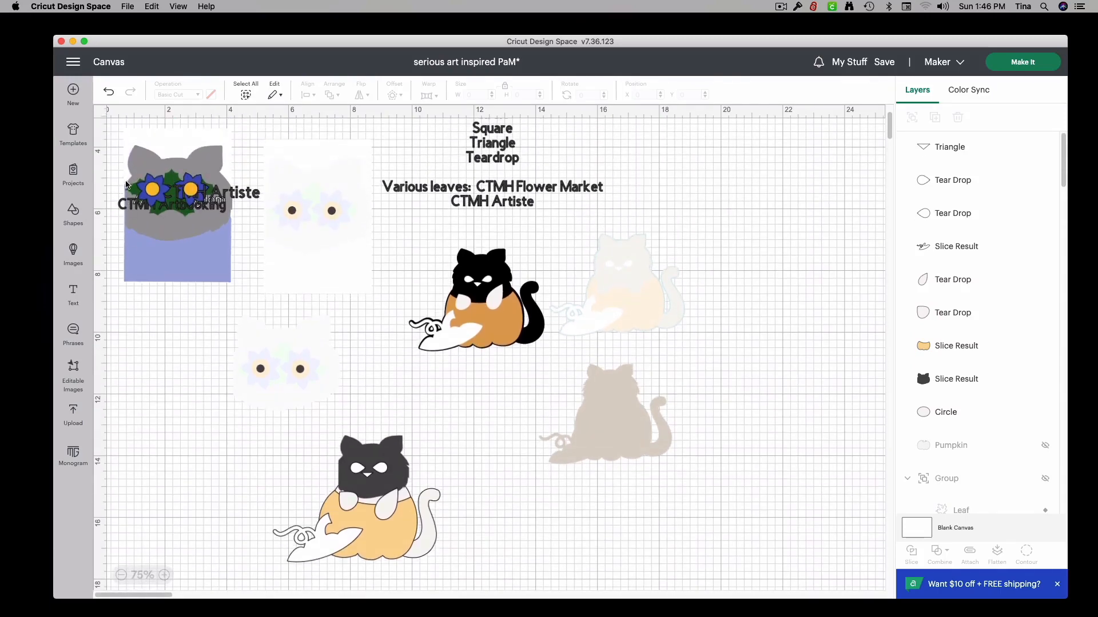
mouse_move(334, 467)
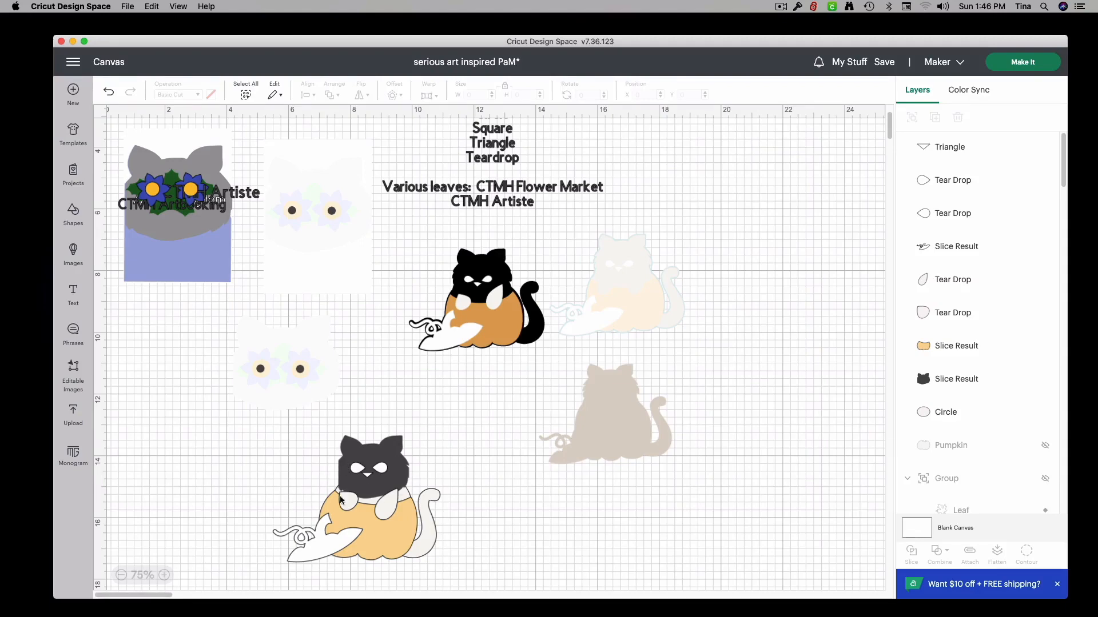
mouse_move(371, 469)
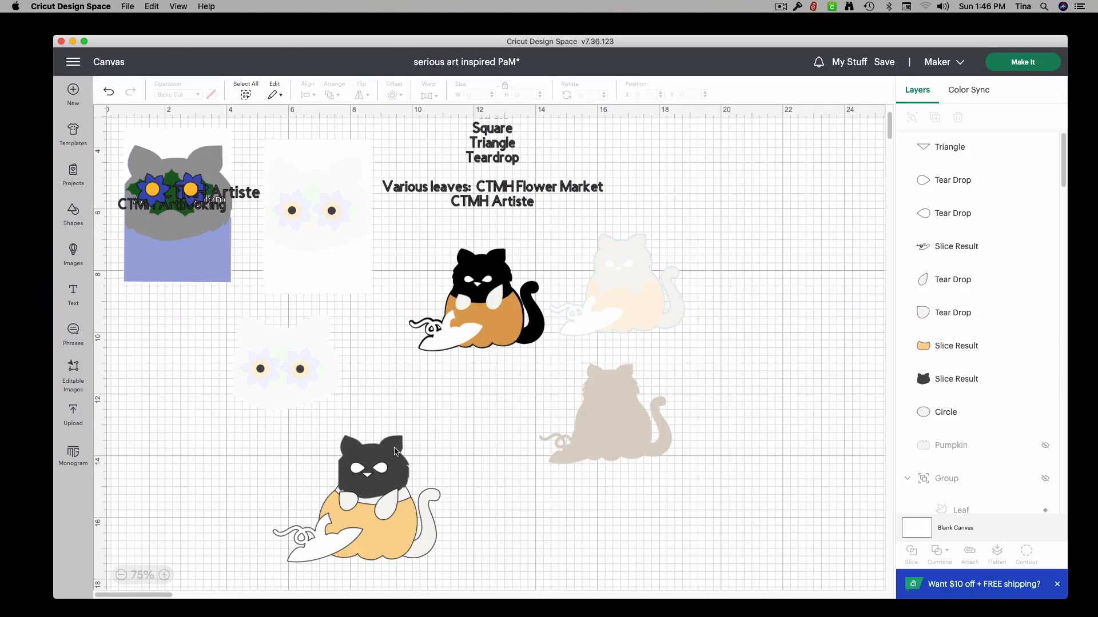
Step: Select the cat head on the pumpkin and switch its colour to white
left_click(176, 203)
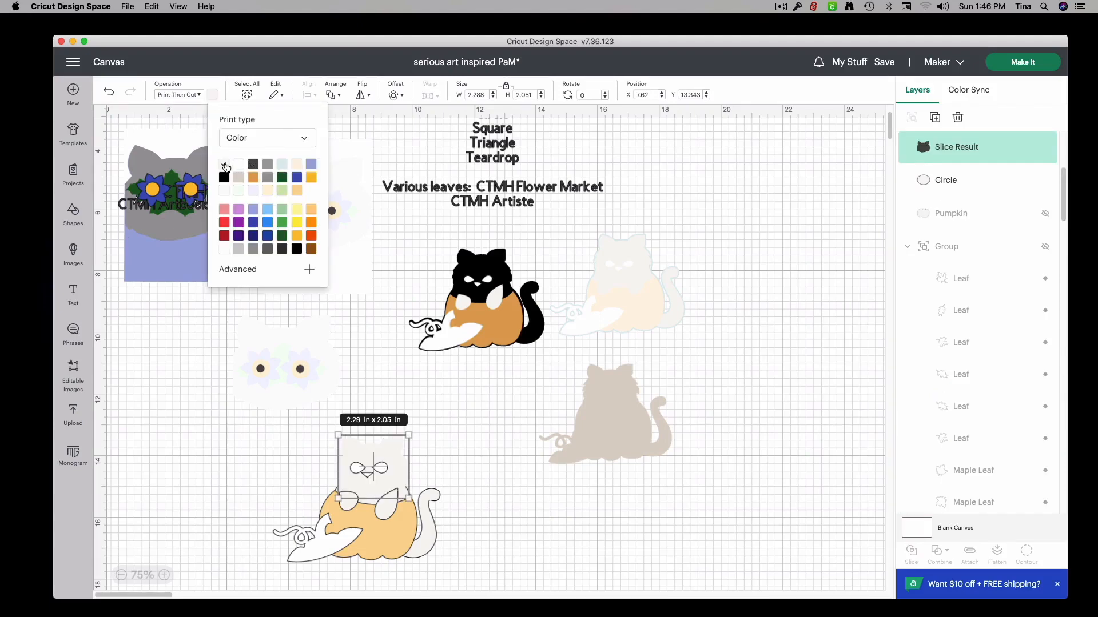
left_click(224, 164)
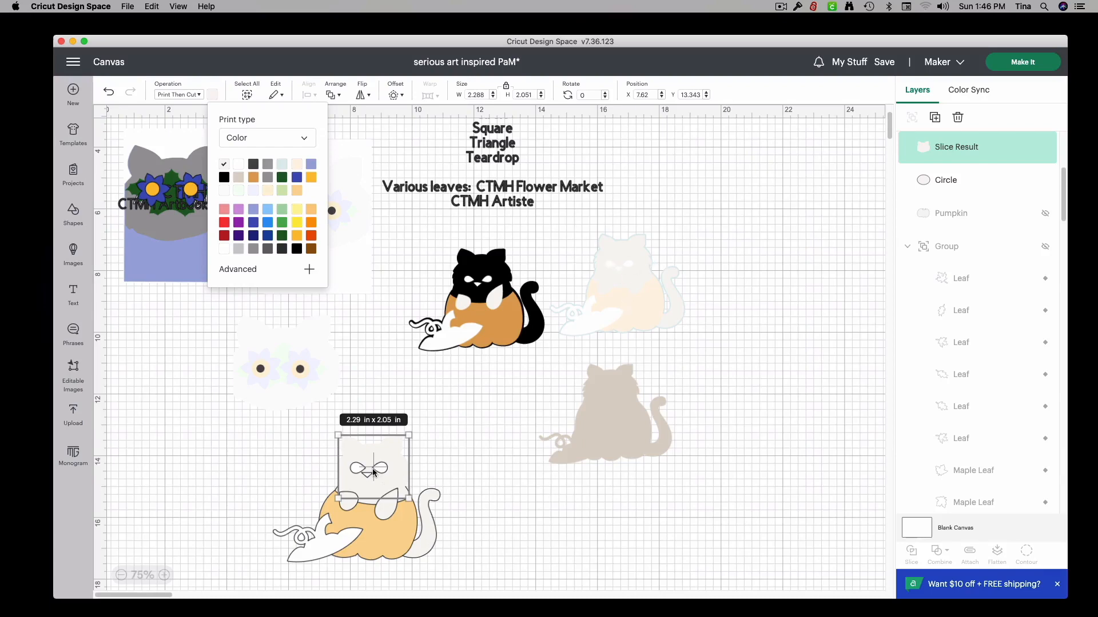
mouse_move(310, 548)
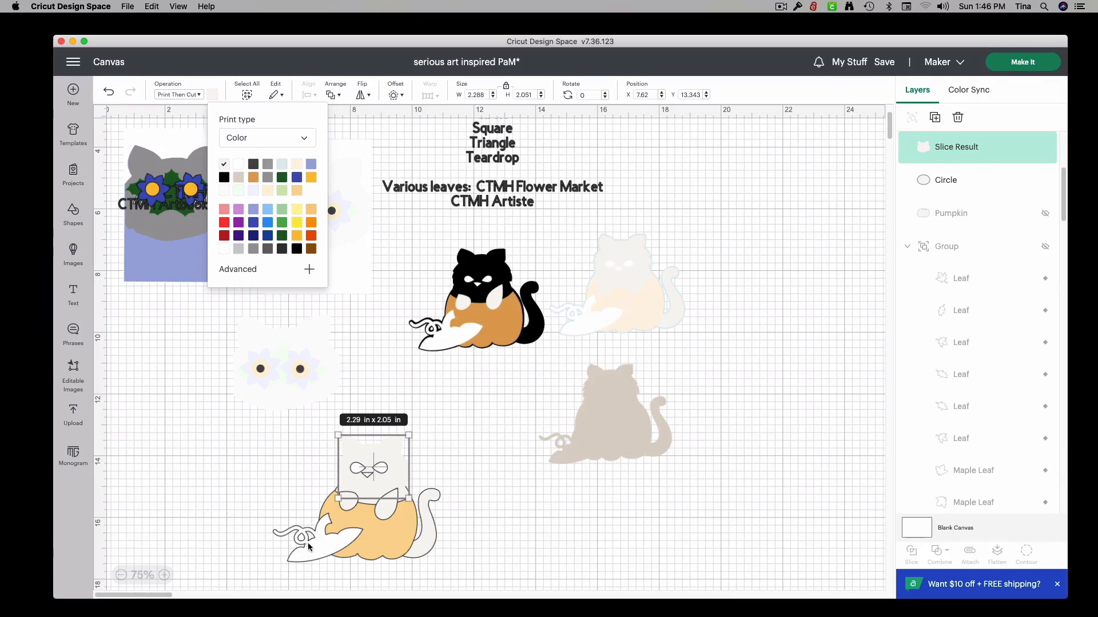
mouse_move(448, 585)
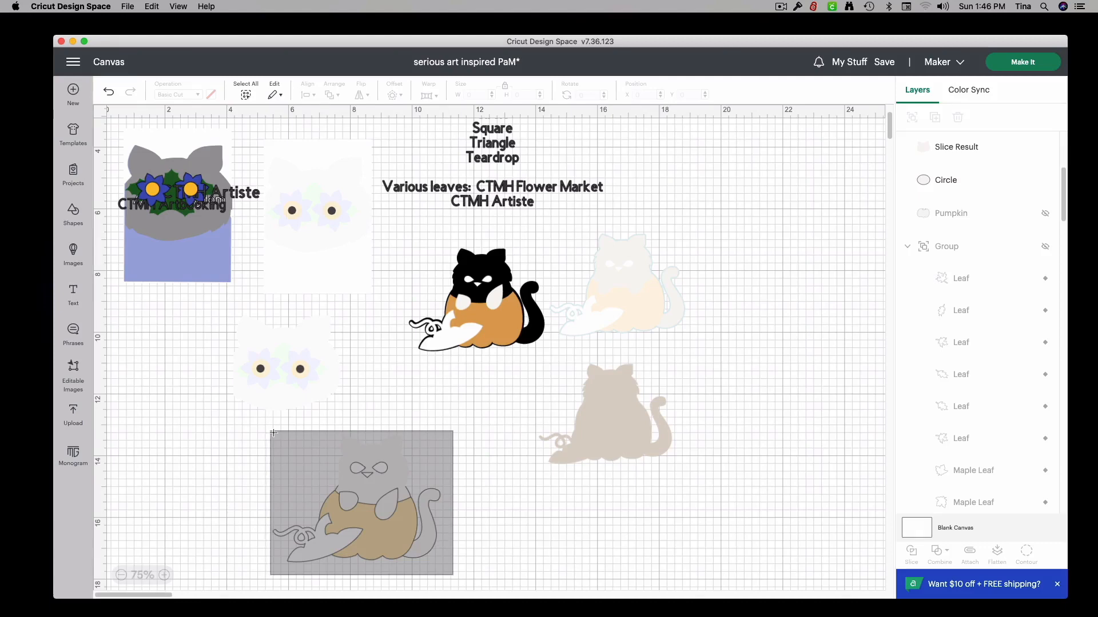
Step: Marquee-select the pumpkin cat layers, flatten them, and move the image to the upper right
left_click(361, 503)
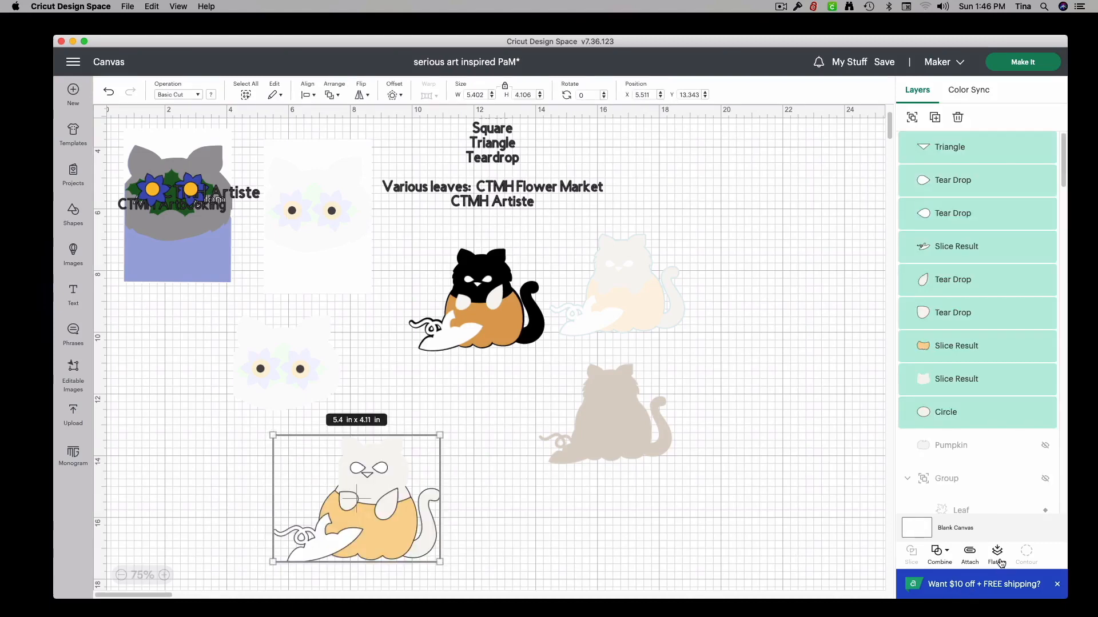
left_click(997, 552)
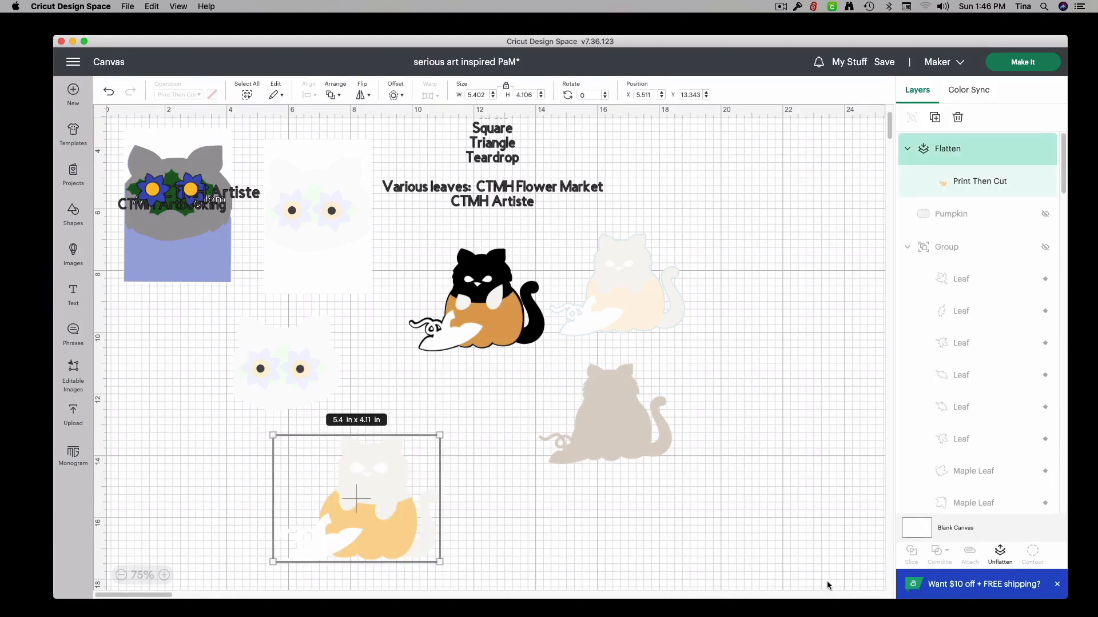
left_click_drag(355, 497, 503, 424)
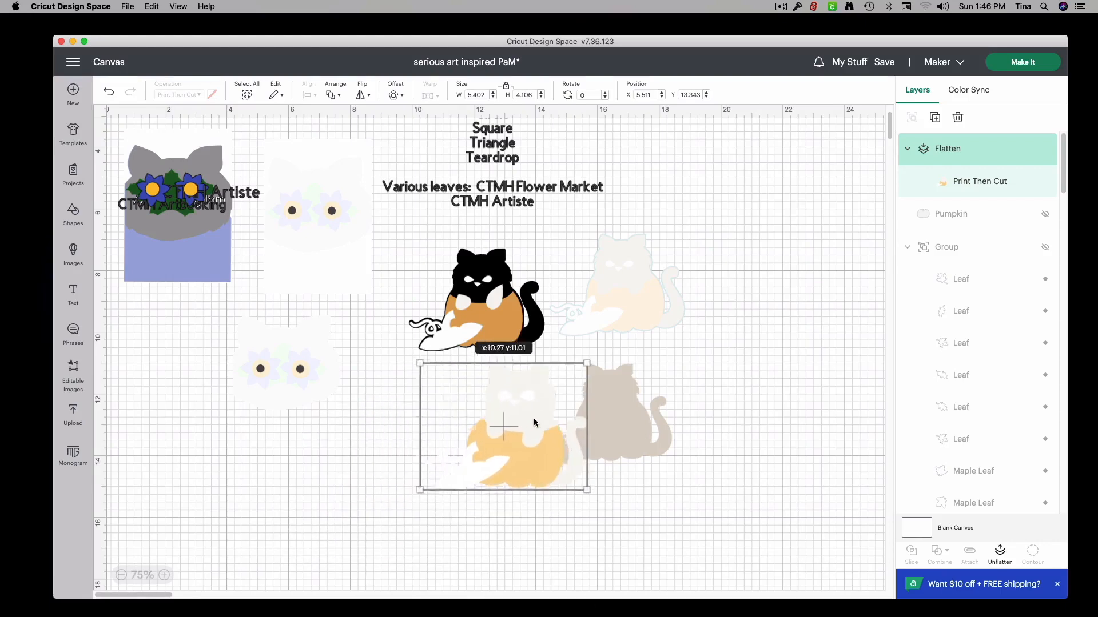
left_click_drag(503, 423, 761, 234)
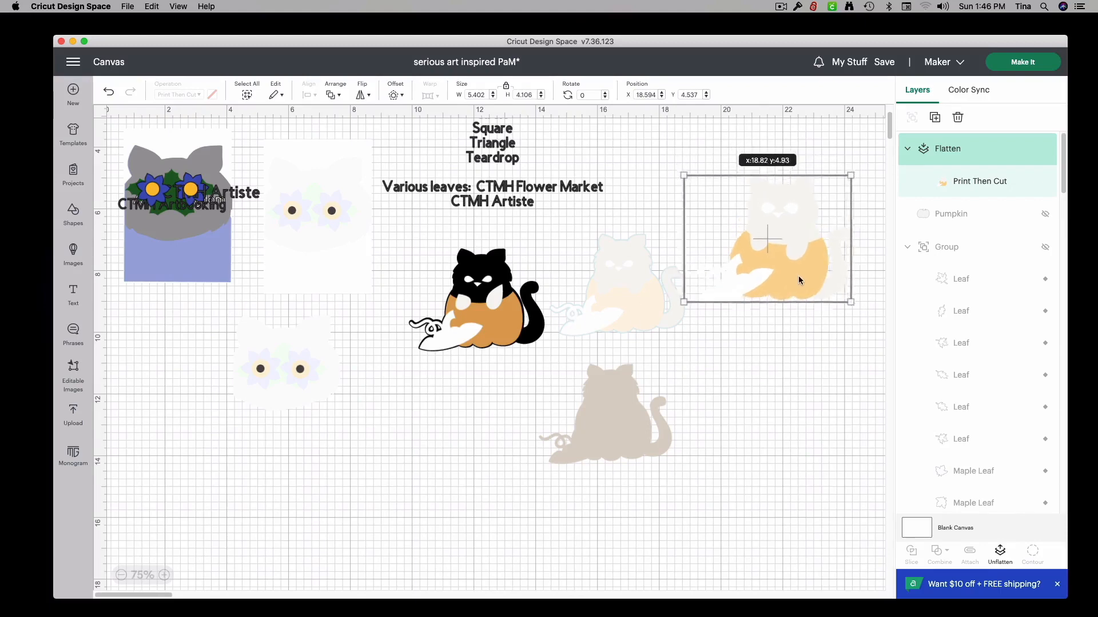
Step: Apply a thin 0.042 in offset outline to the cat, then shrink cat and outline together
left_click_drag(767, 237, 767, 252)
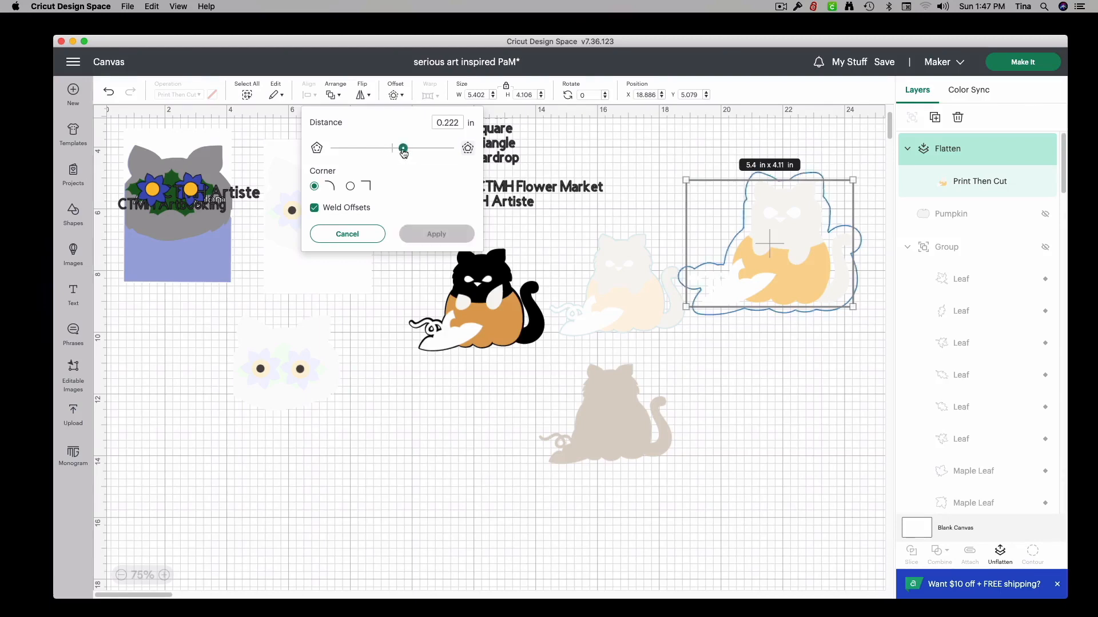
left_click_drag(402, 148, 396, 148)
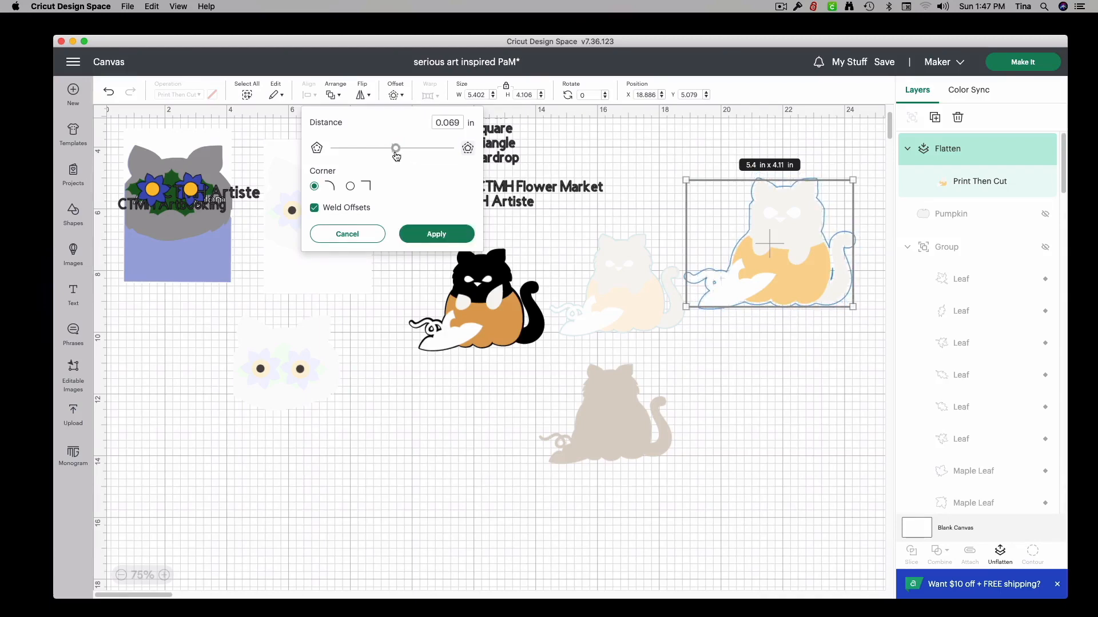
left_click_drag(396, 148, 393, 148)
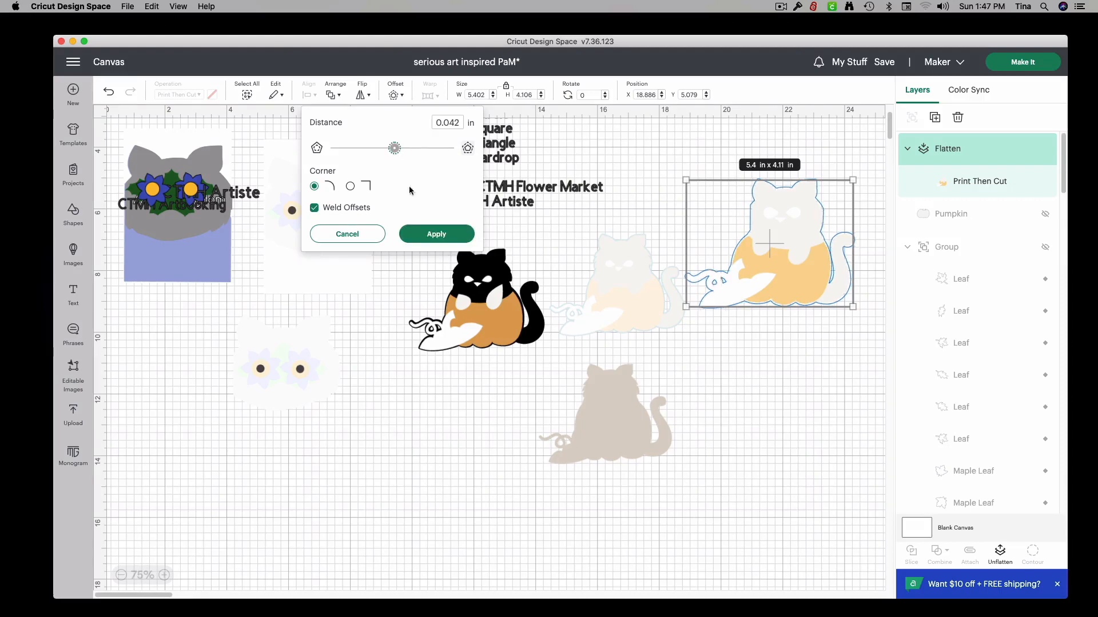
left_click(436, 234)
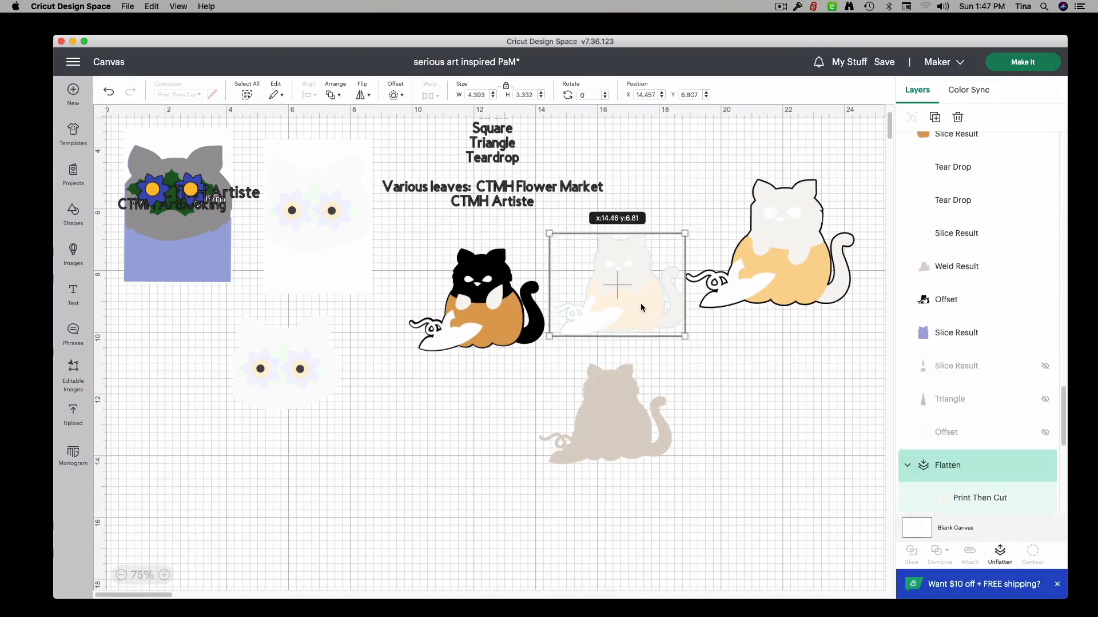
left_click_drag(616, 284, 605, 246)
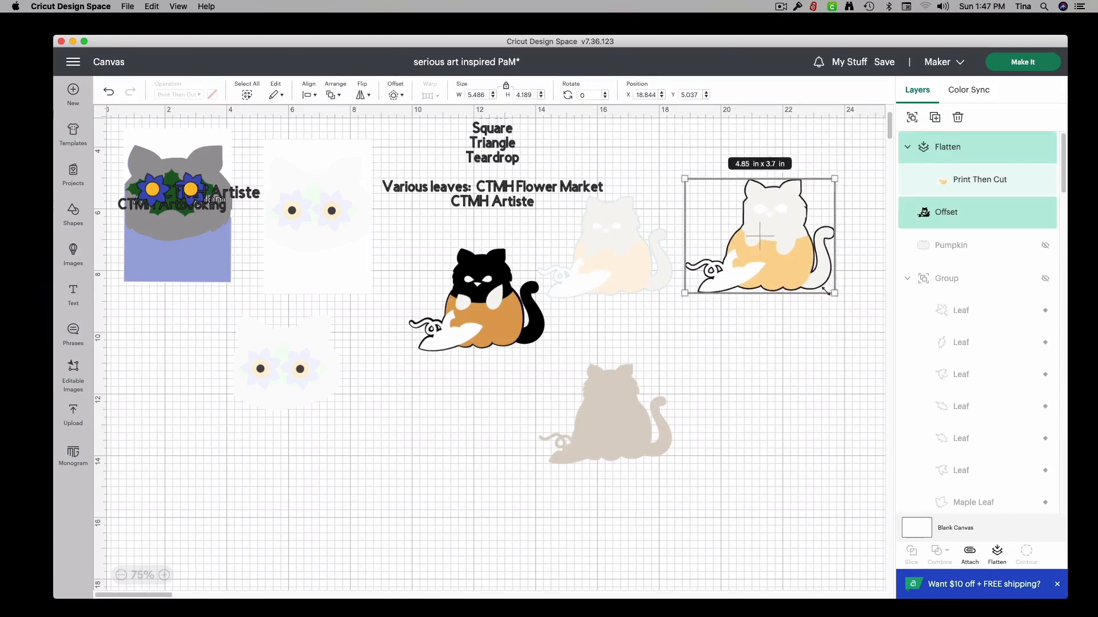
left_click_drag(835, 293, 824, 295)
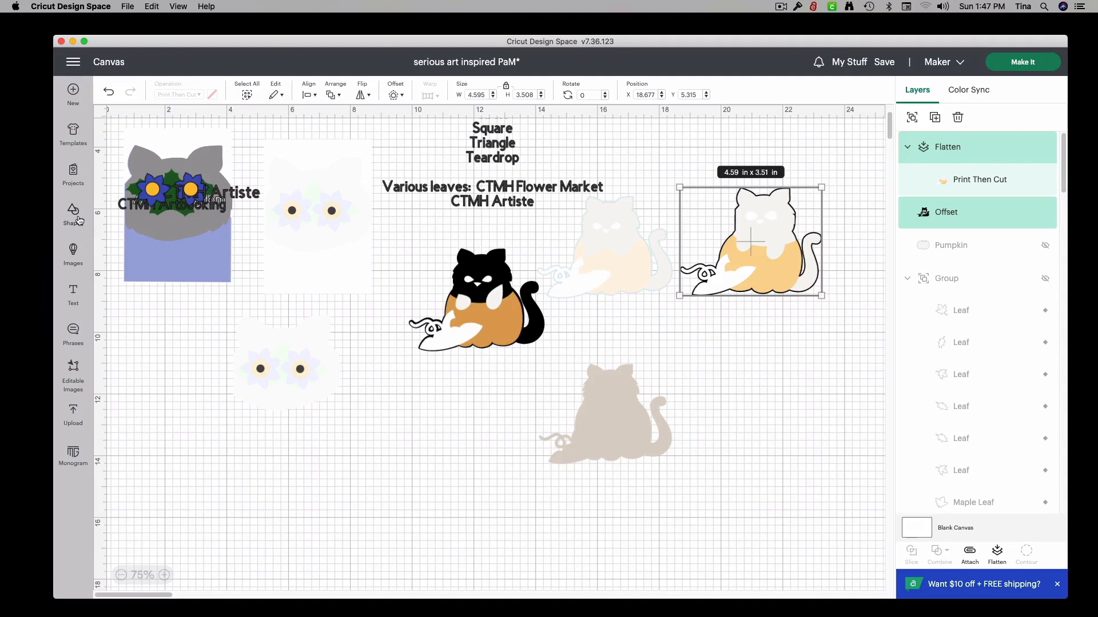
Step: Insert a Square shape and send it to the back behind the outlined cat
left_click(73, 213)
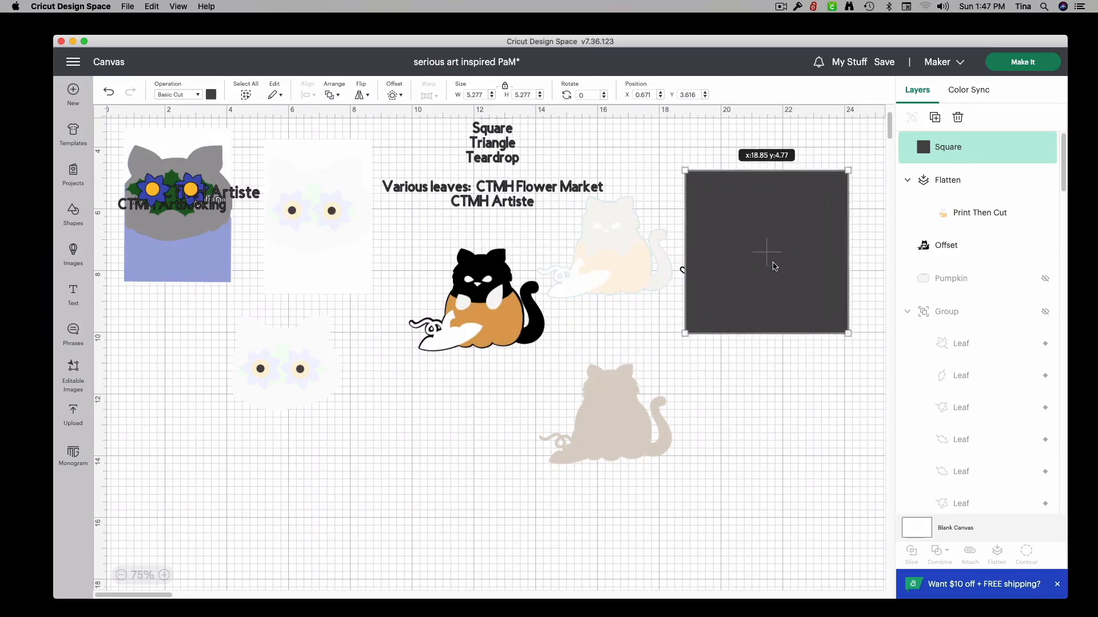
right_click(765, 253)
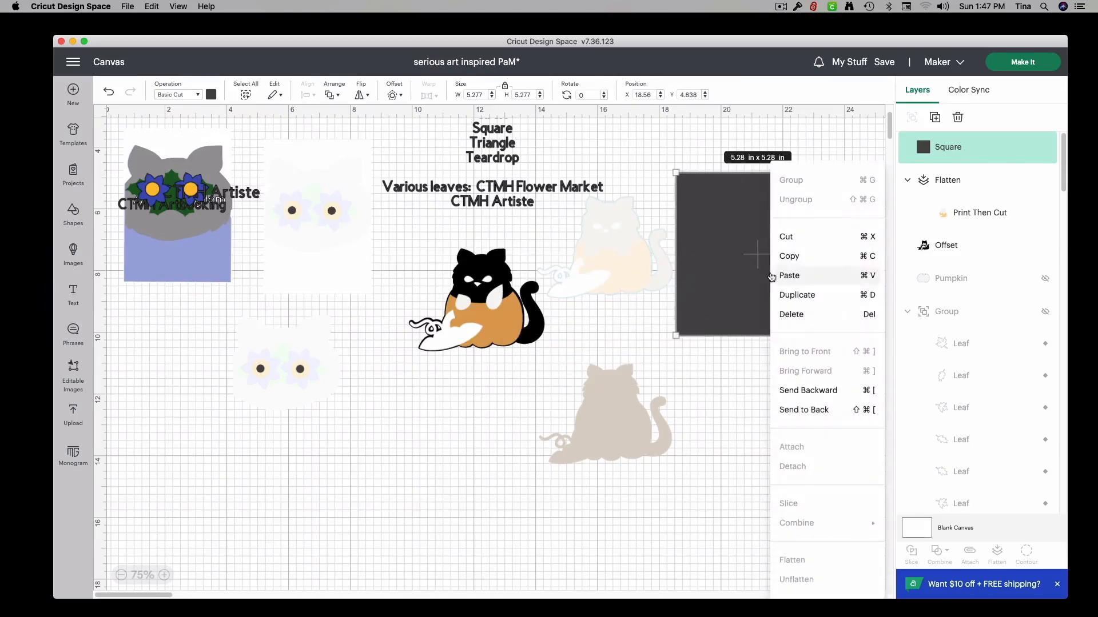
left_click(755, 254)
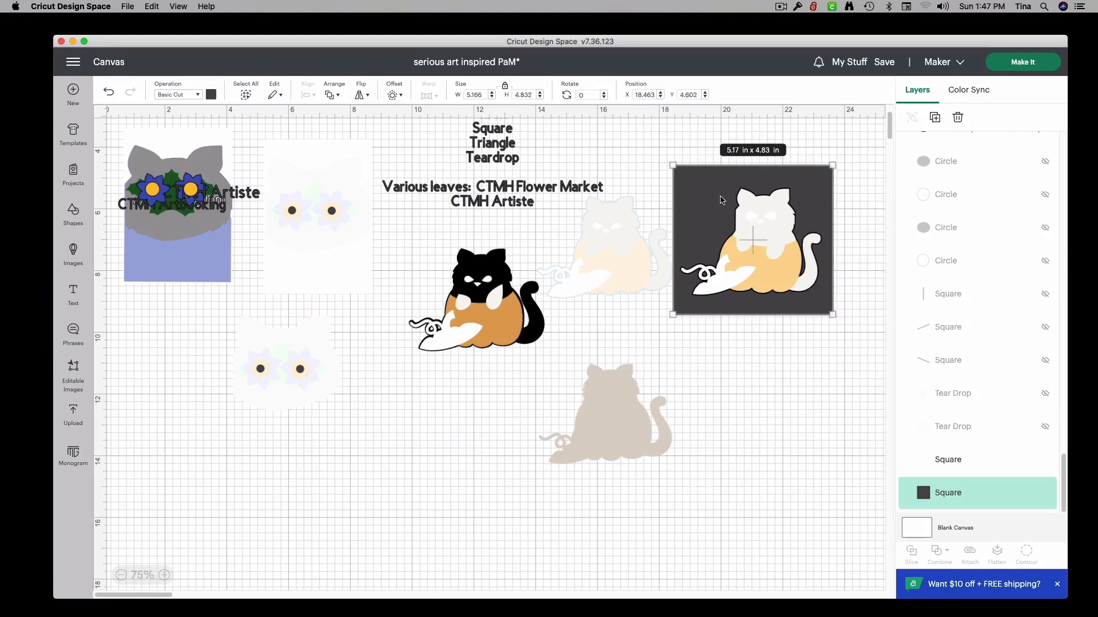
mouse_move(704, 226)
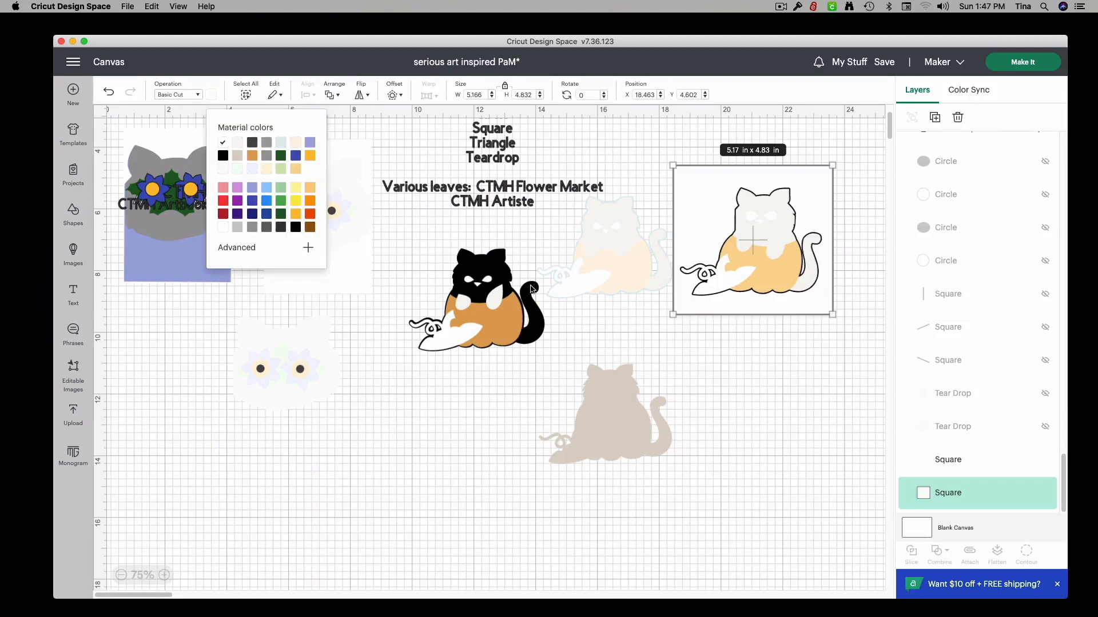
mouse_move(689, 241)
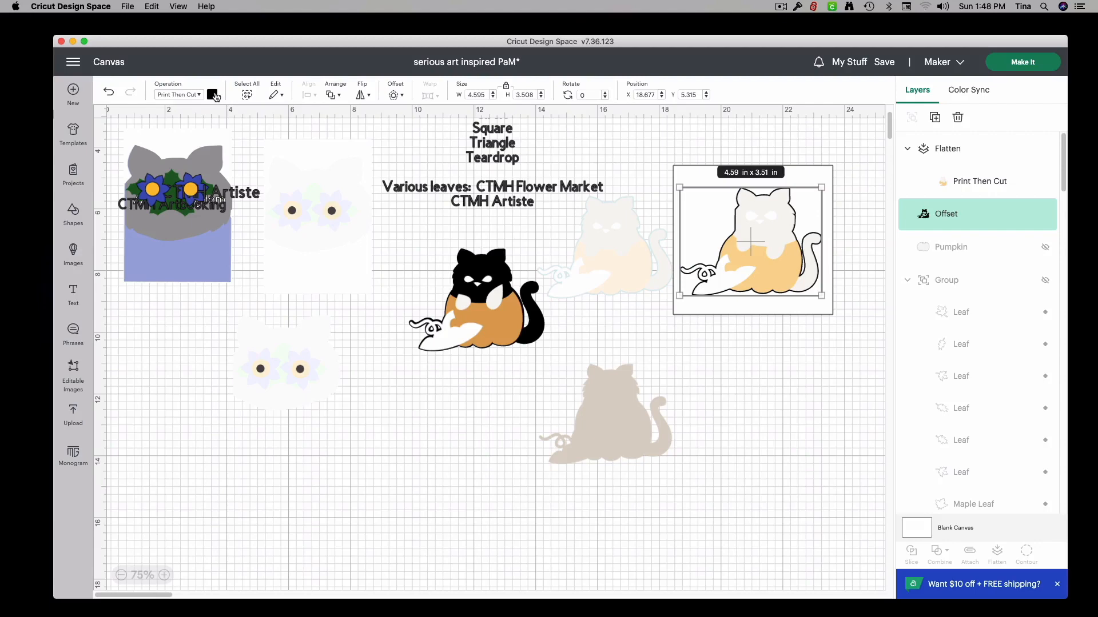
Step: Flatten the kitty and Offset layers into one Print Then Cut image, then deselect it
left_click(212, 94)
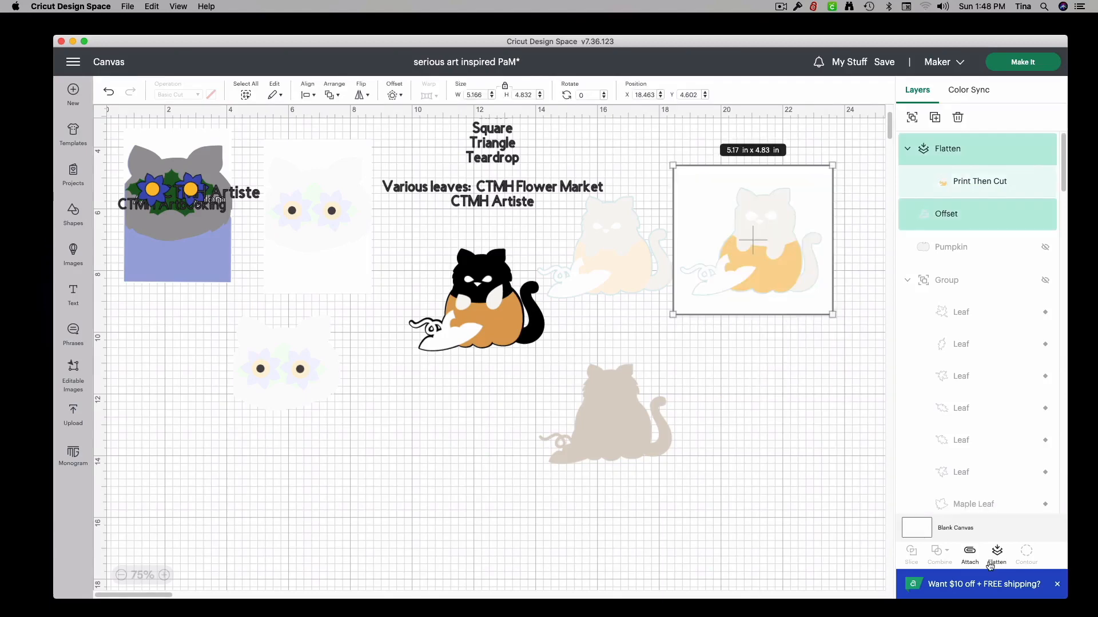
left_click(995, 554)
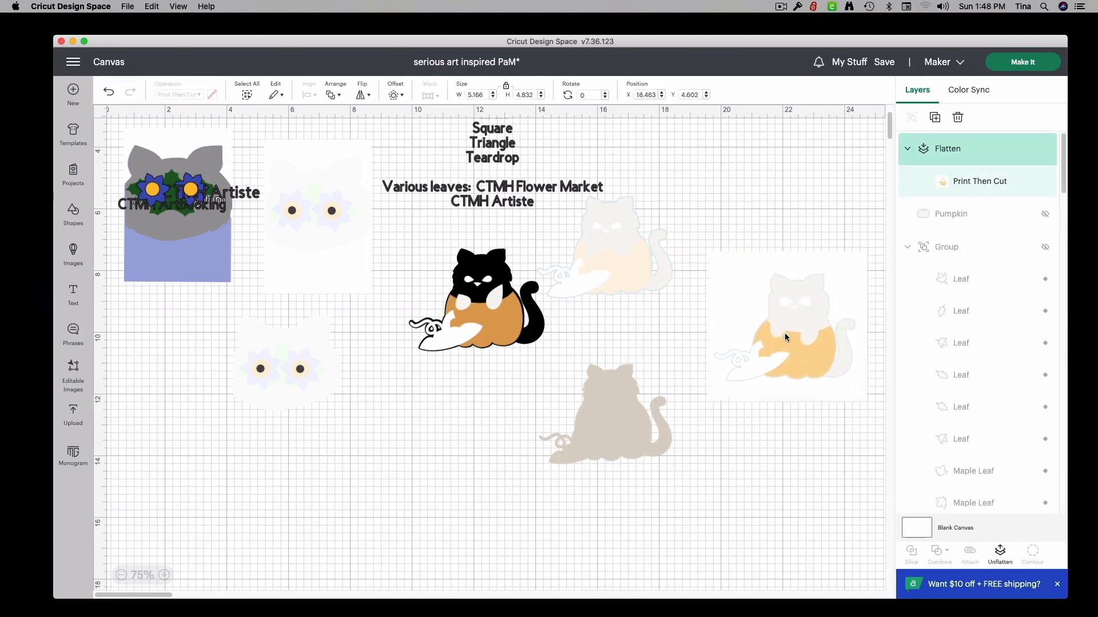
left_click(786, 327)
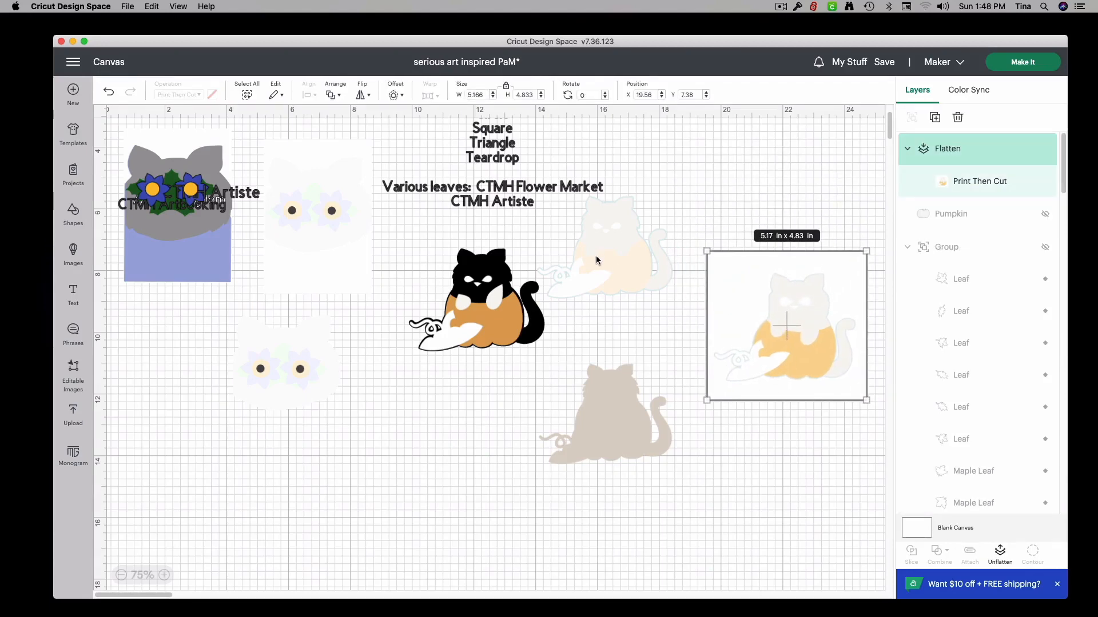
mouse_move(509, 339)
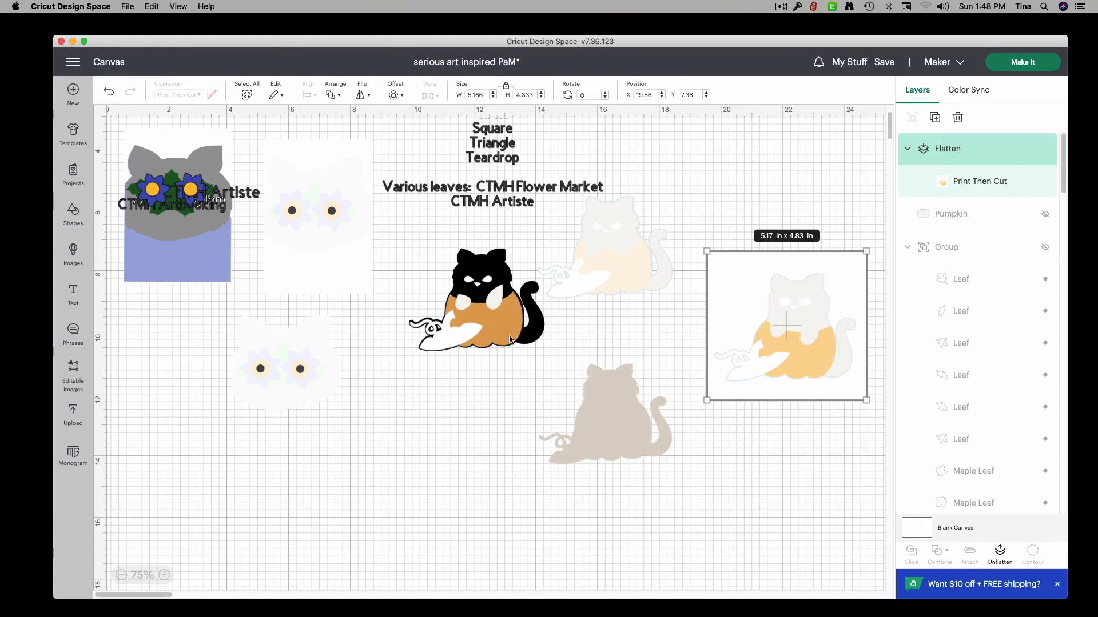
mouse_move(180, 231)
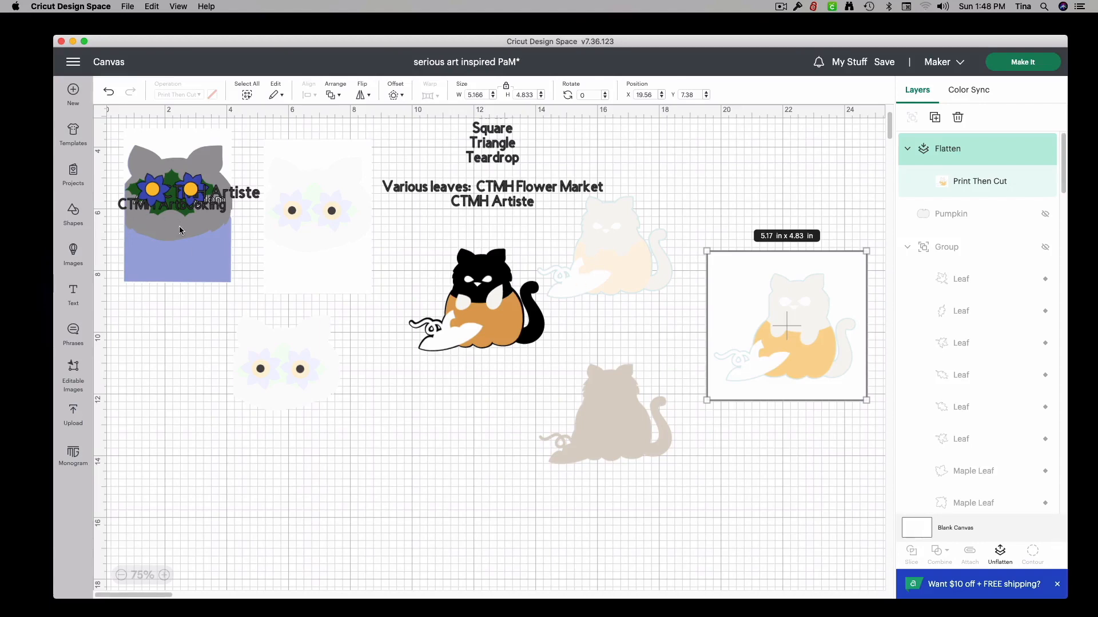
mouse_move(259, 285)
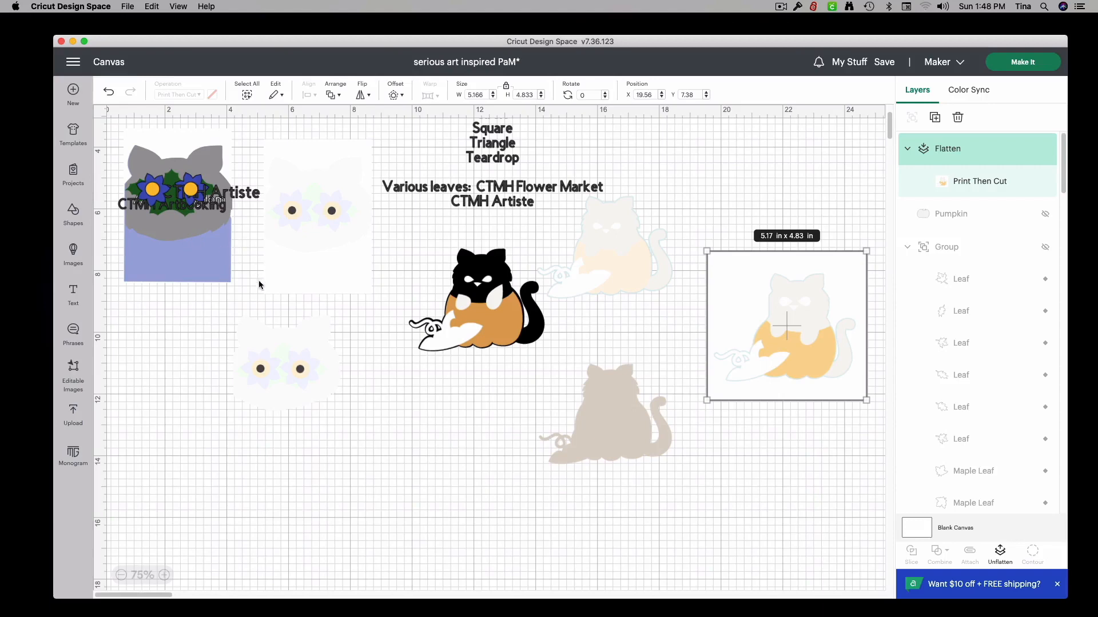
left_click(259, 284)
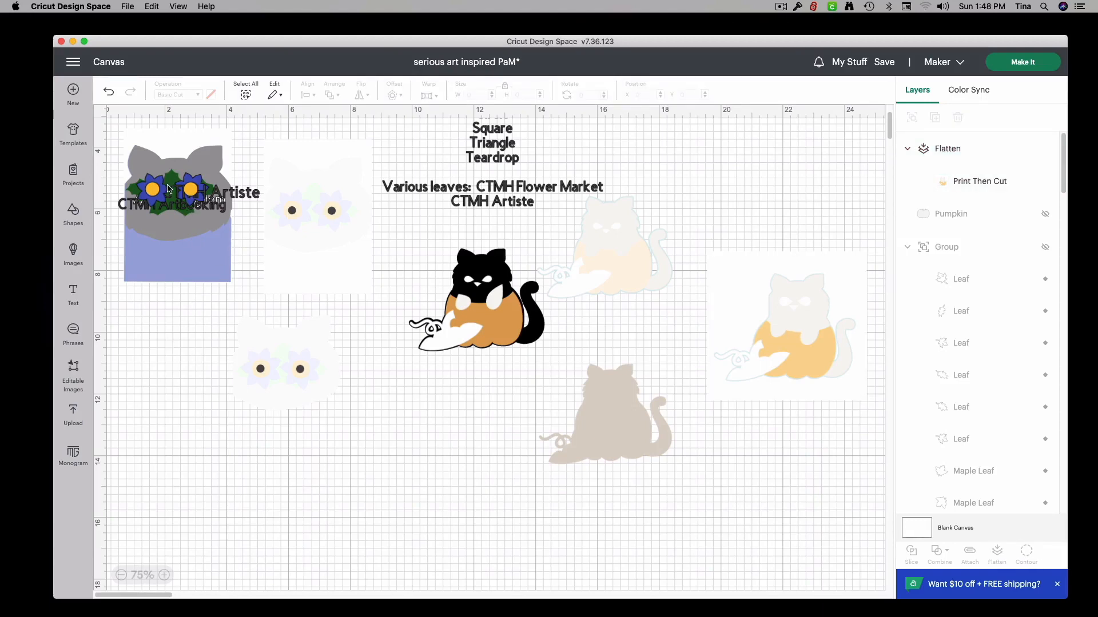
mouse_move(226, 199)
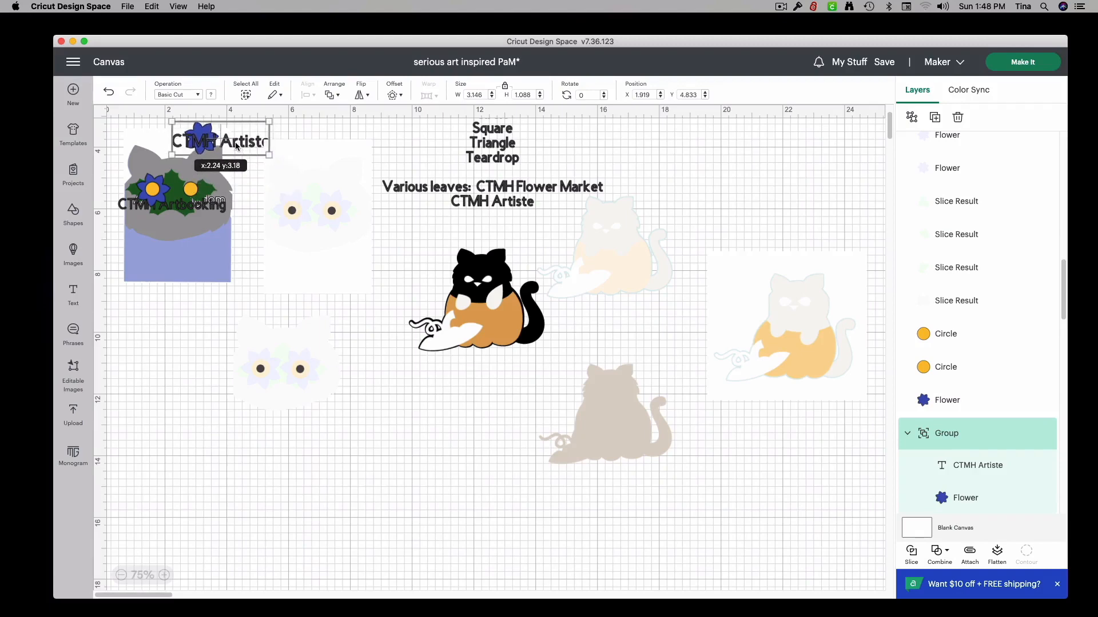
left_click_drag(218, 141, 218, 189)
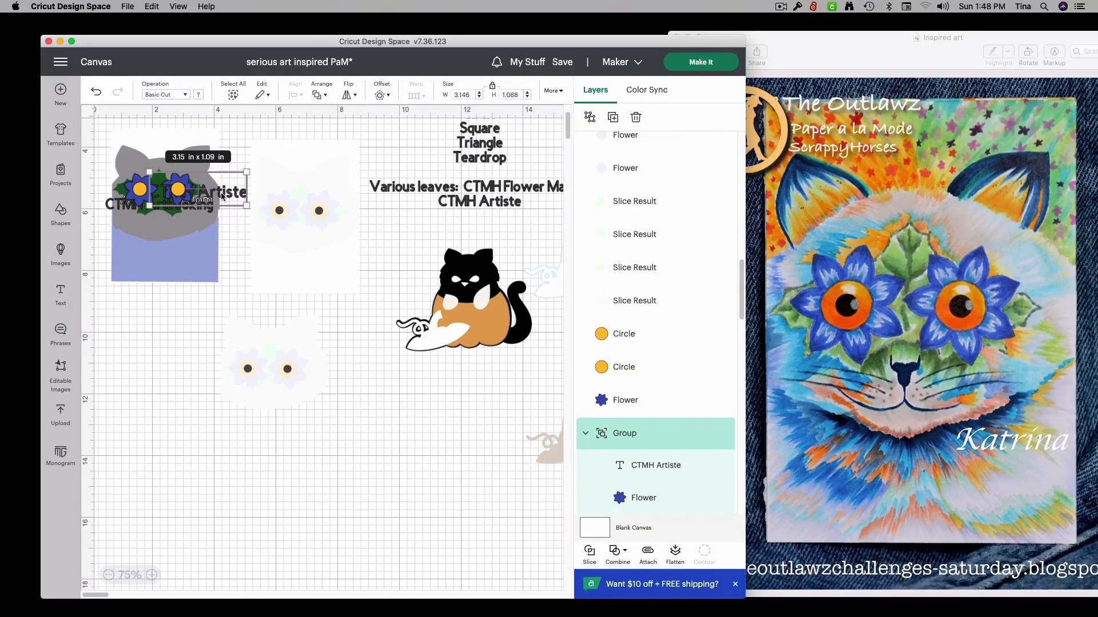
Step: Drag the leaf group off the grey cat's face to below the cat
left_click_drag(168, 196, 203, 196)
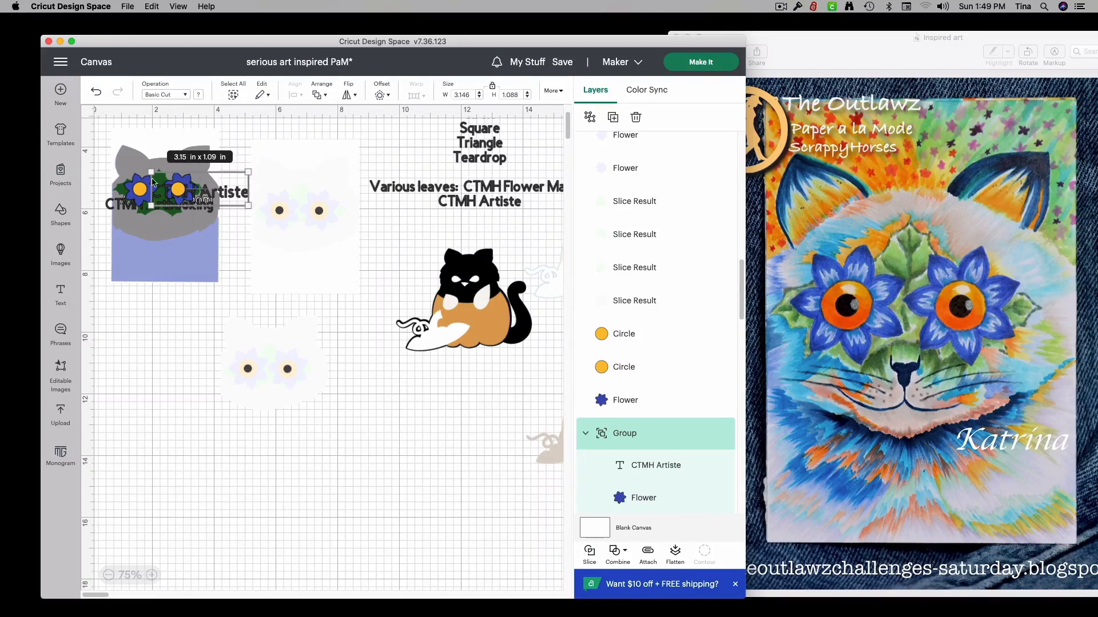
mouse_move(63, 213)
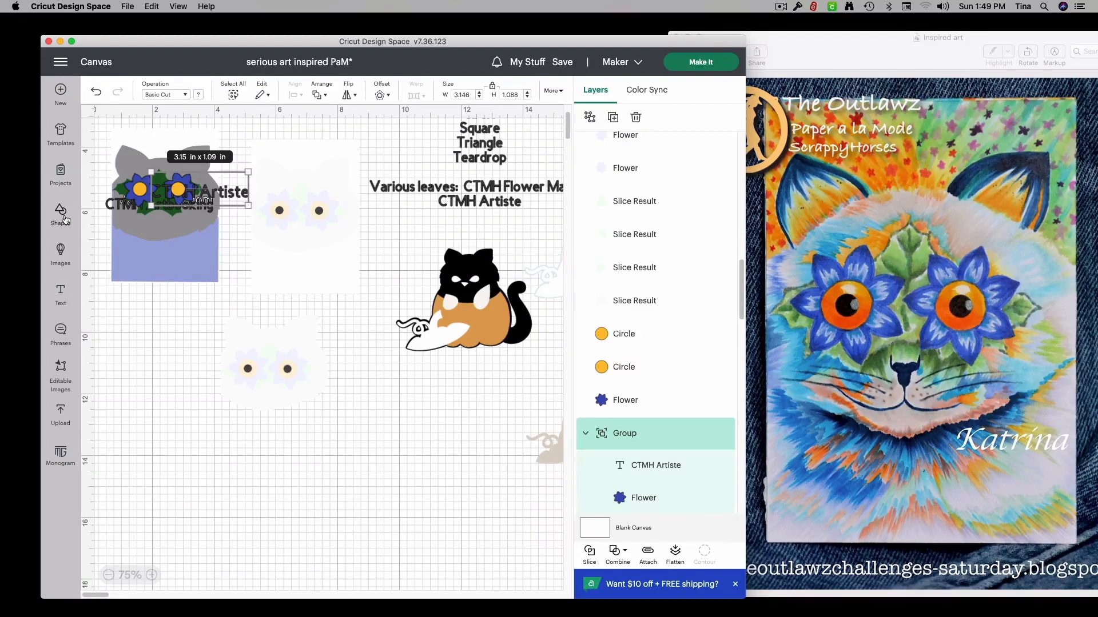
mouse_move(805, 332)
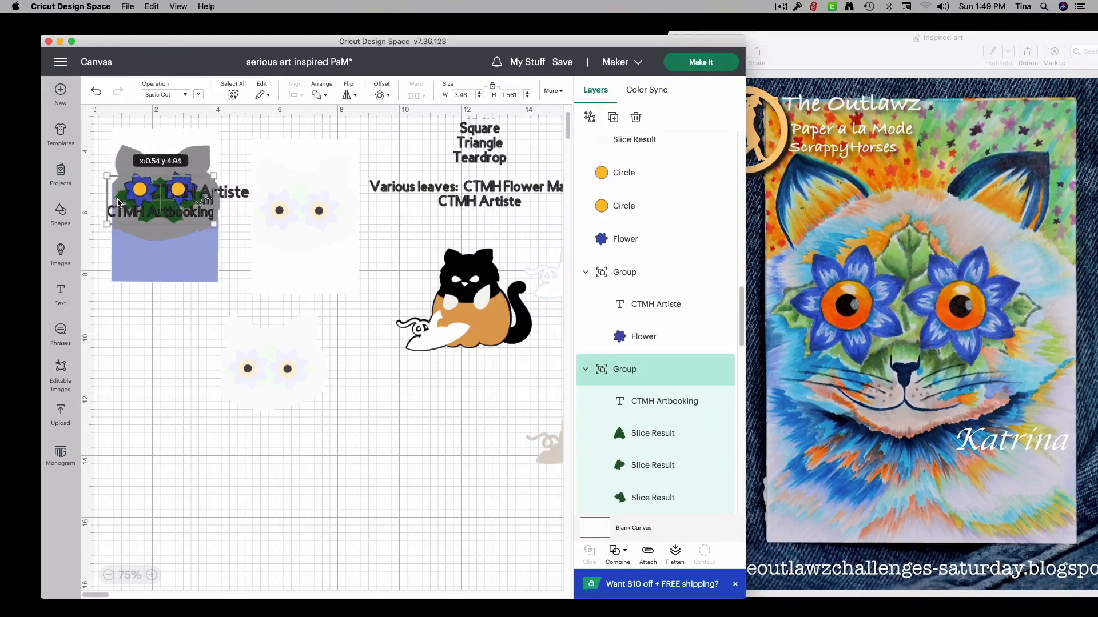
left_click_drag(162, 210, 154, 326)
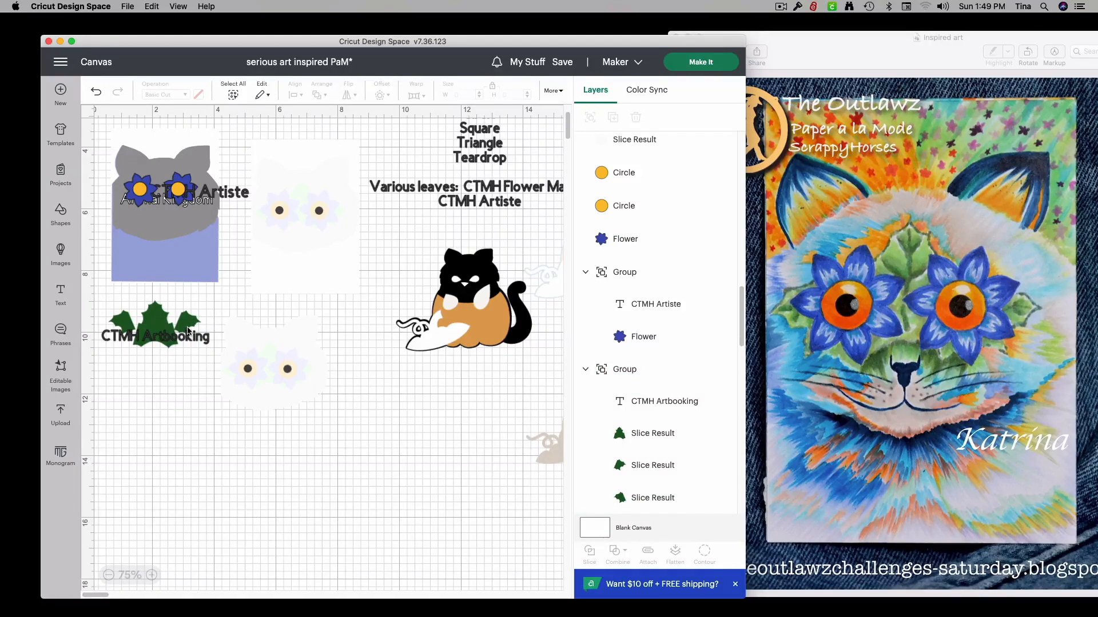
mouse_move(181, 355)
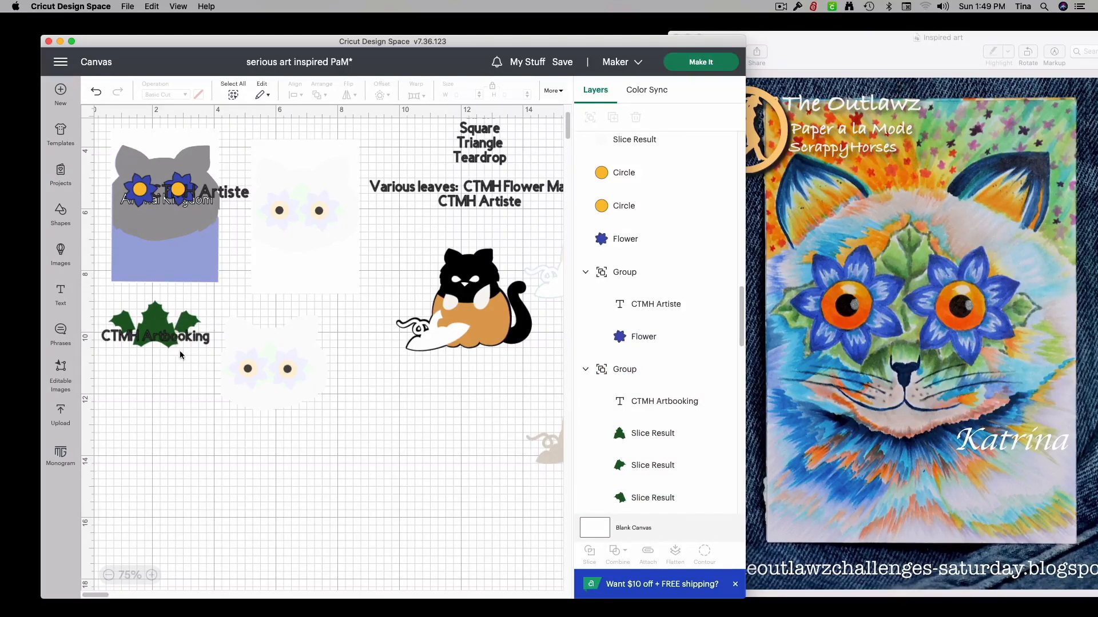
mouse_move(134, 338)
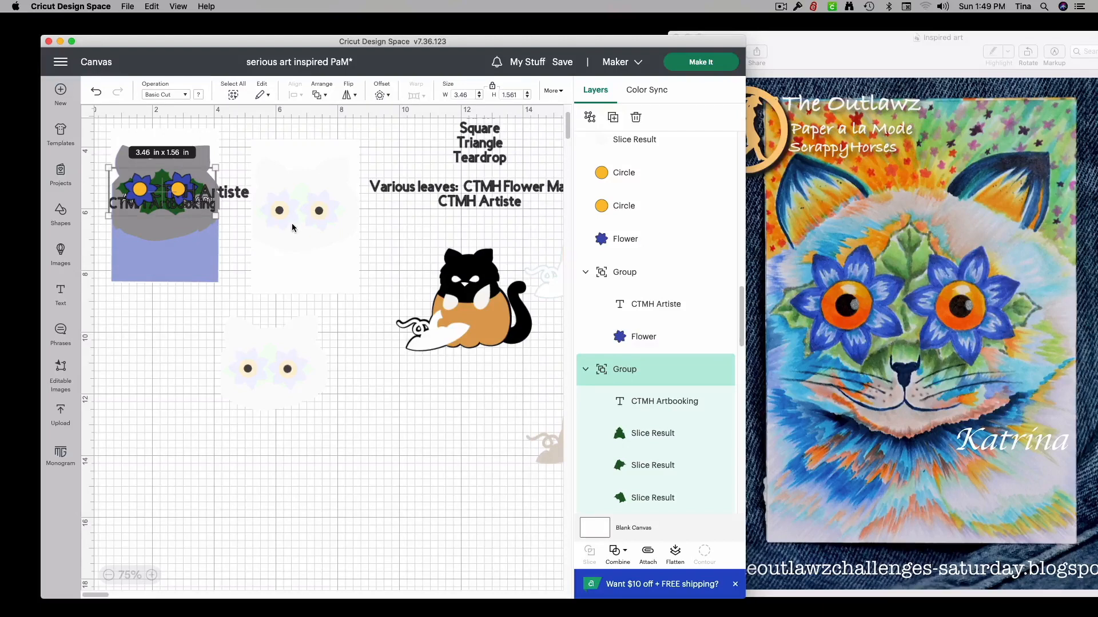
mouse_move(321, 211)
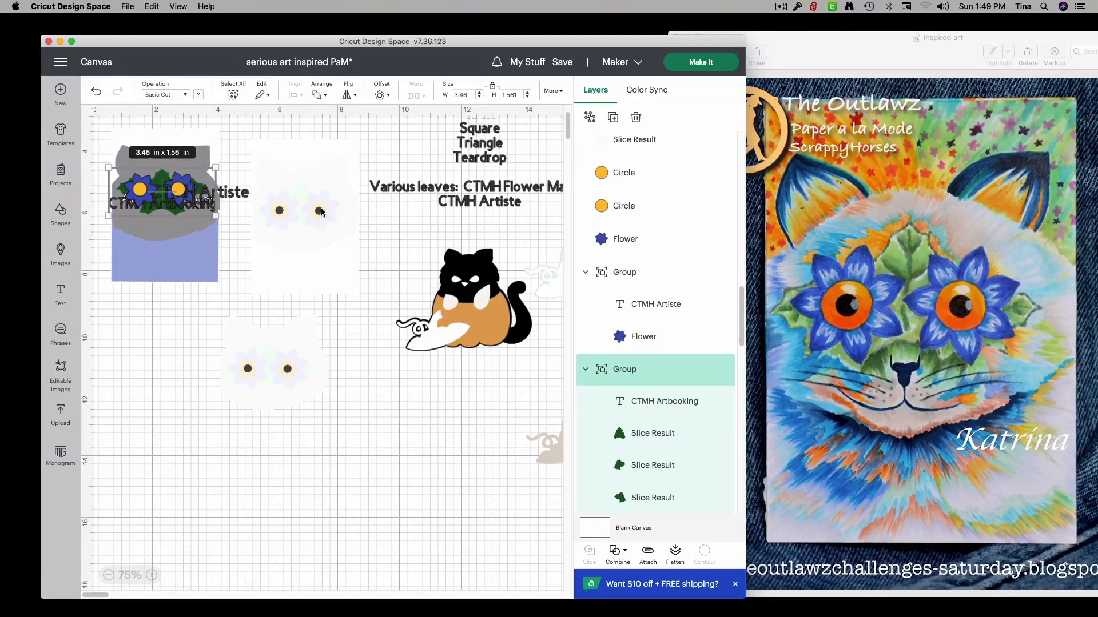
mouse_move(436, 236)
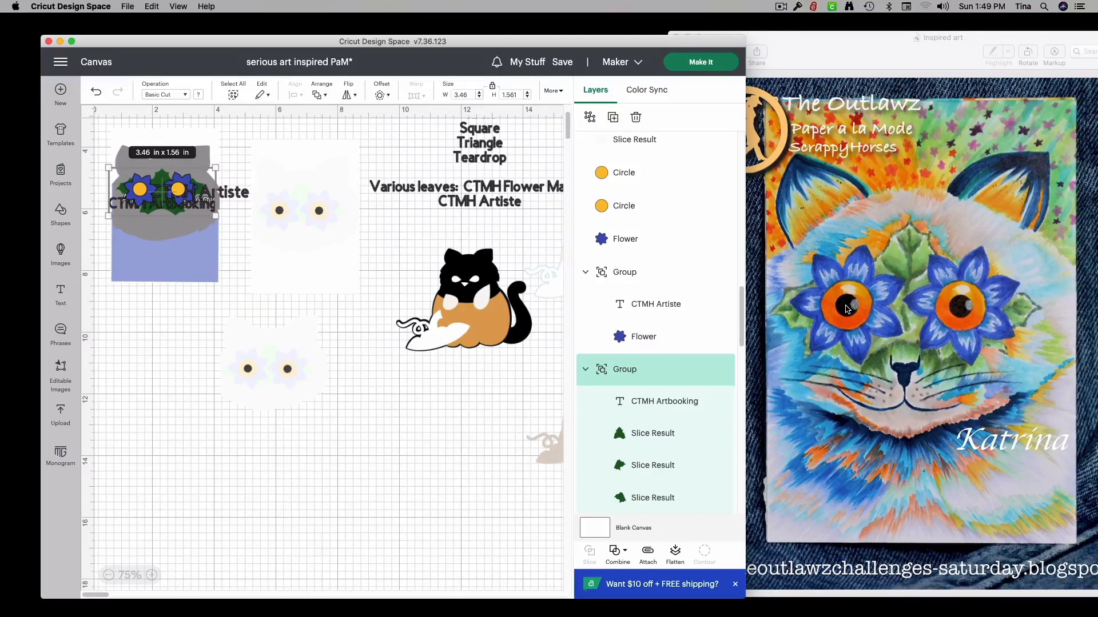
mouse_move(833, 312)
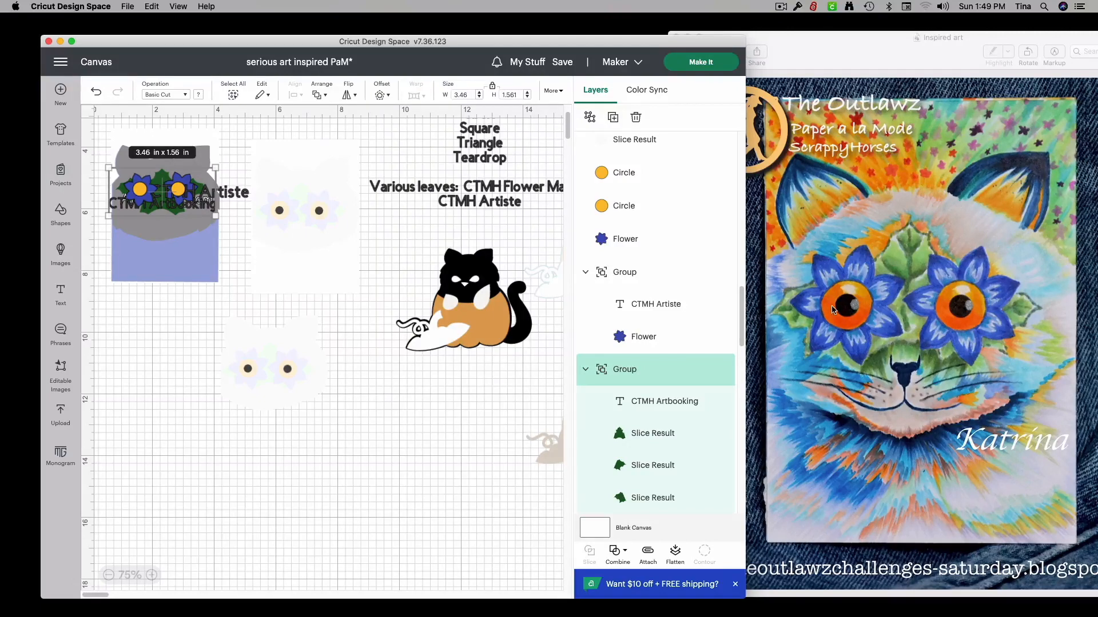
mouse_move(315, 210)
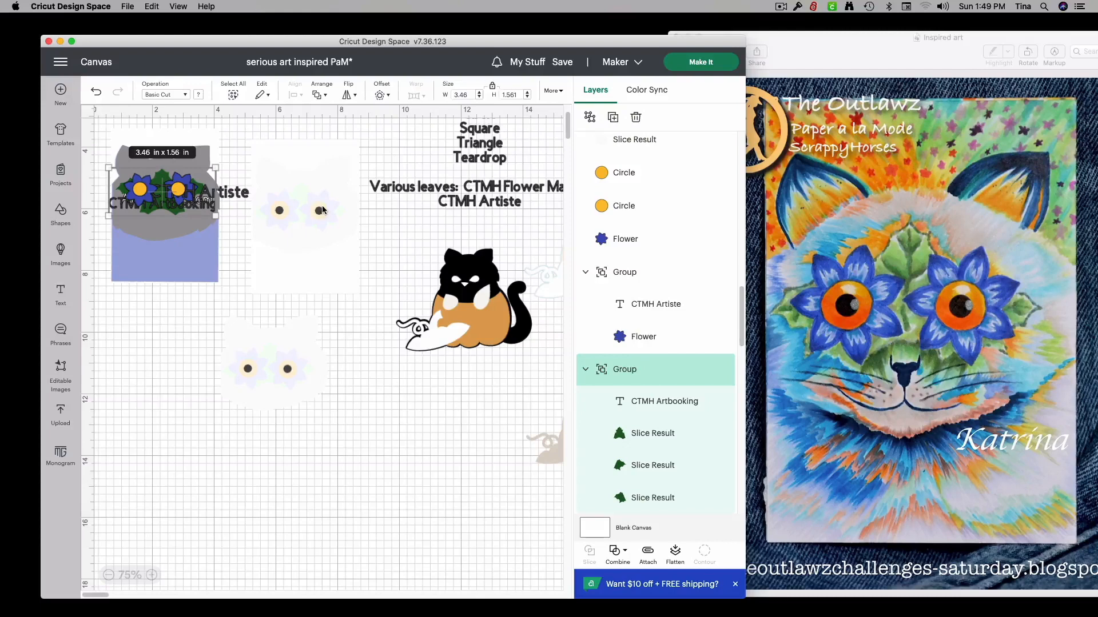
mouse_move(318, 214)
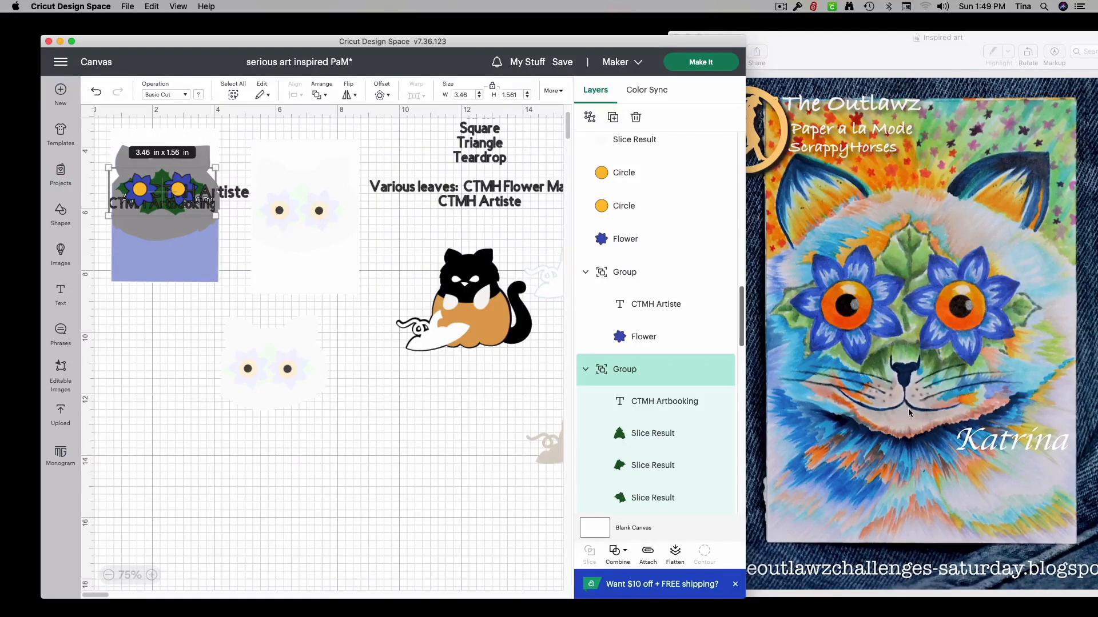
mouse_move(1006, 360)
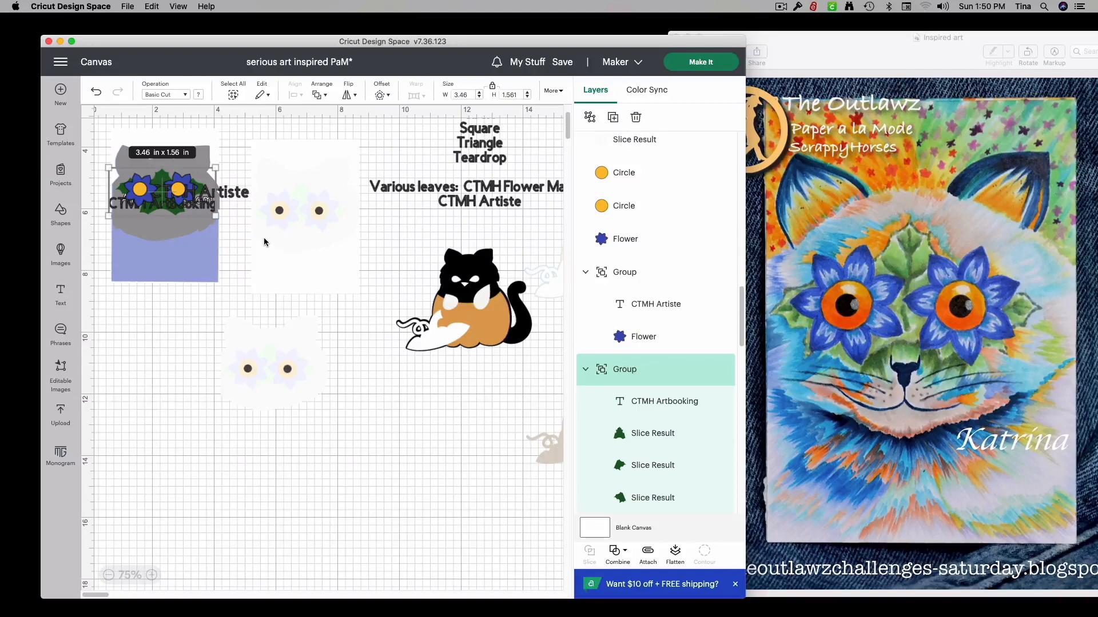
mouse_move(299, 260)
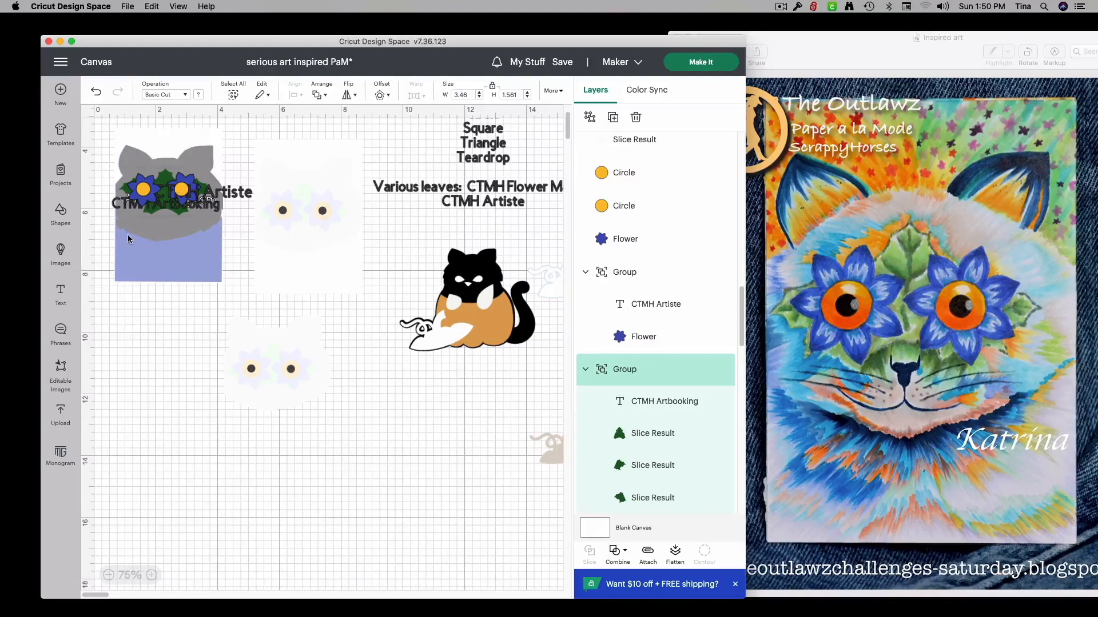
Step: Select the leaf group on the grey cat's face, then deselect it
left_click(168, 203)
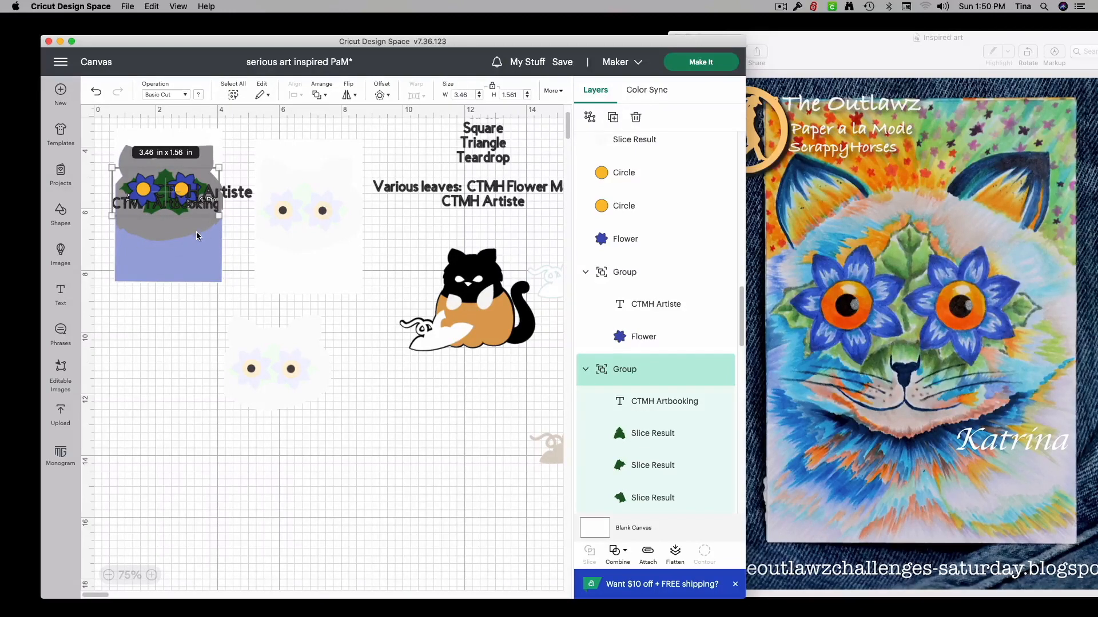
mouse_move(210, 227)
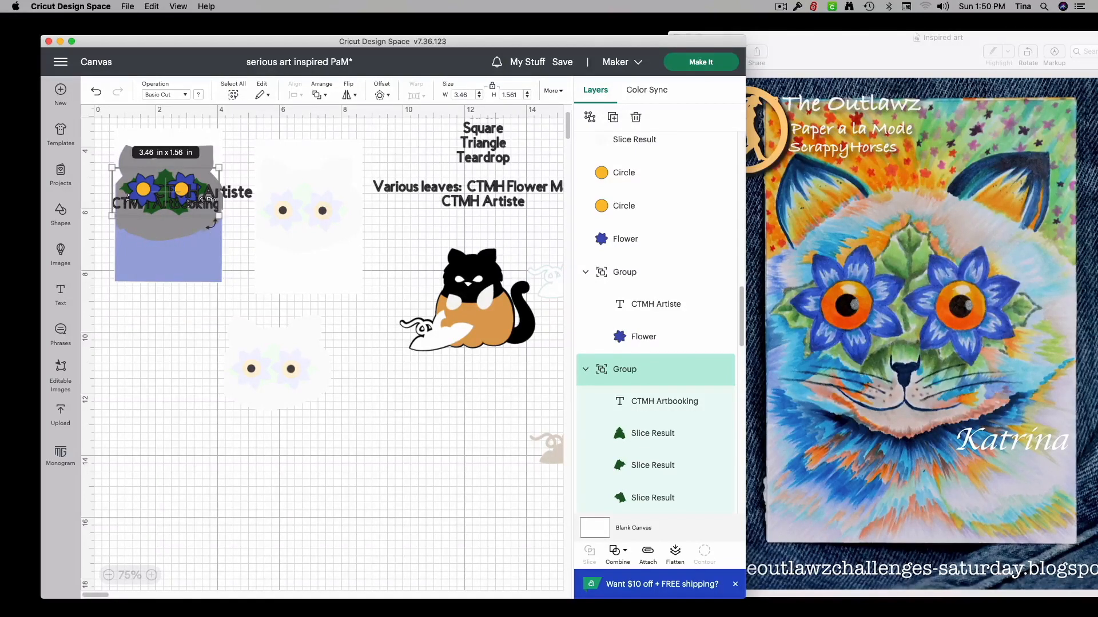
left_click(393, 456)
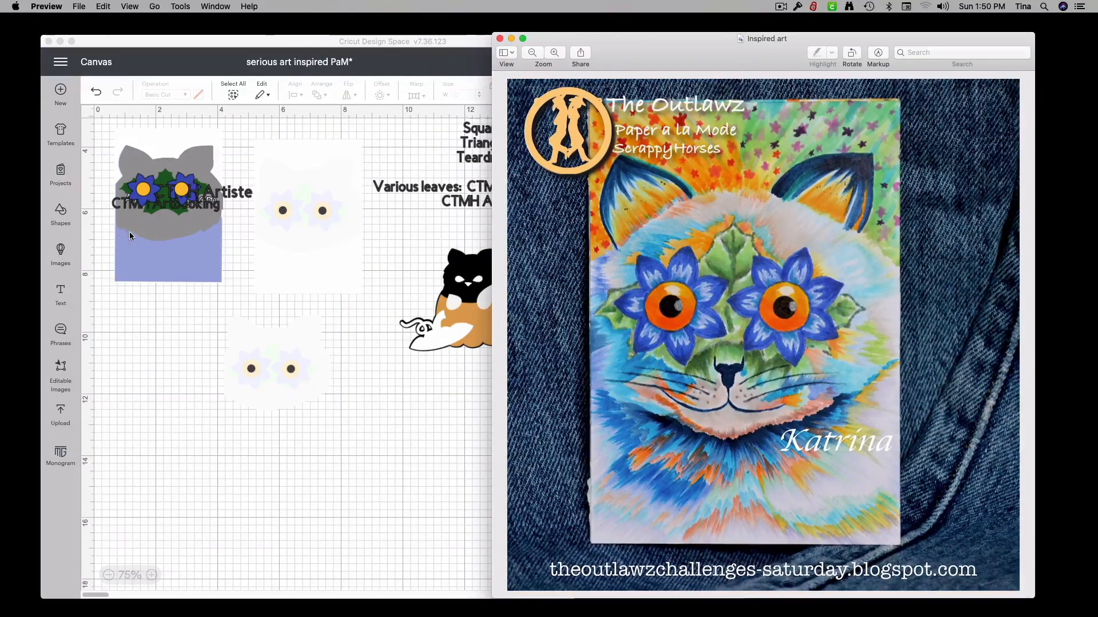
mouse_move(212, 240)
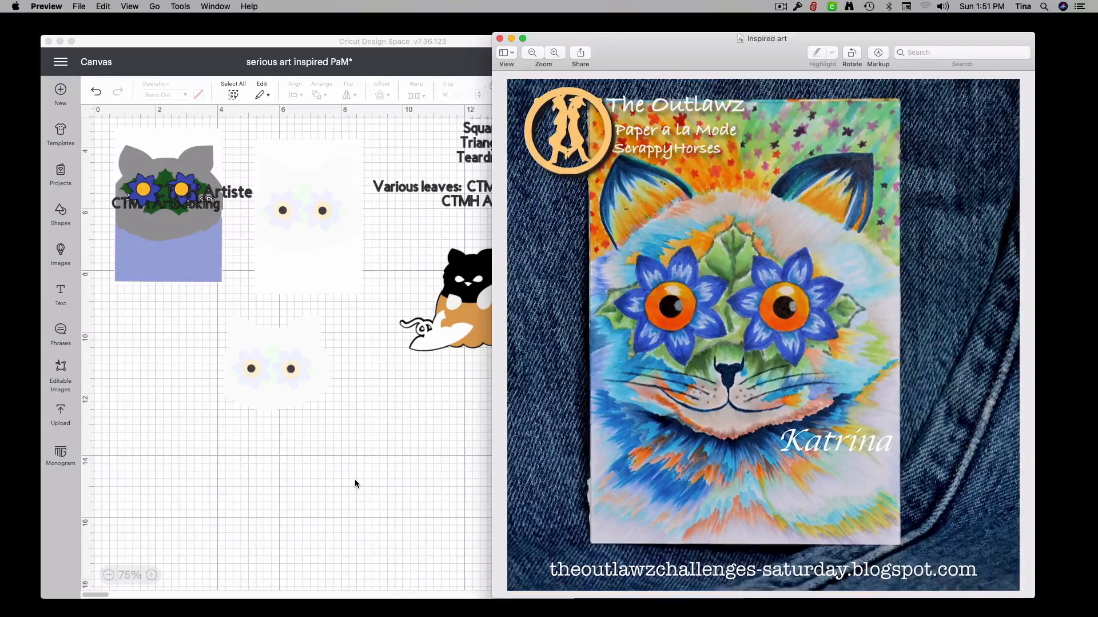
mouse_move(362, 495)
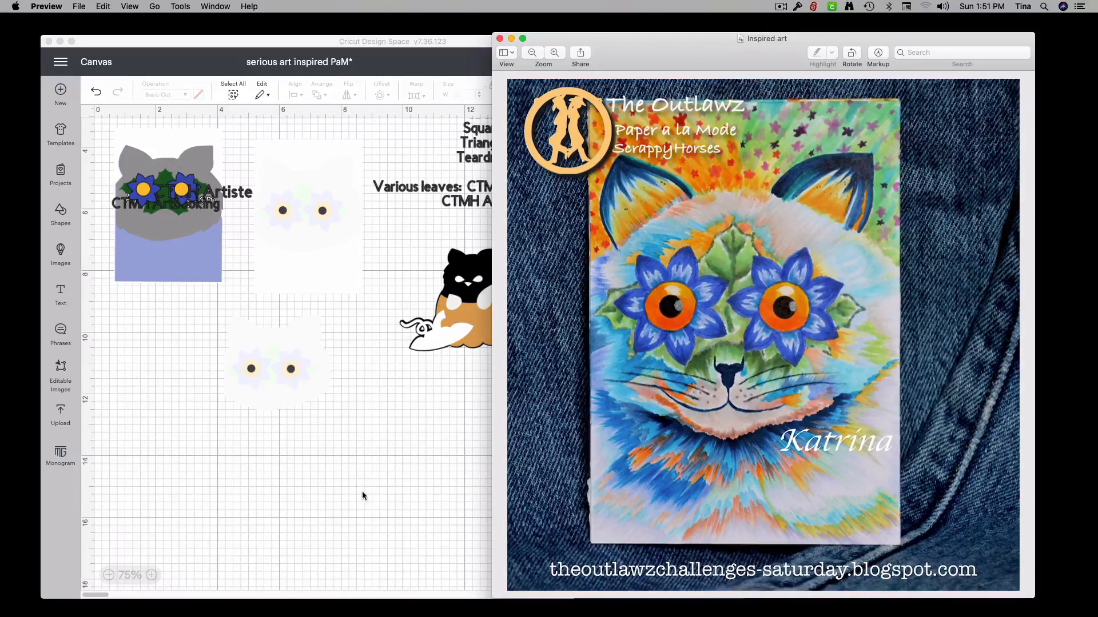
mouse_move(365, 509)
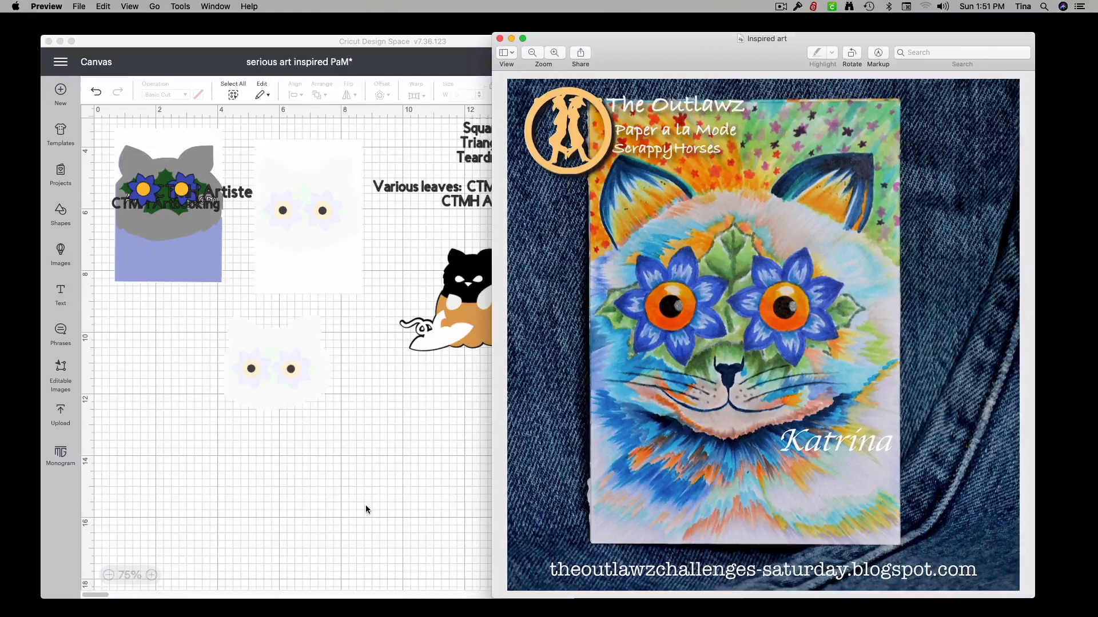